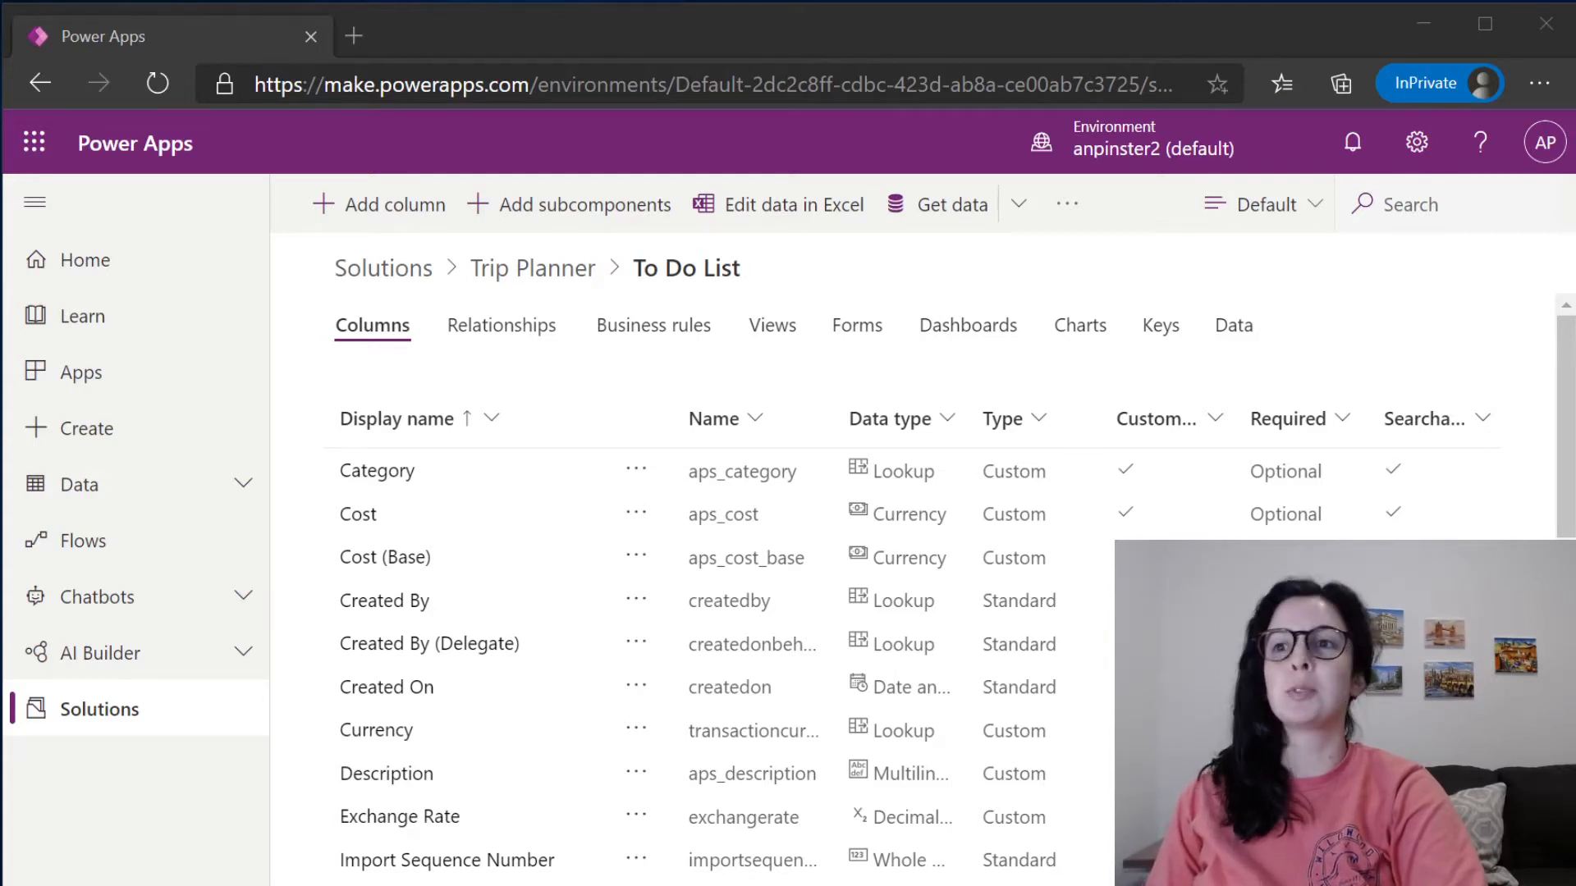
# Add an Email column to the To Do List table, then create a new flow in Trip Planner
pyautogui.click(393, 205)
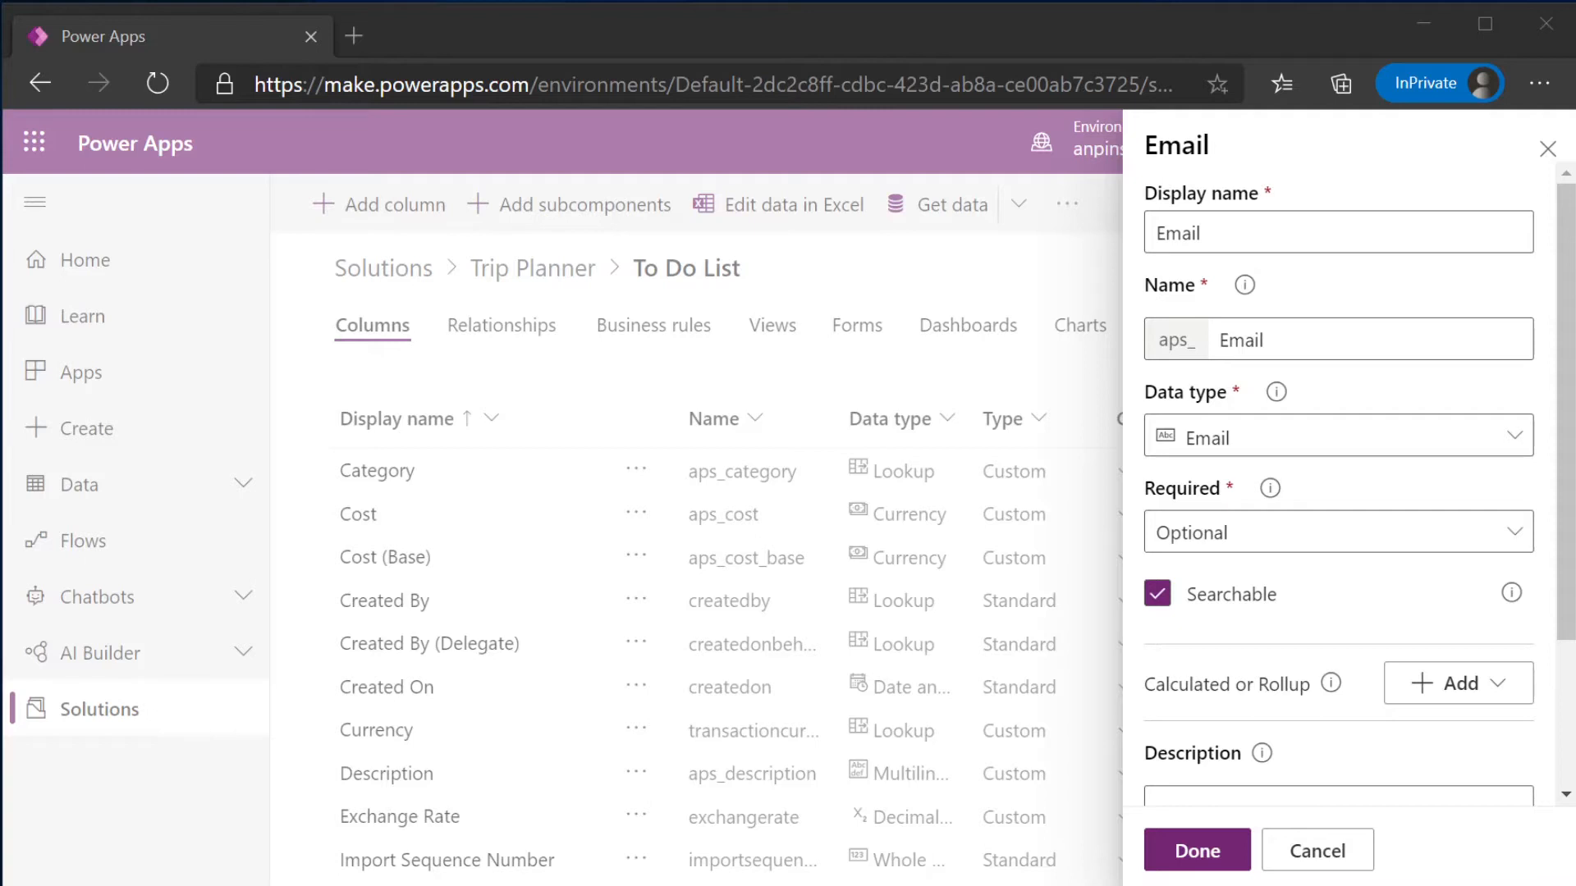
pyautogui.click(1195, 849)
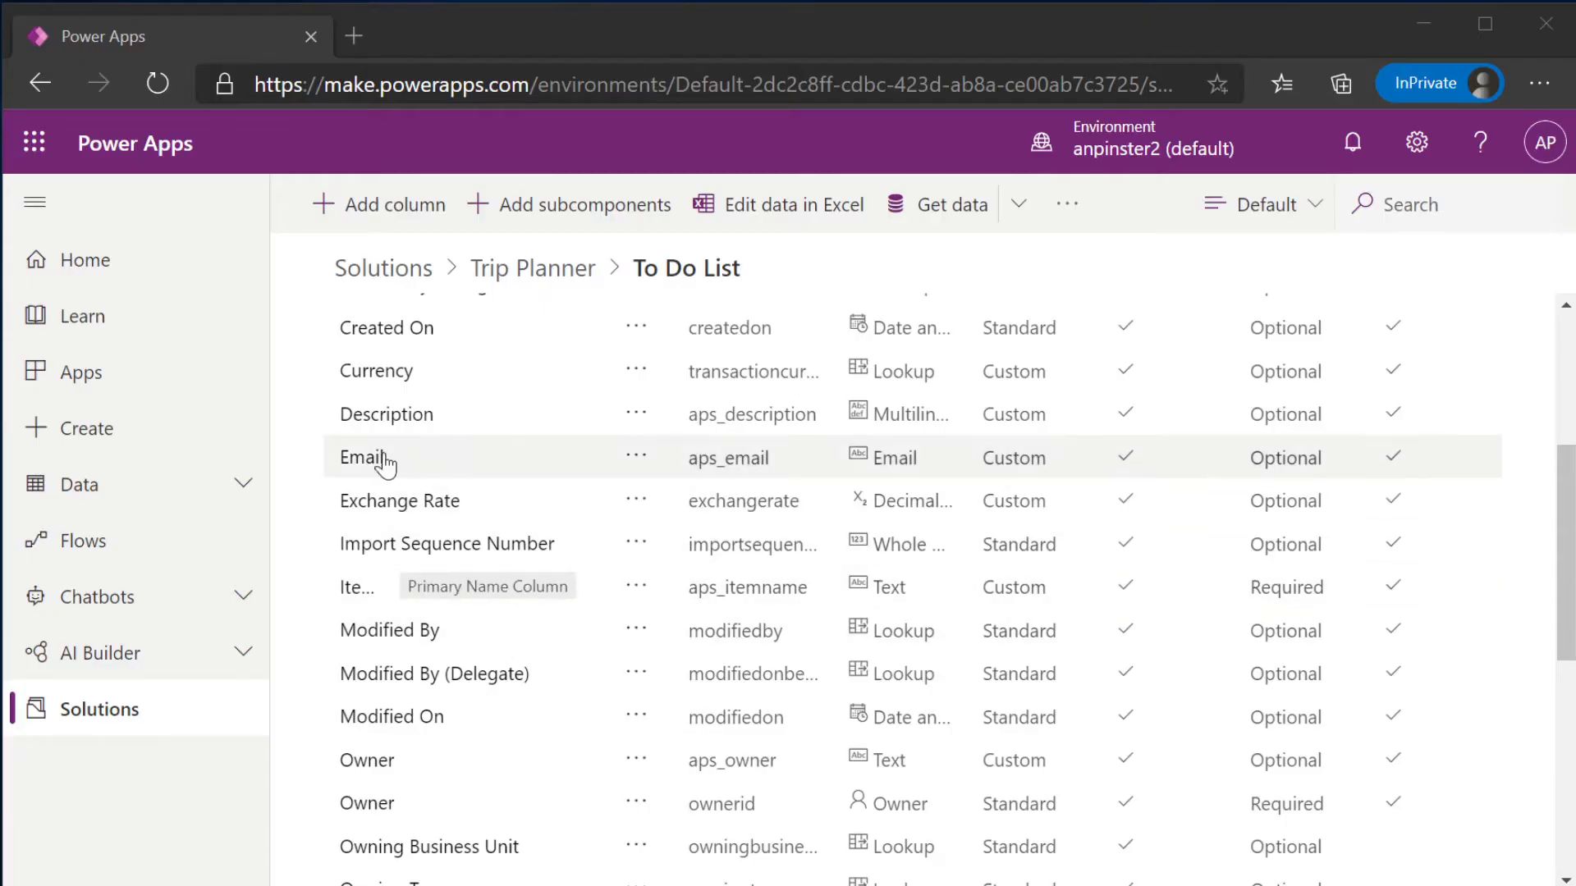
pyautogui.moveTo(533, 268)
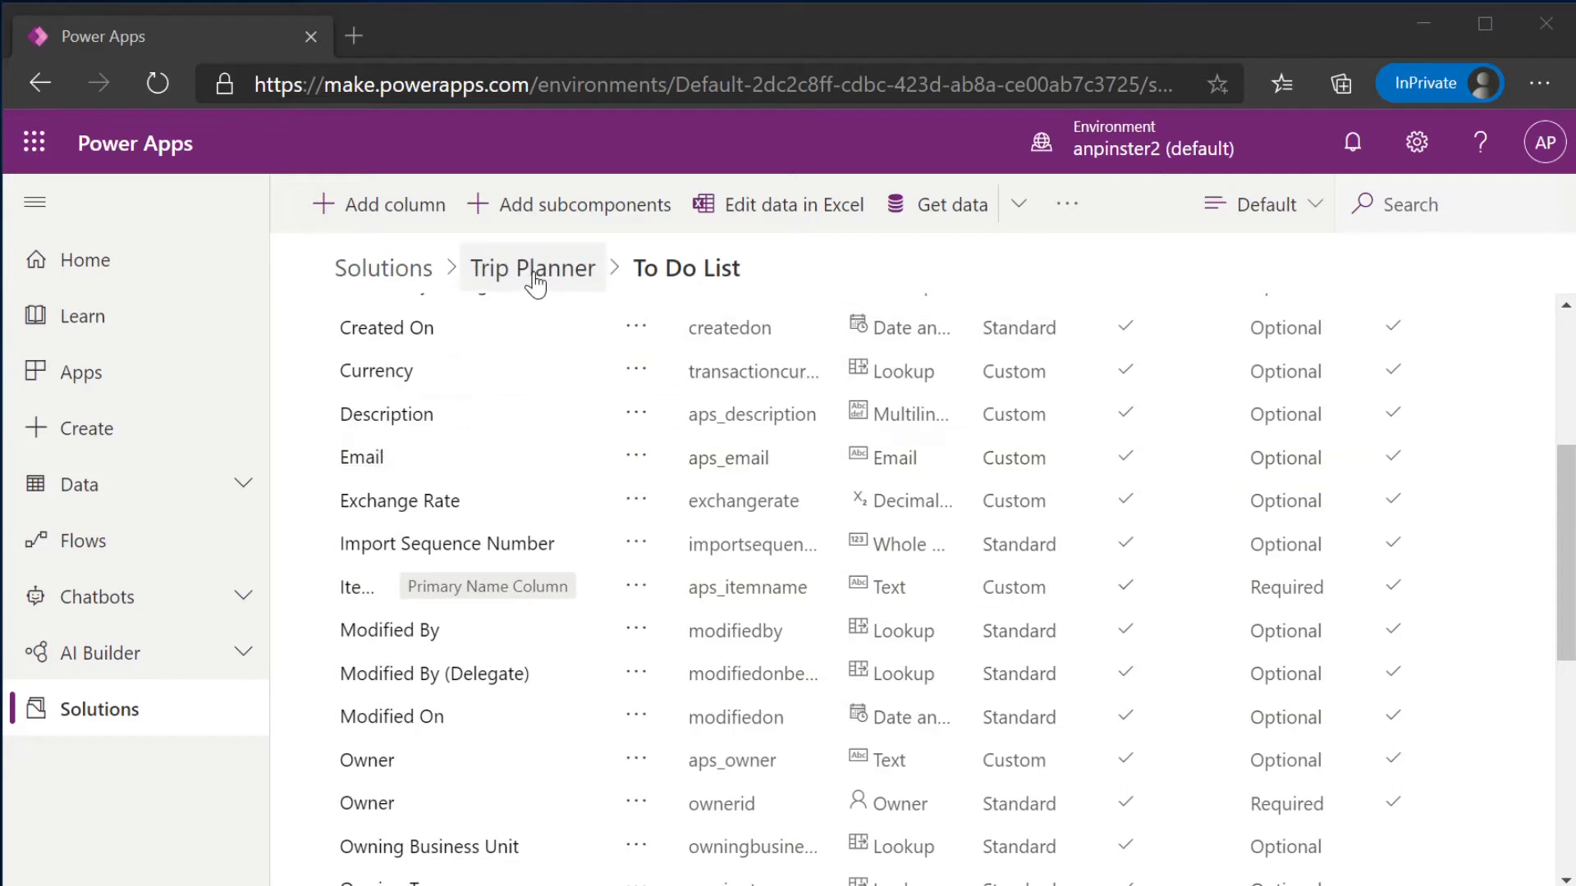
pyautogui.click(532, 267)
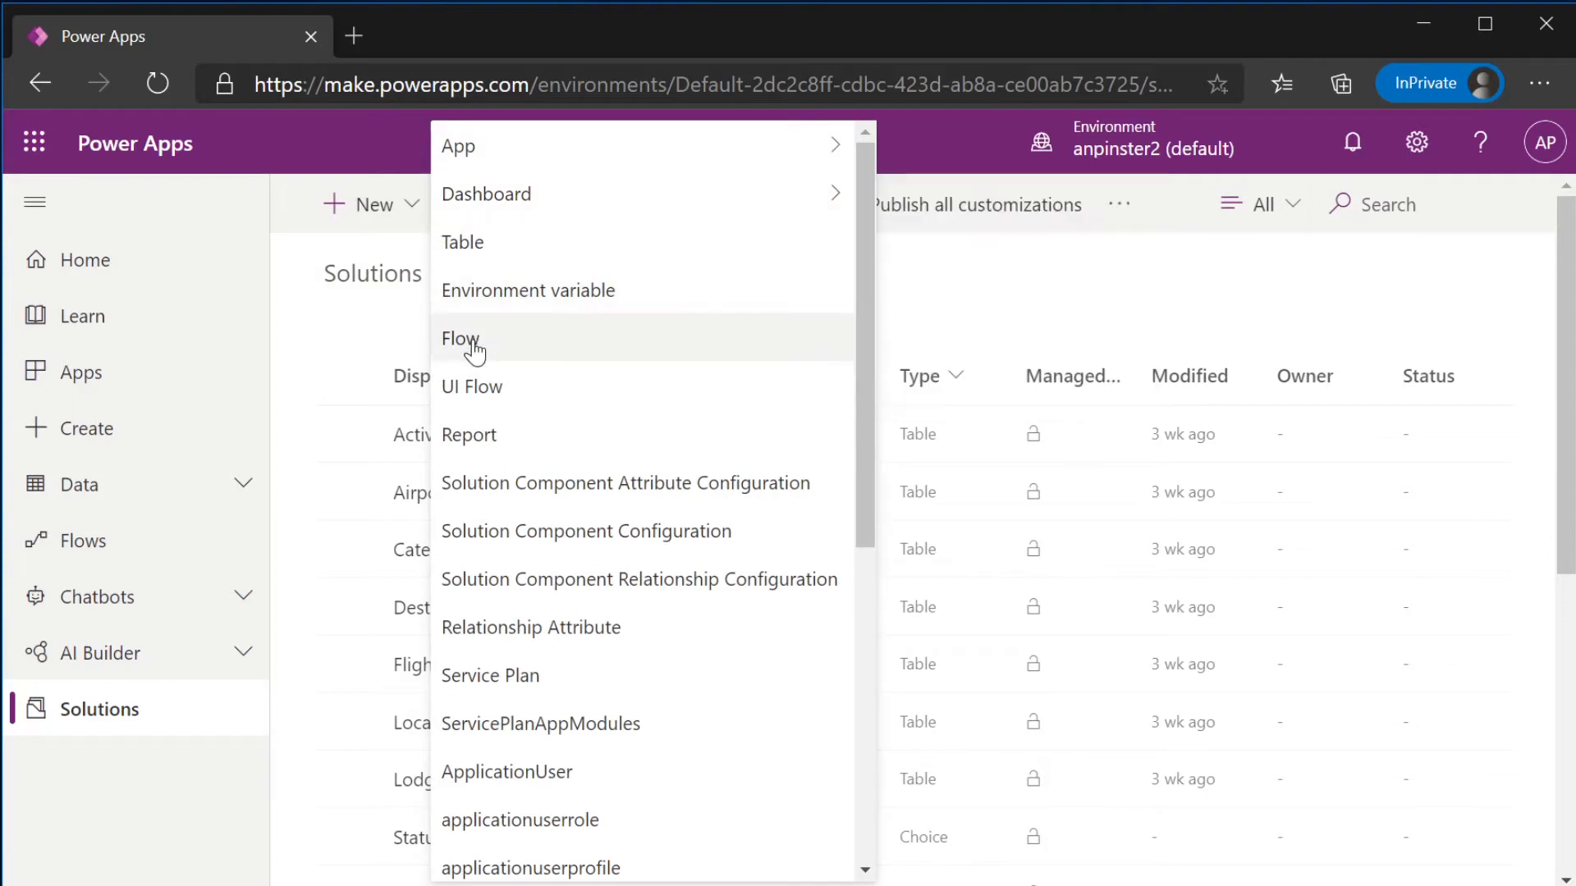
pyautogui.click(461, 339)
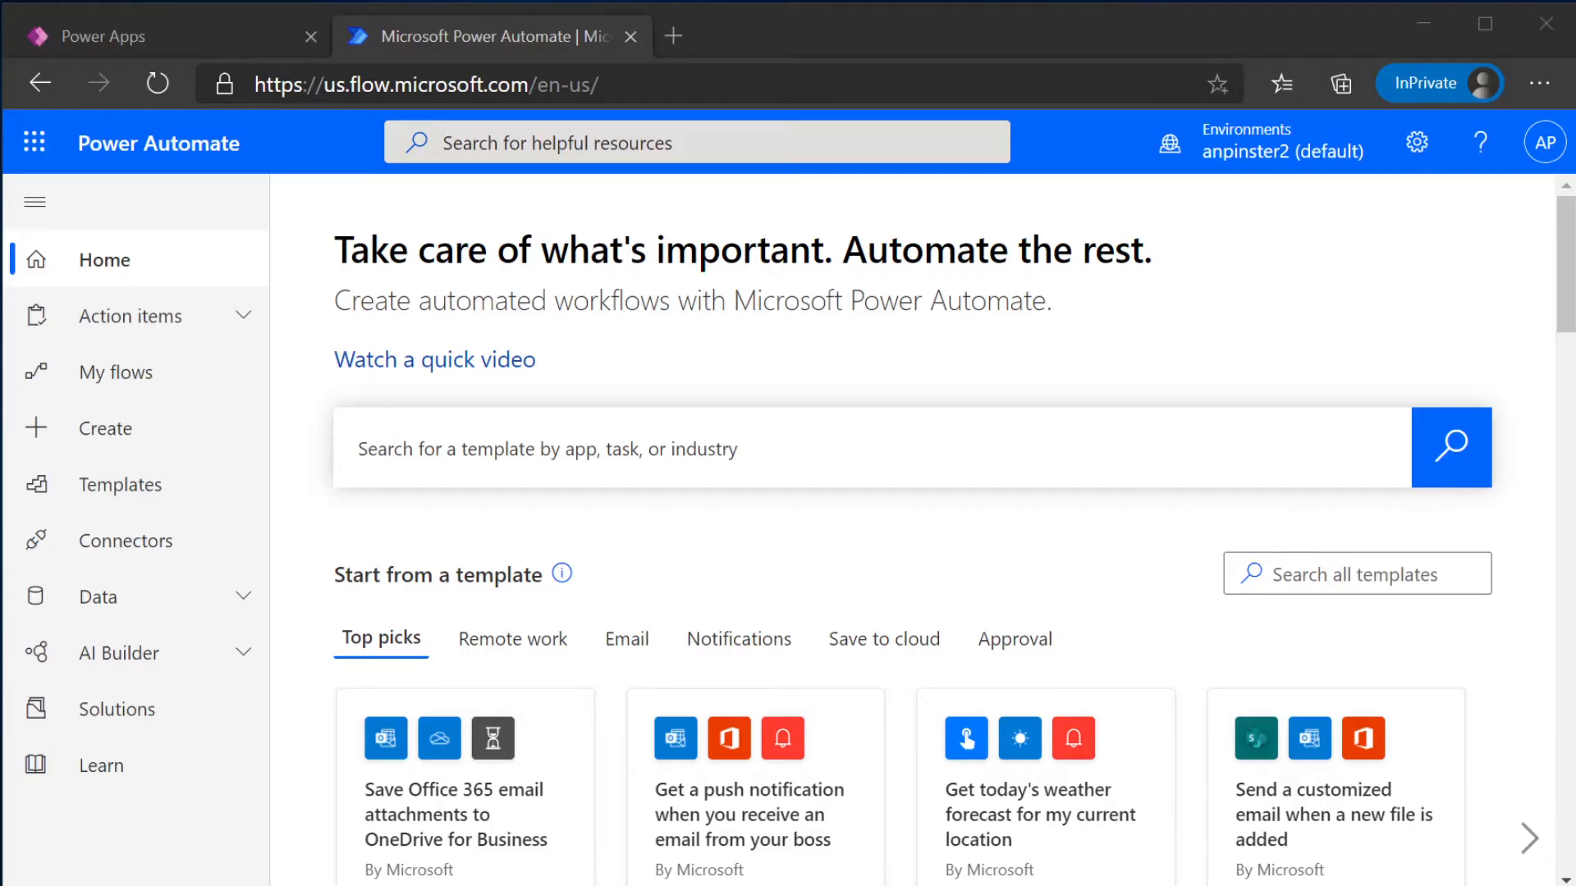
pyautogui.moveTo(117, 372)
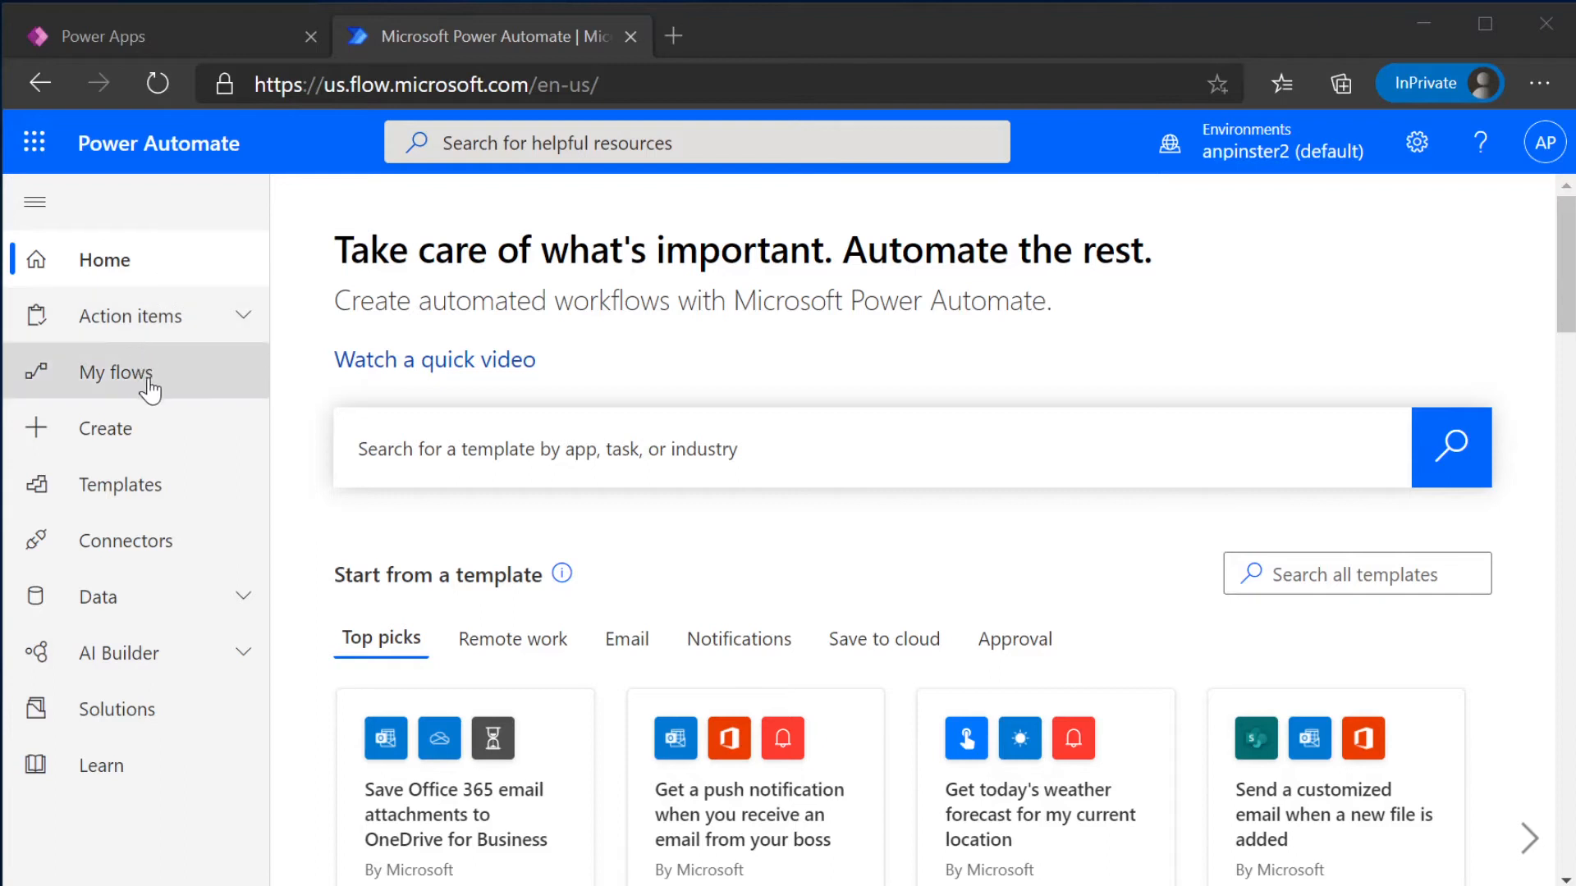
# Start an automated flow from blank named 'Demo Trip Planner Flow'
pyautogui.click(117, 372)
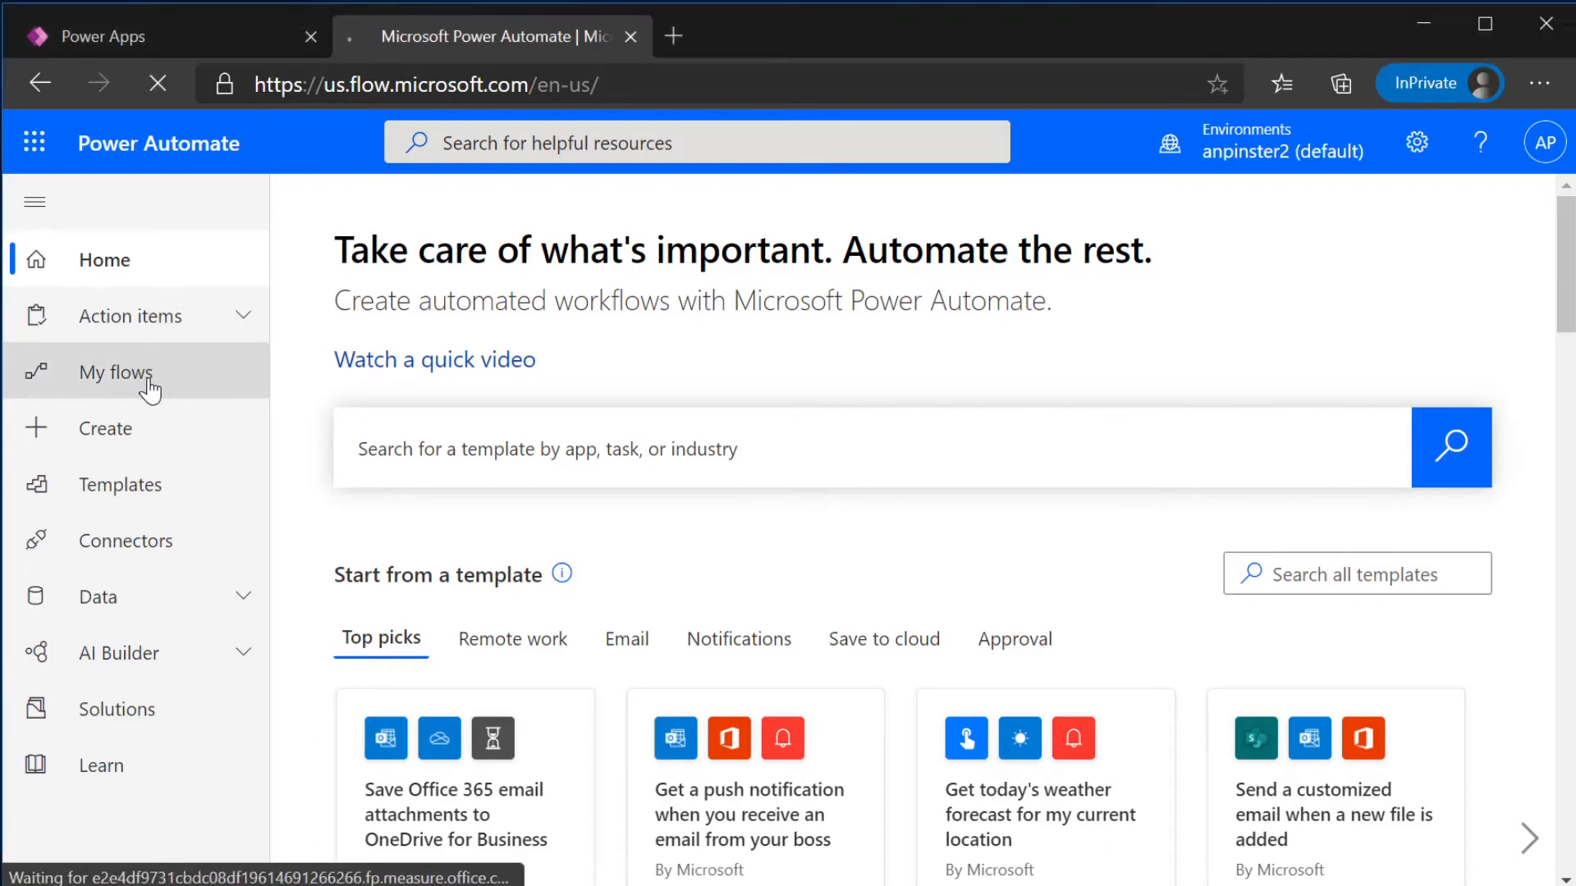
pyautogui.click(118, 371)
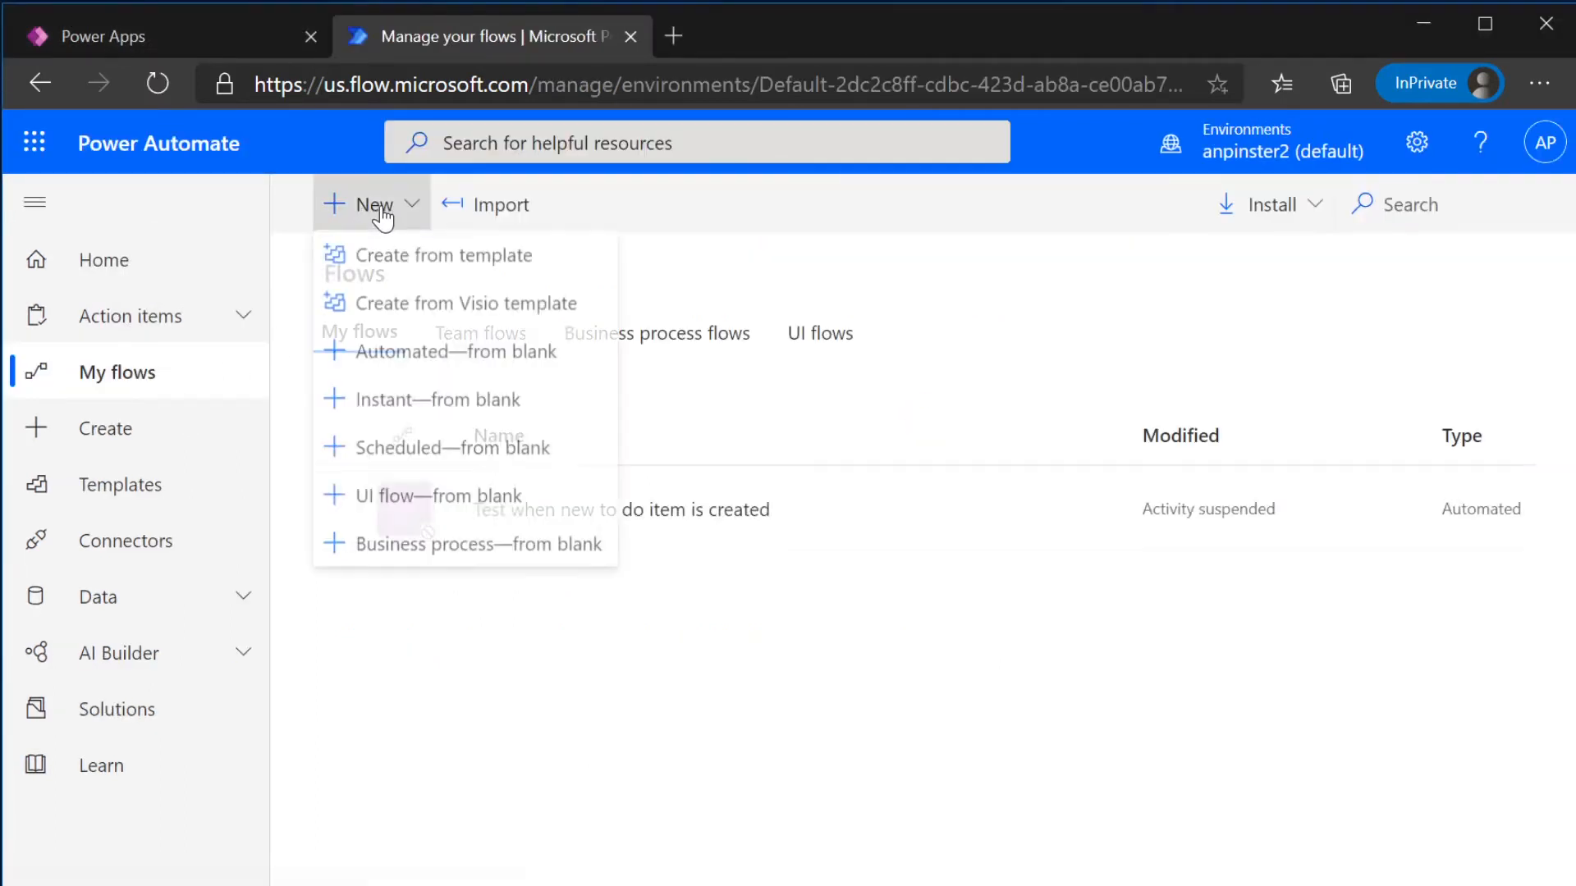
pyautogui.moveTo(408, 354)
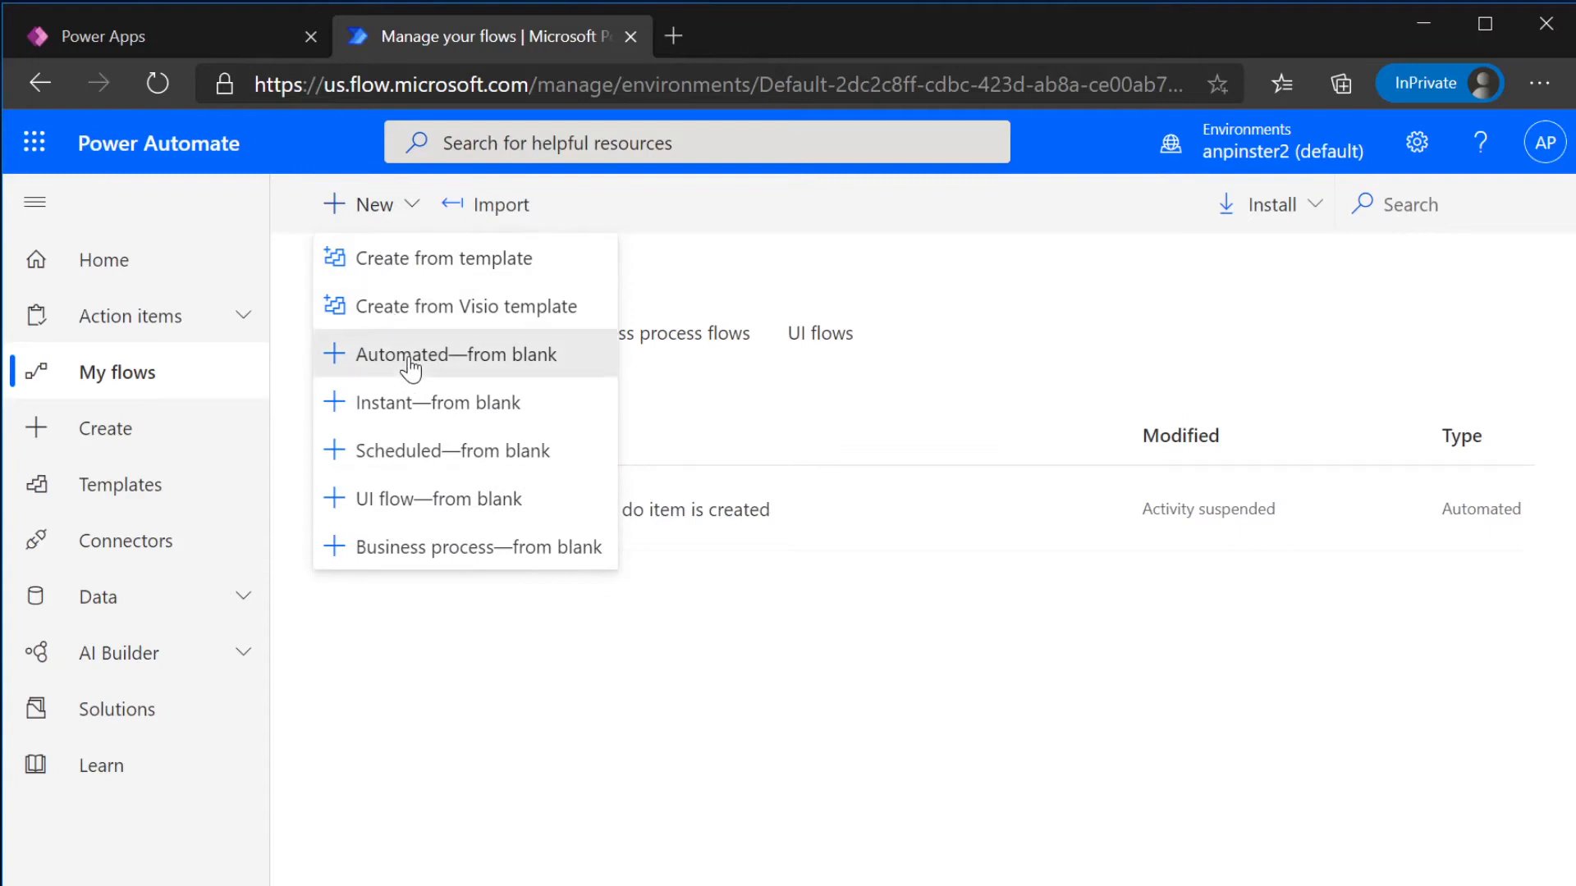
pyautogui.click(440, 354)
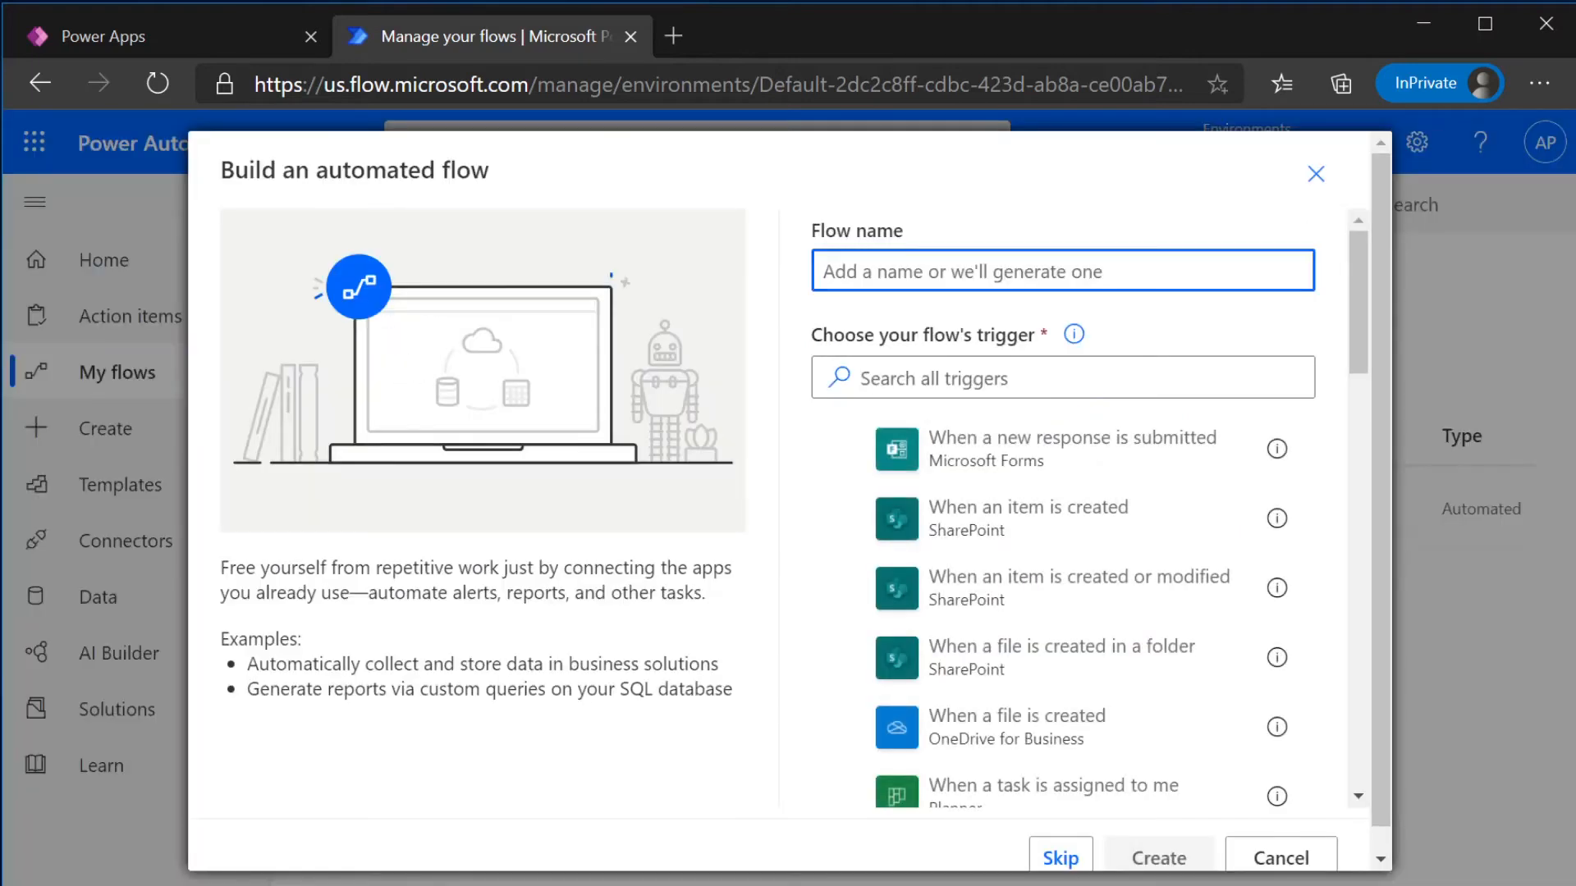
pyautogui.write('Demo')
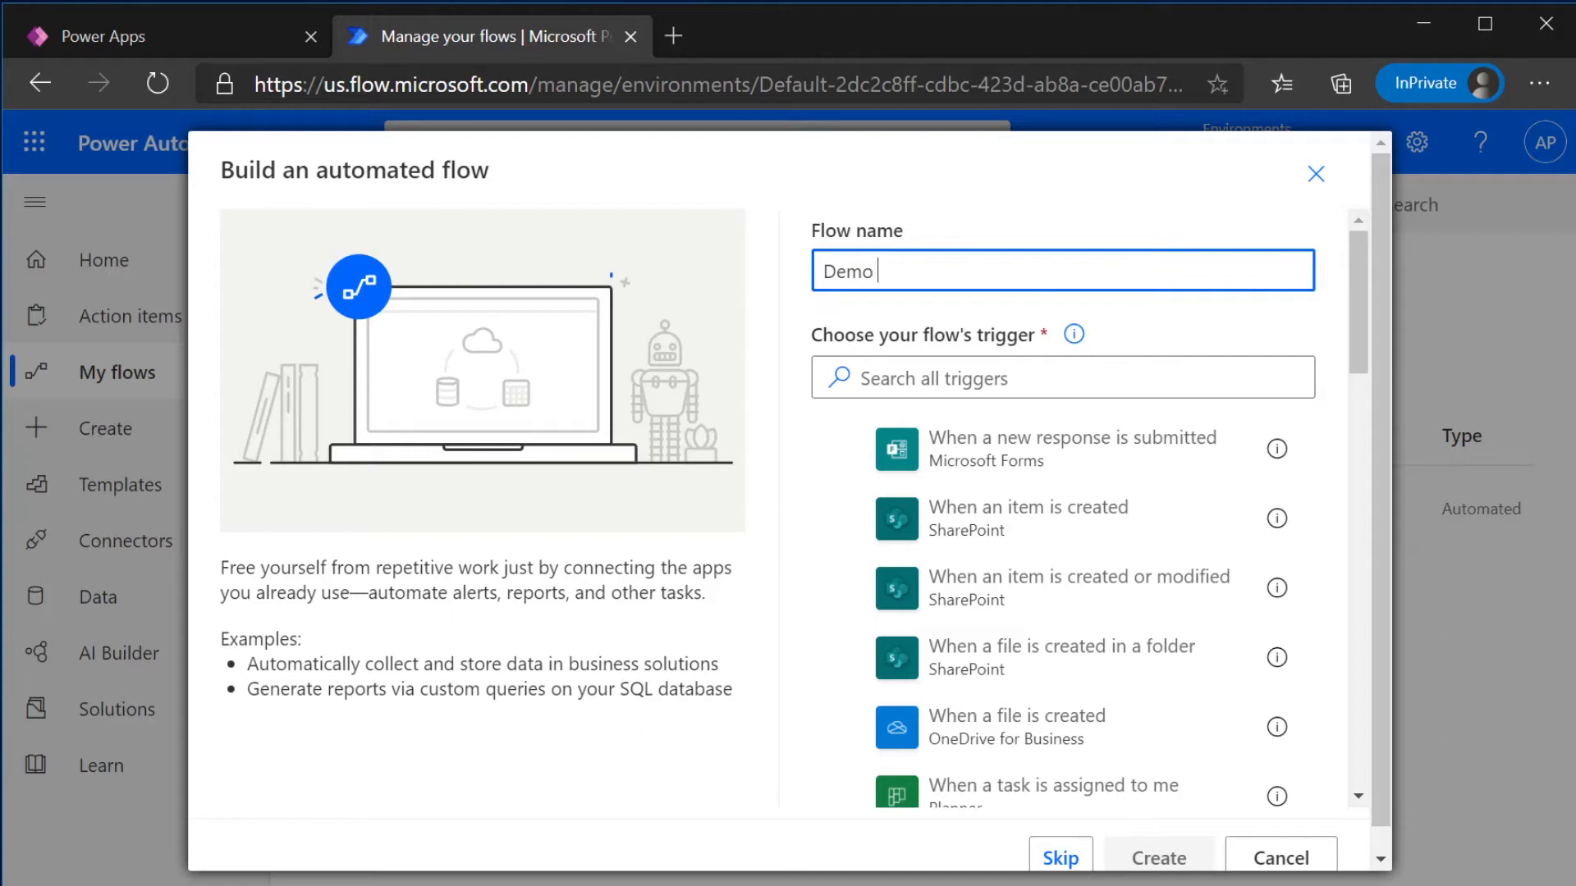
pyautogui.write('Trip Planner')
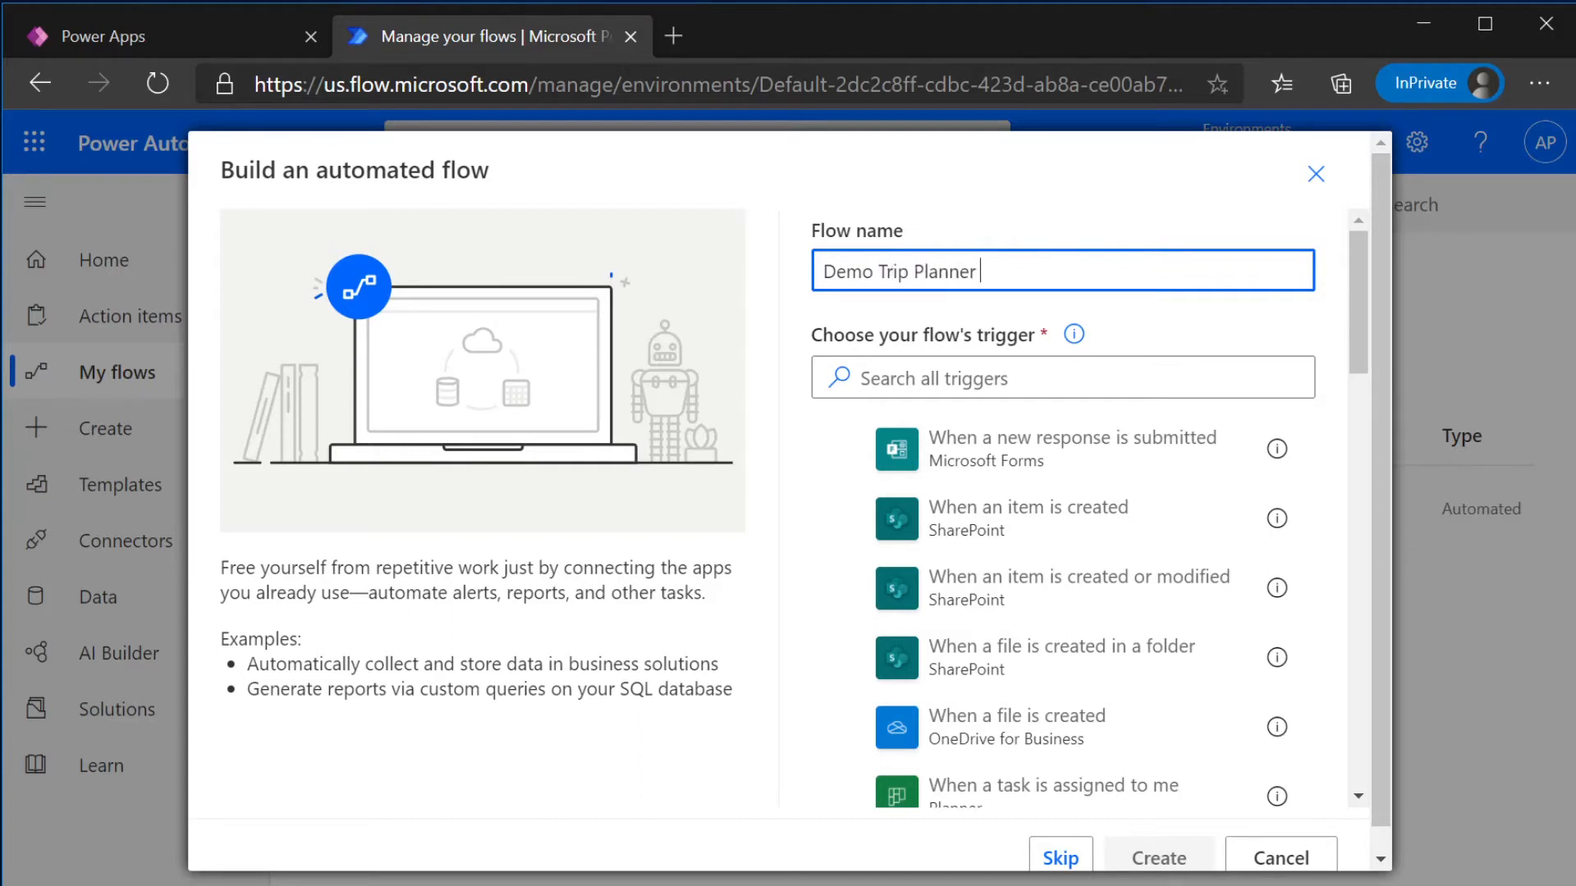
pyautogui.write('Flow')
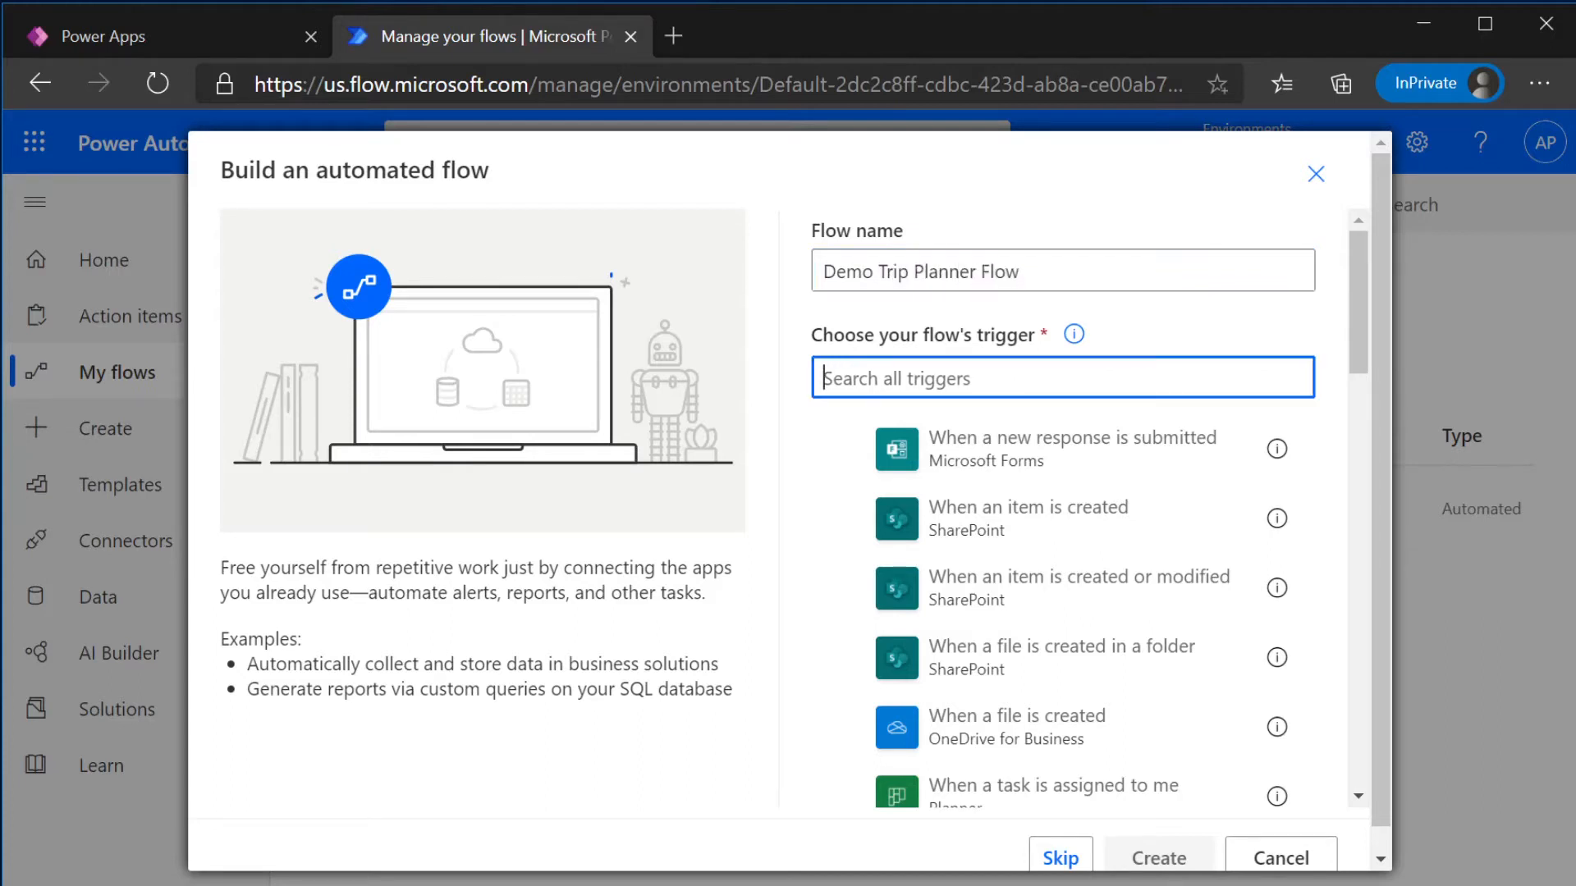
# Create the flow with the Common Data Service record created, updated or deleted trigger
pyautogui.write('com')
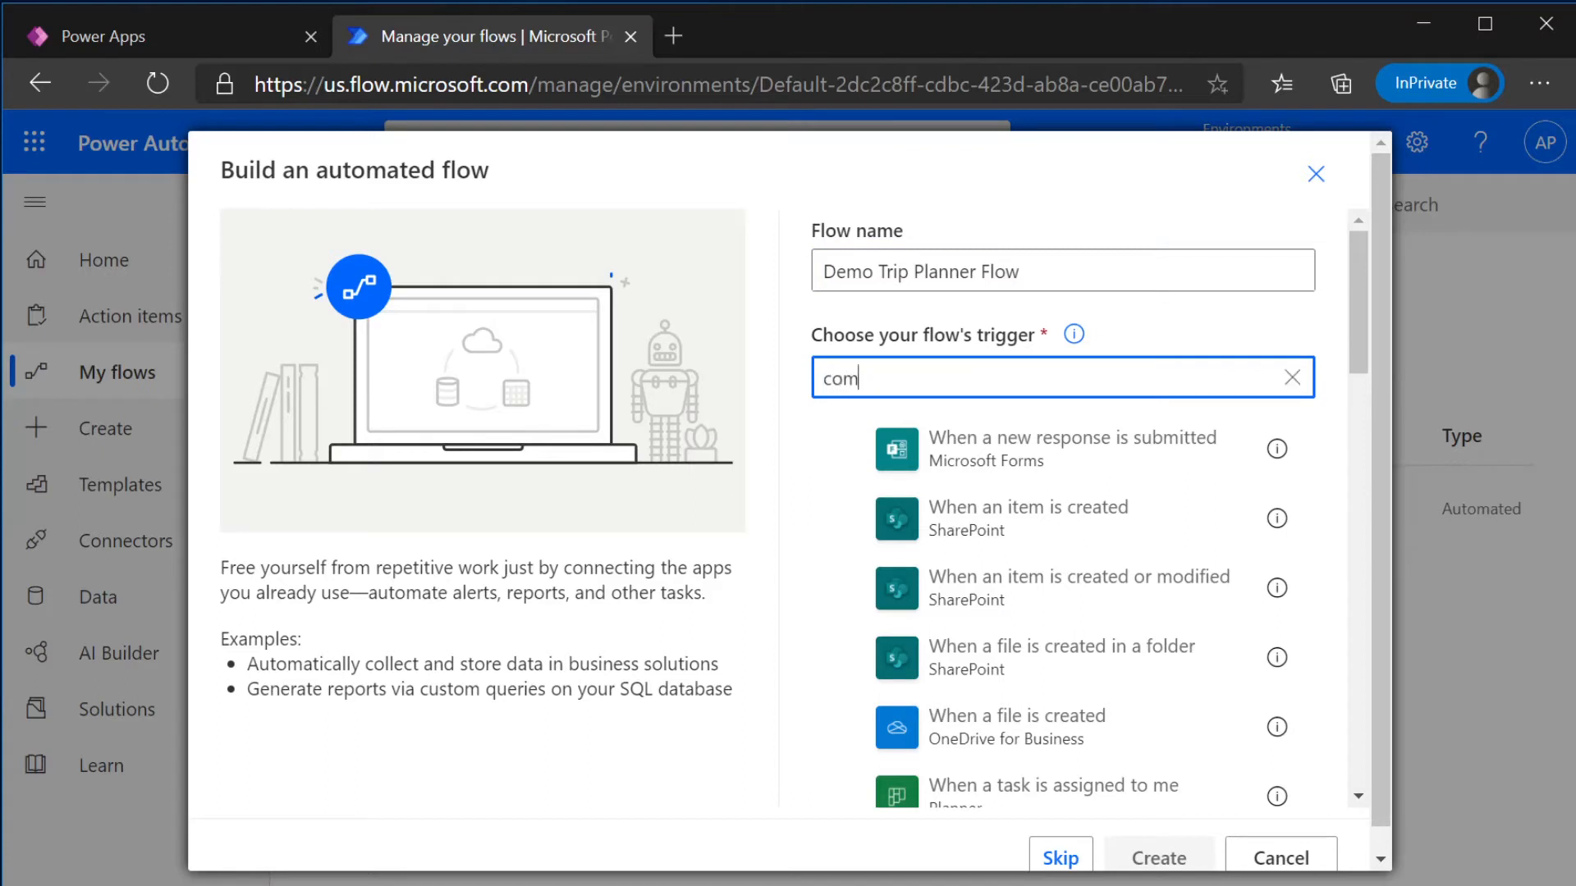
pyautogui.write('mon')
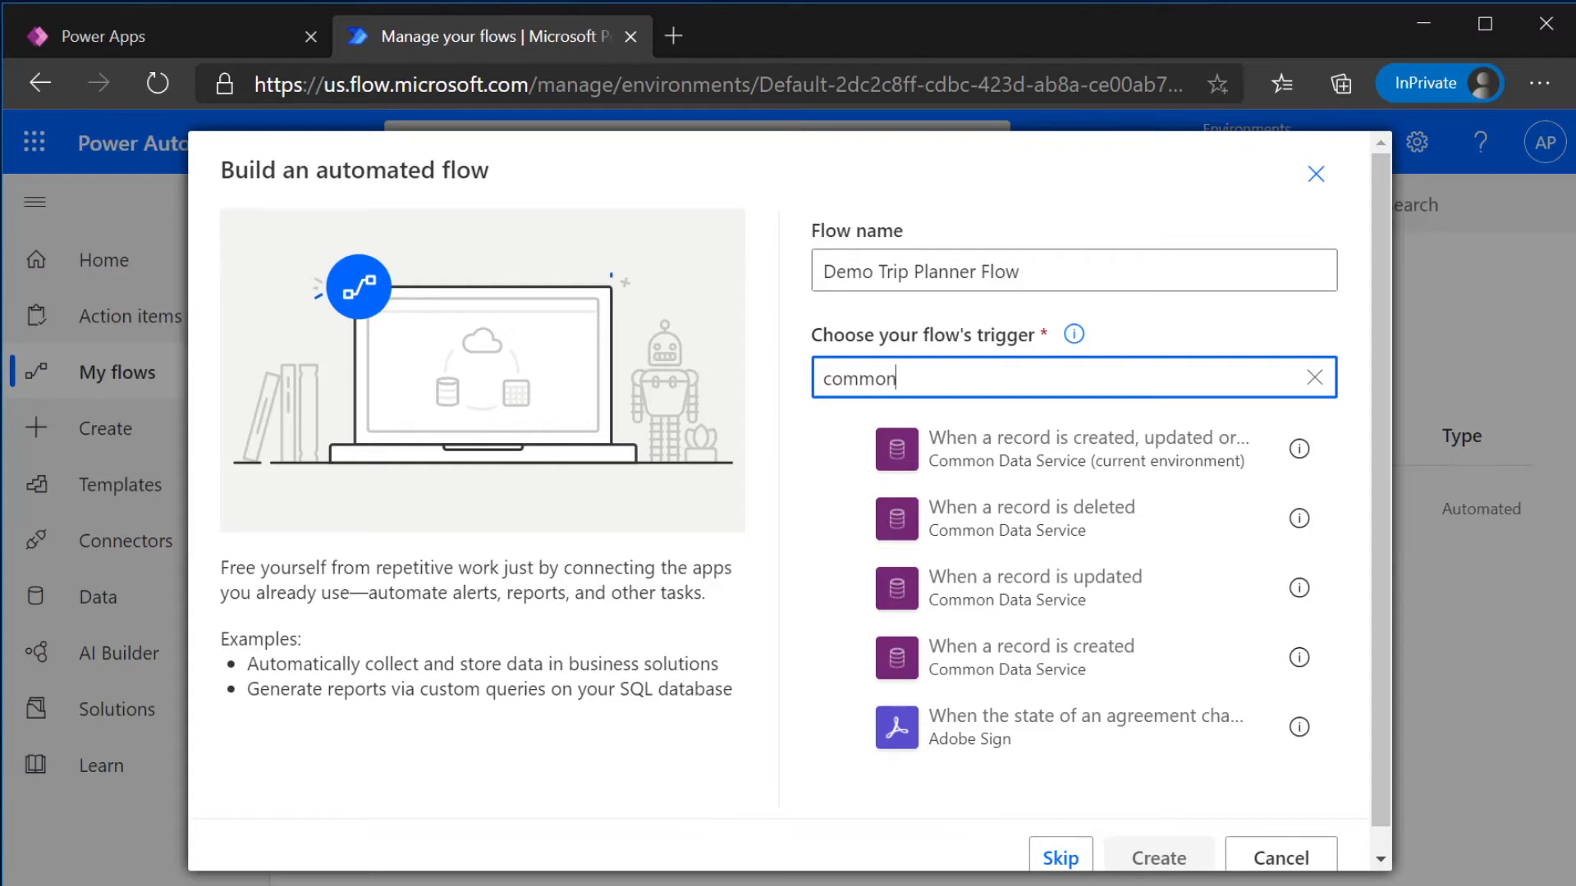
pyautogui.click(1085, 449)
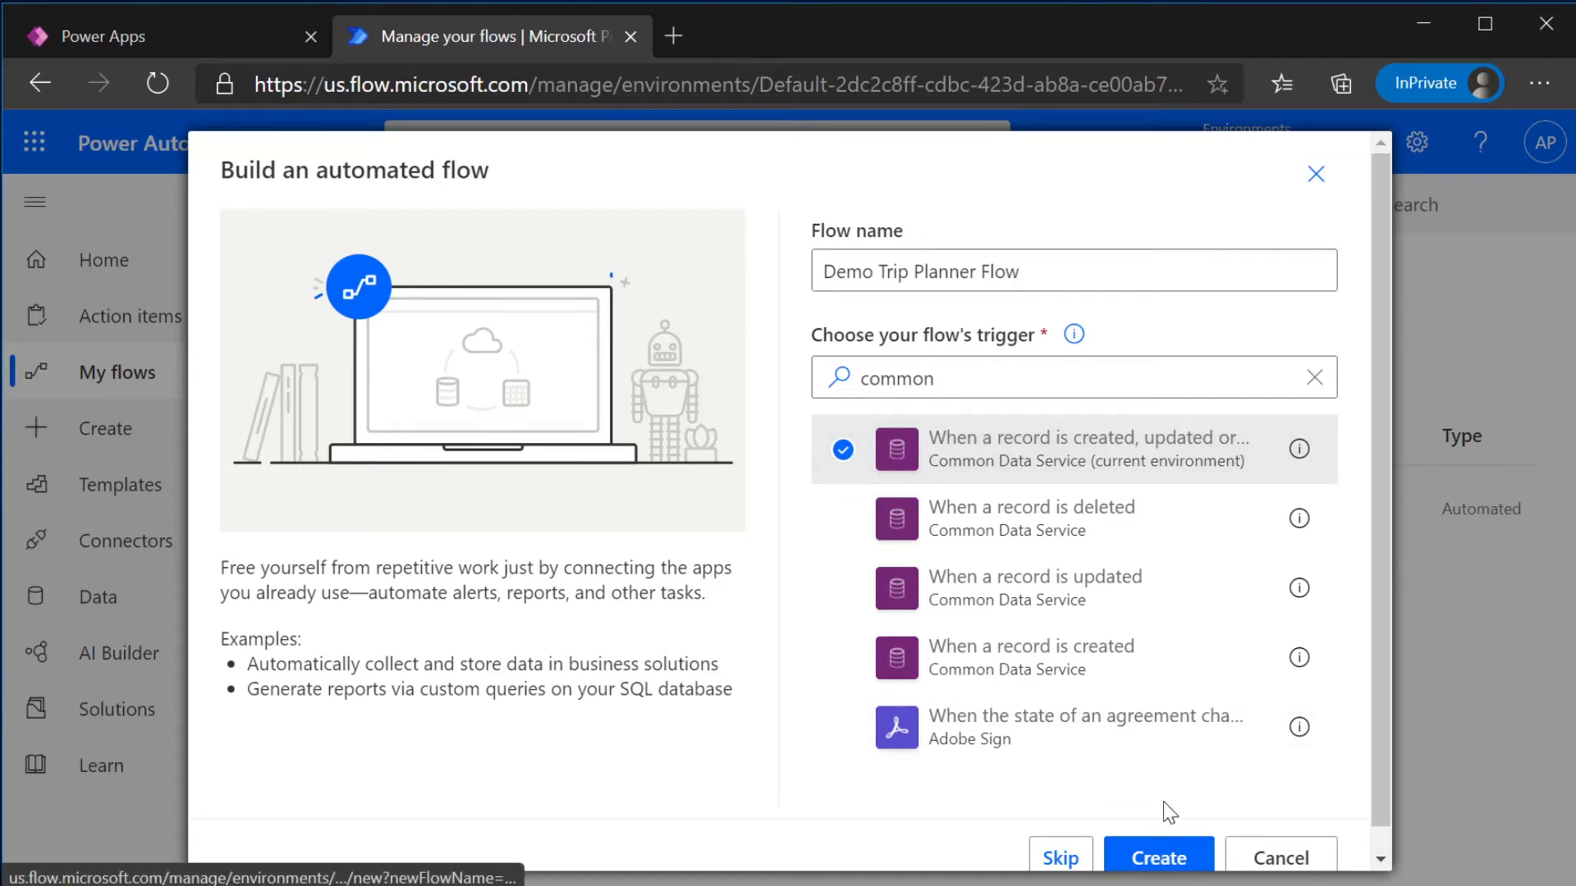
pyautogui.click(1156, 857)
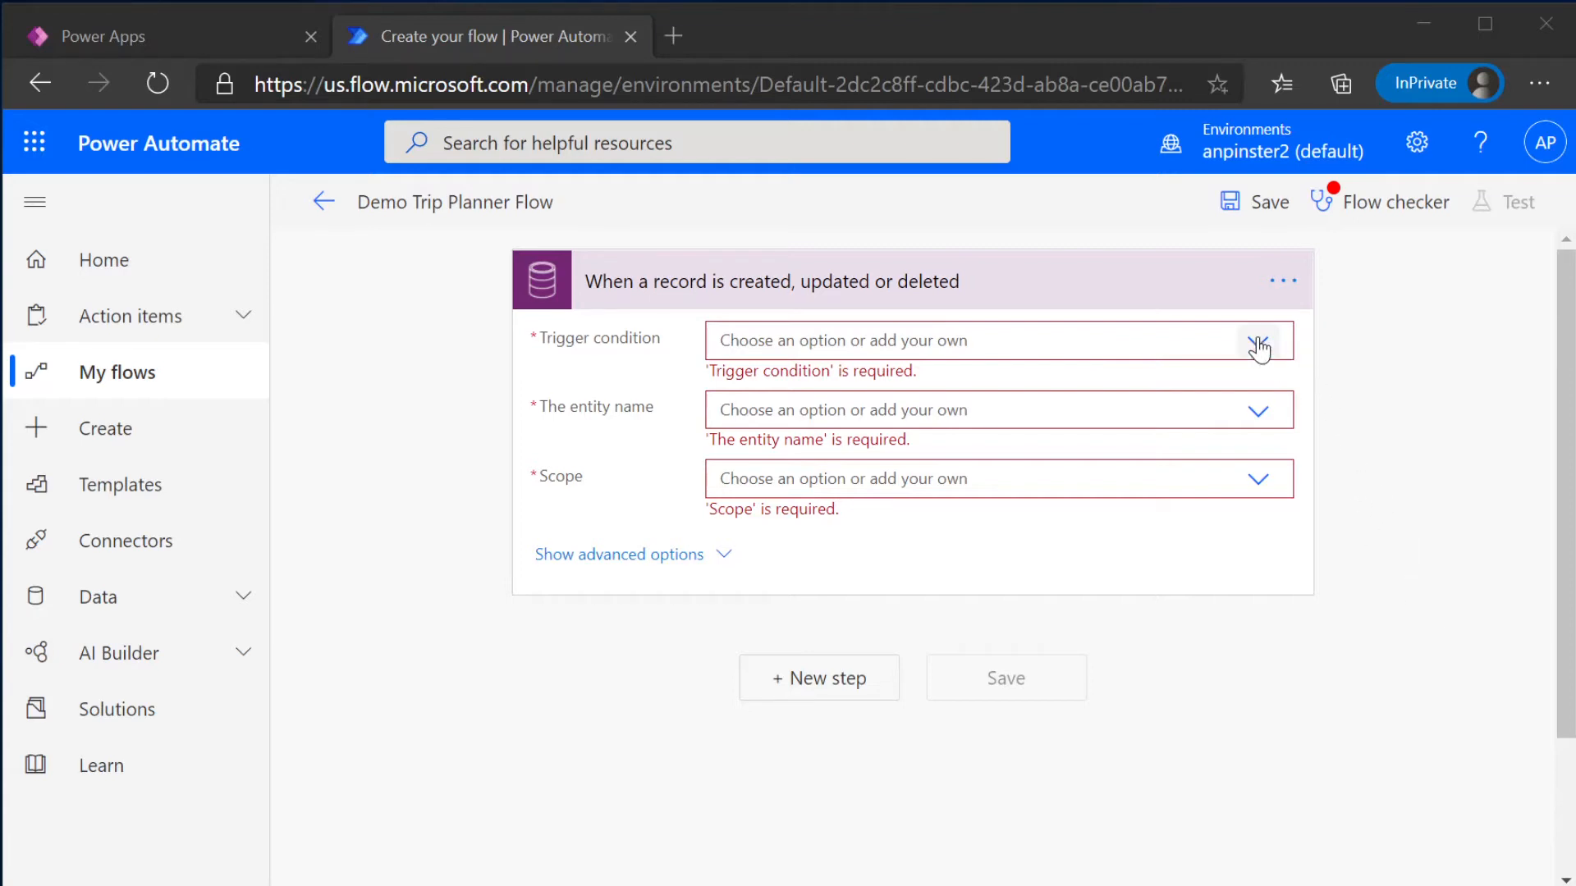
pyautogui.moveTo(1259, 341)
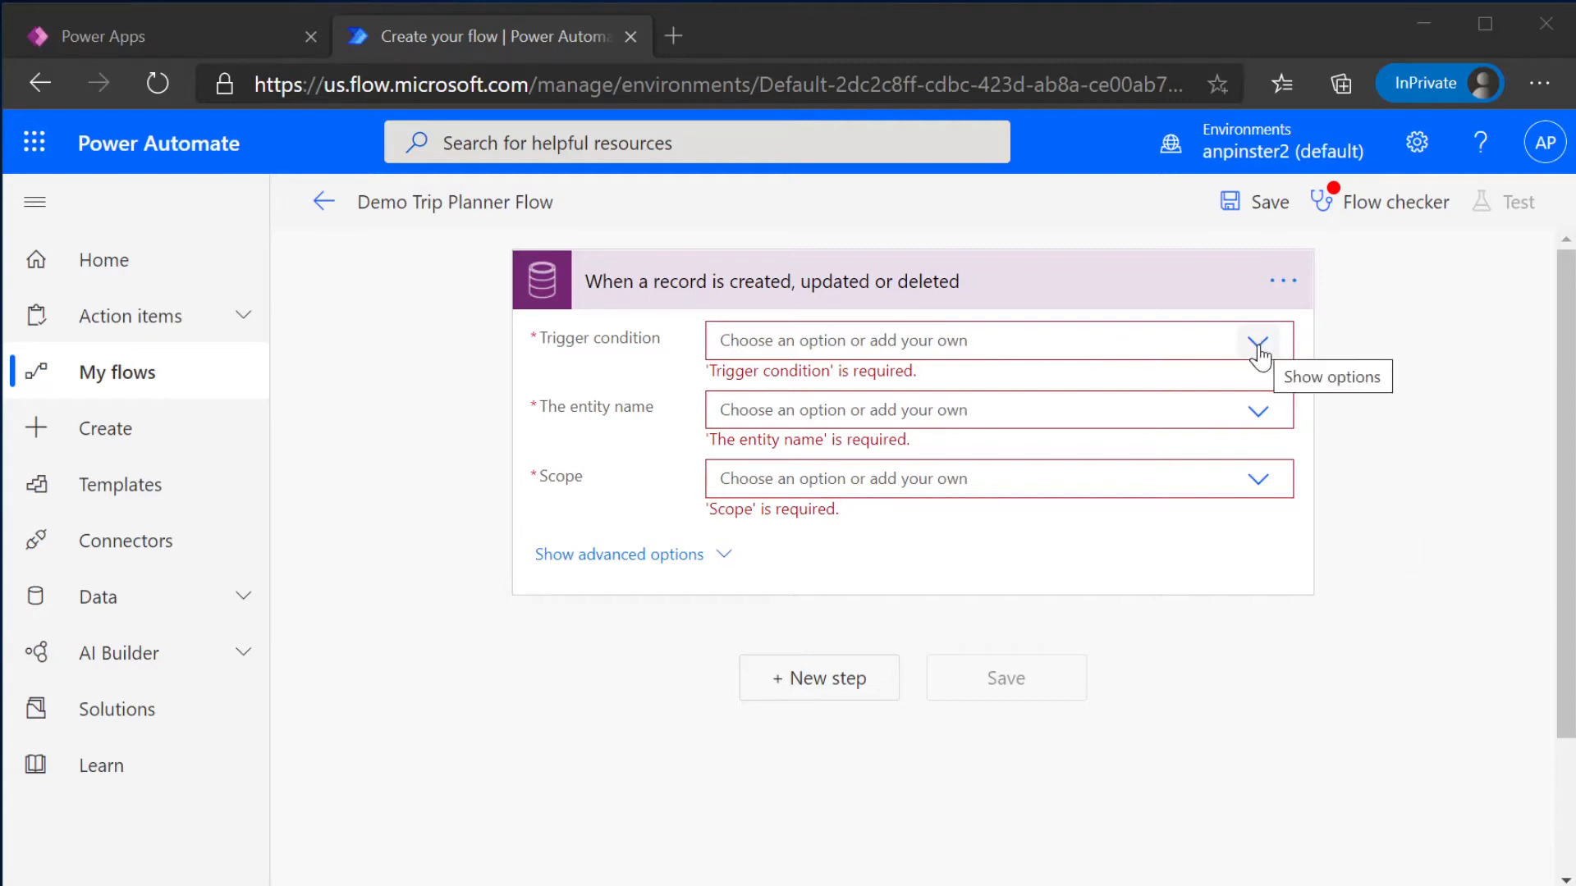
# Make the trigger fire on Create or Update of To Do Lists with Organization scope
pyautogui.click(1258, 341)
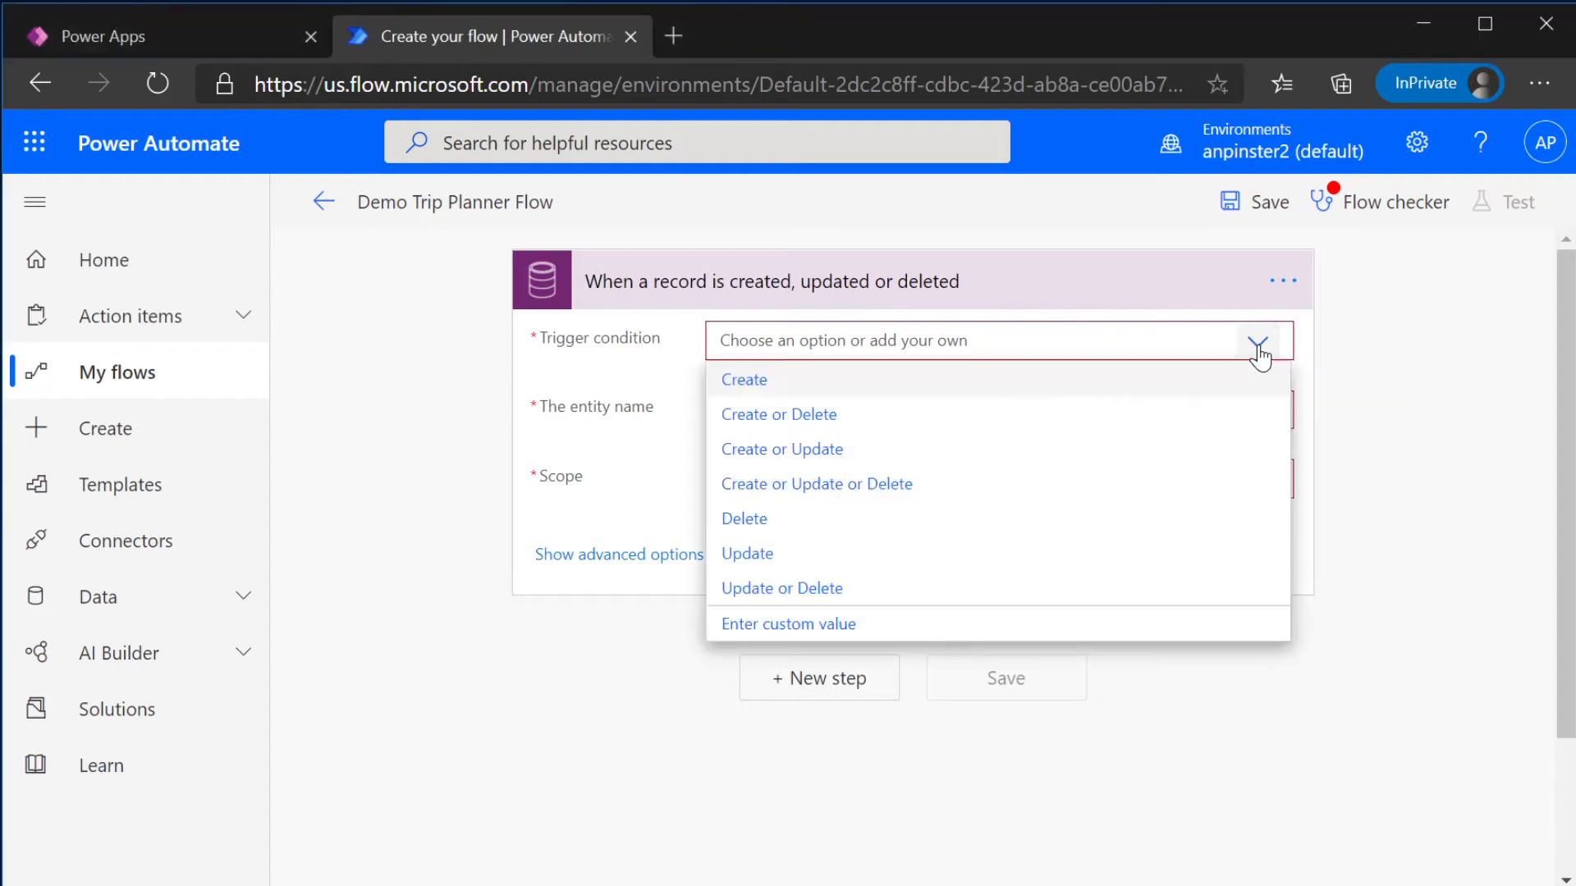
pyautogui.moveTo(781, 449)
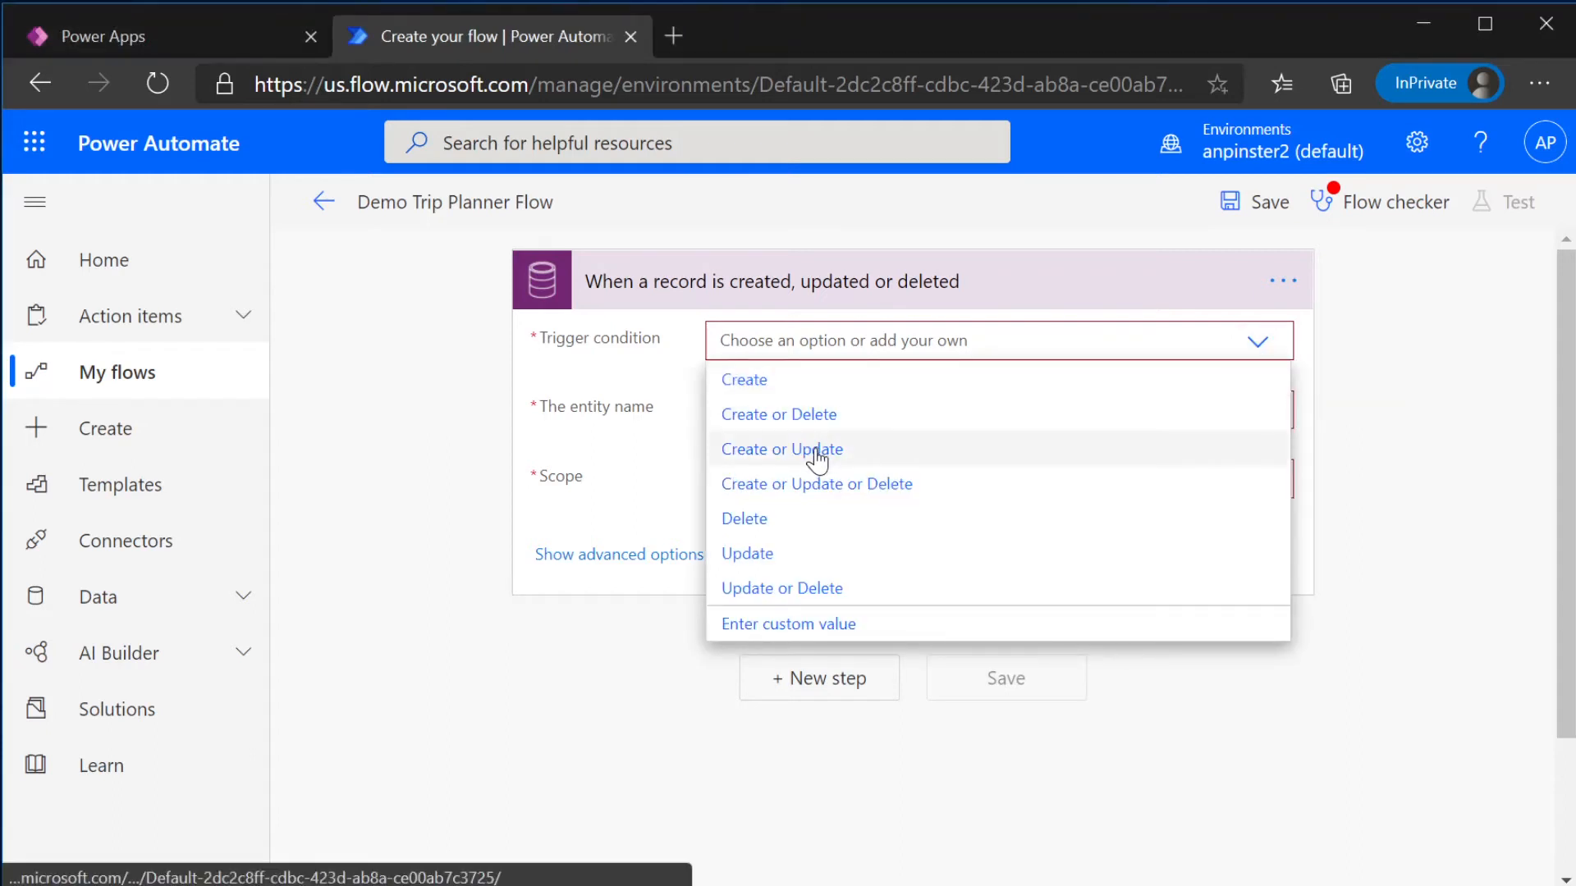
pyautogui.moveTo(781, 449)
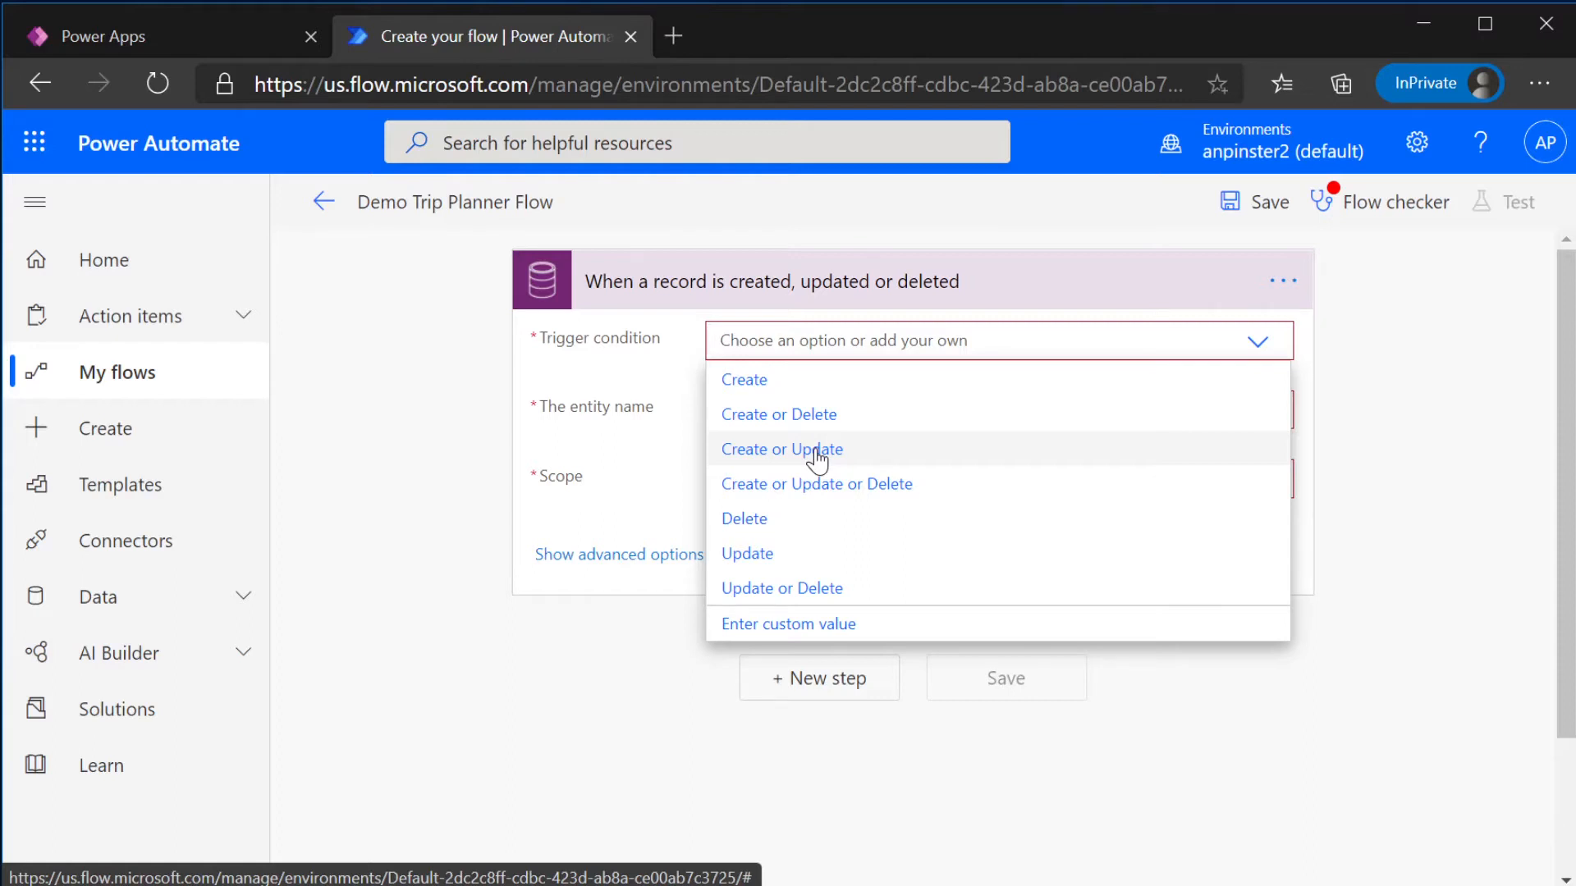
pyautogui.click(782, 449)
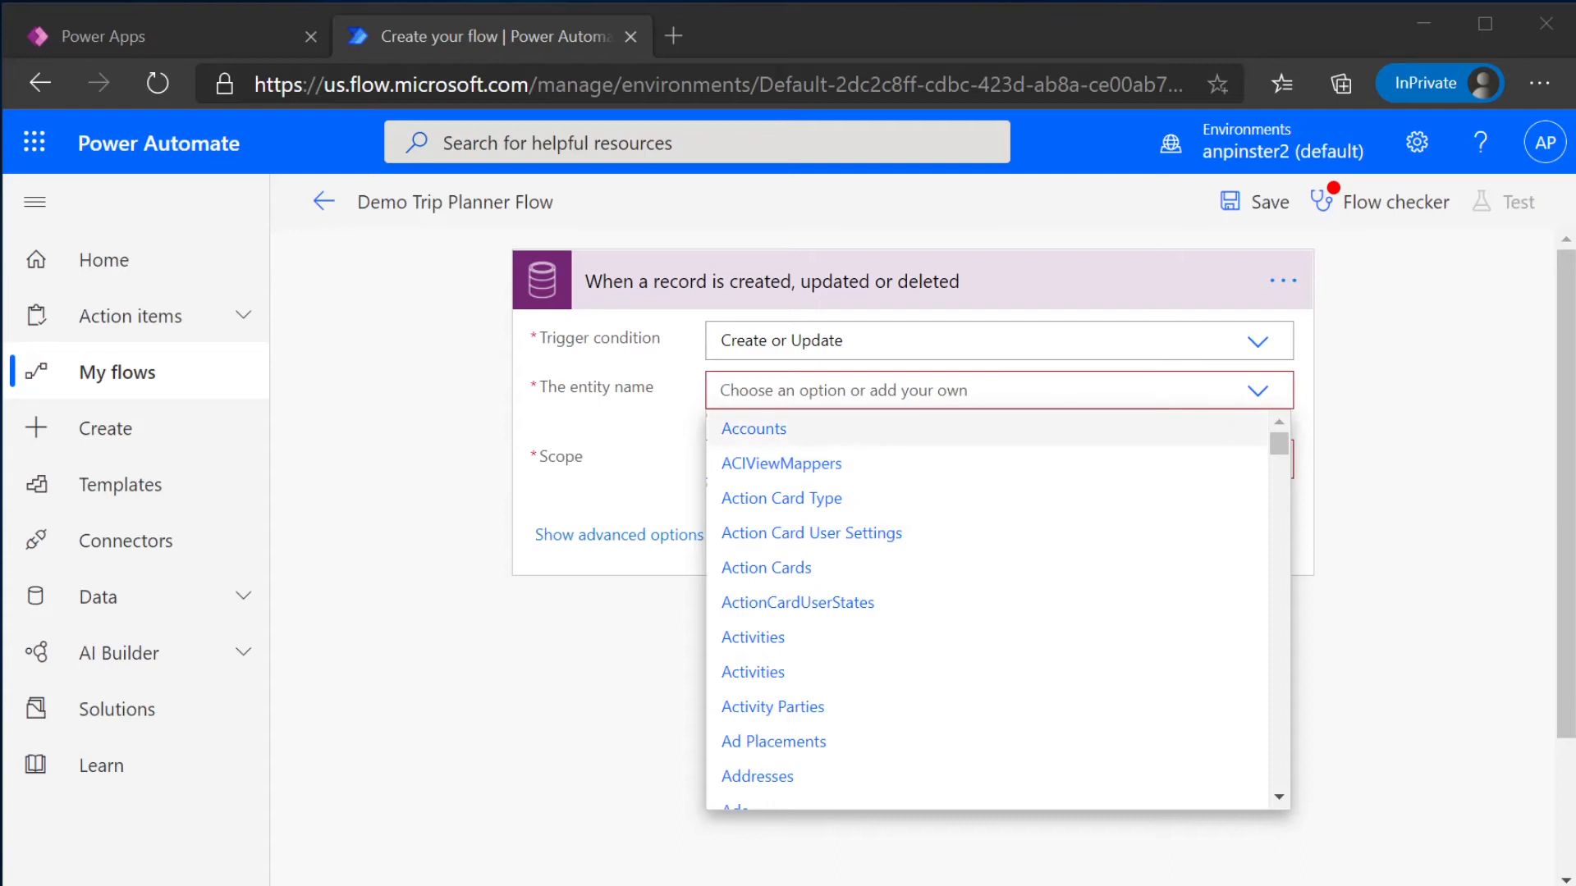
pyautogui.write('to do')
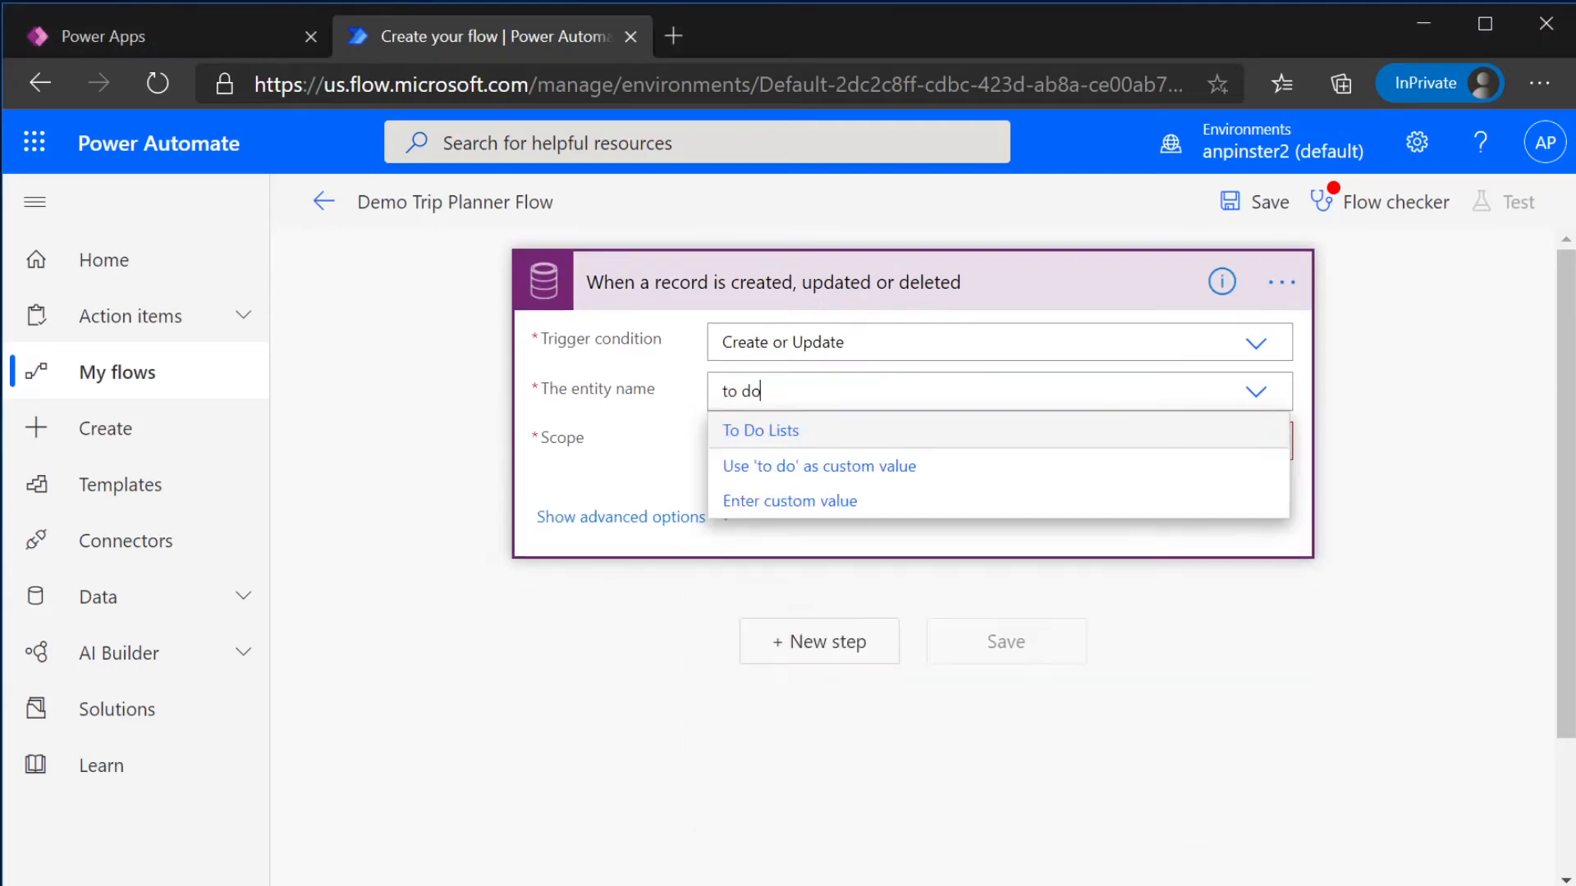
pyautogui.click(761, 430)
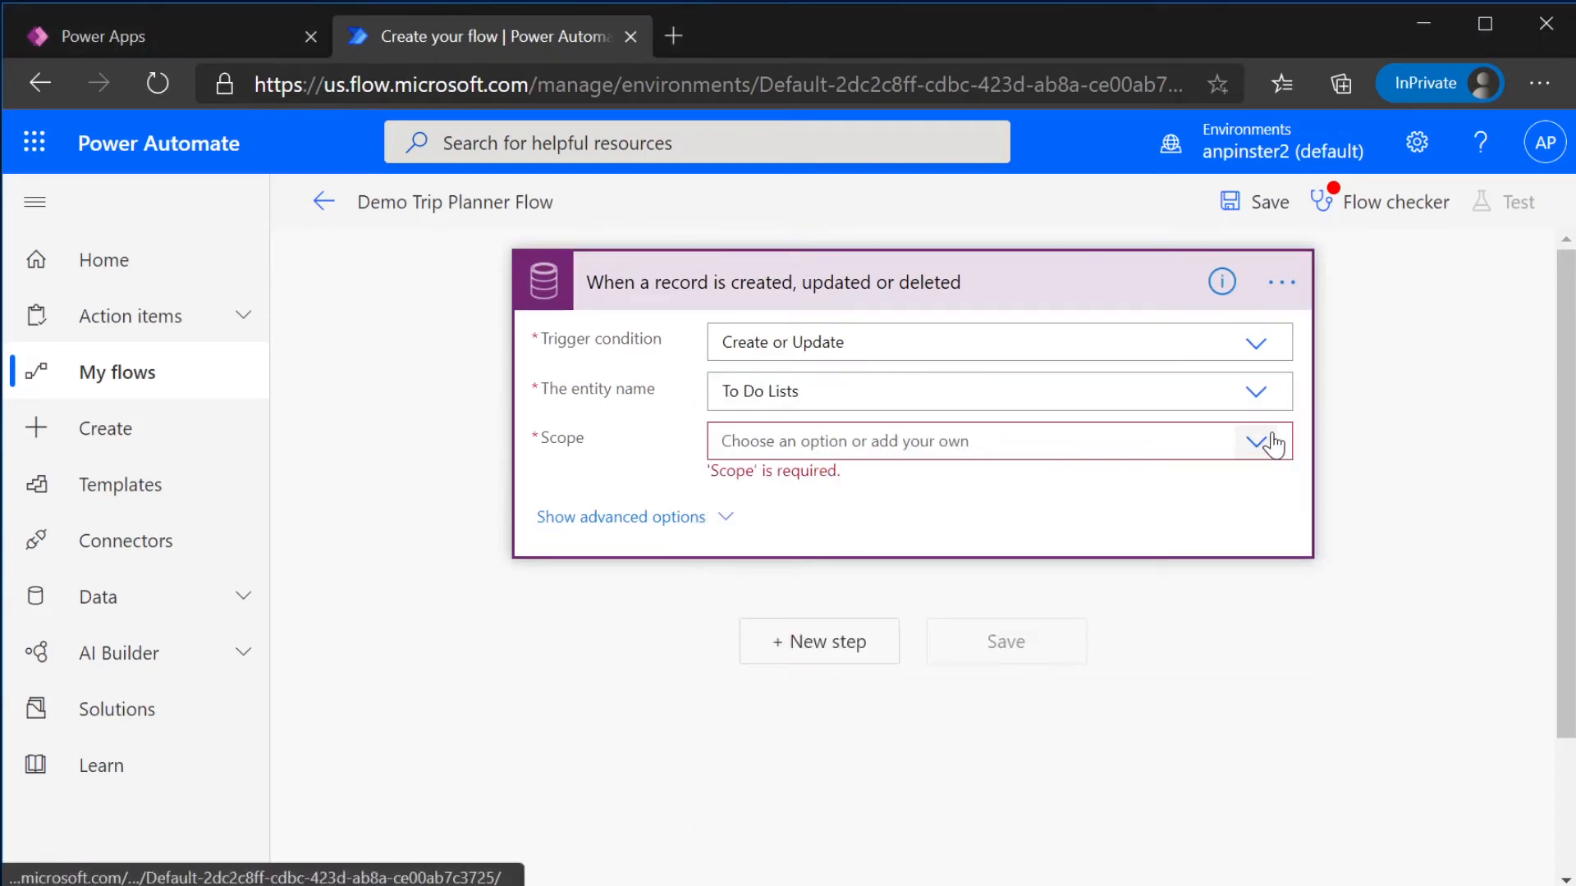
pyautogui.click(1254, 442)
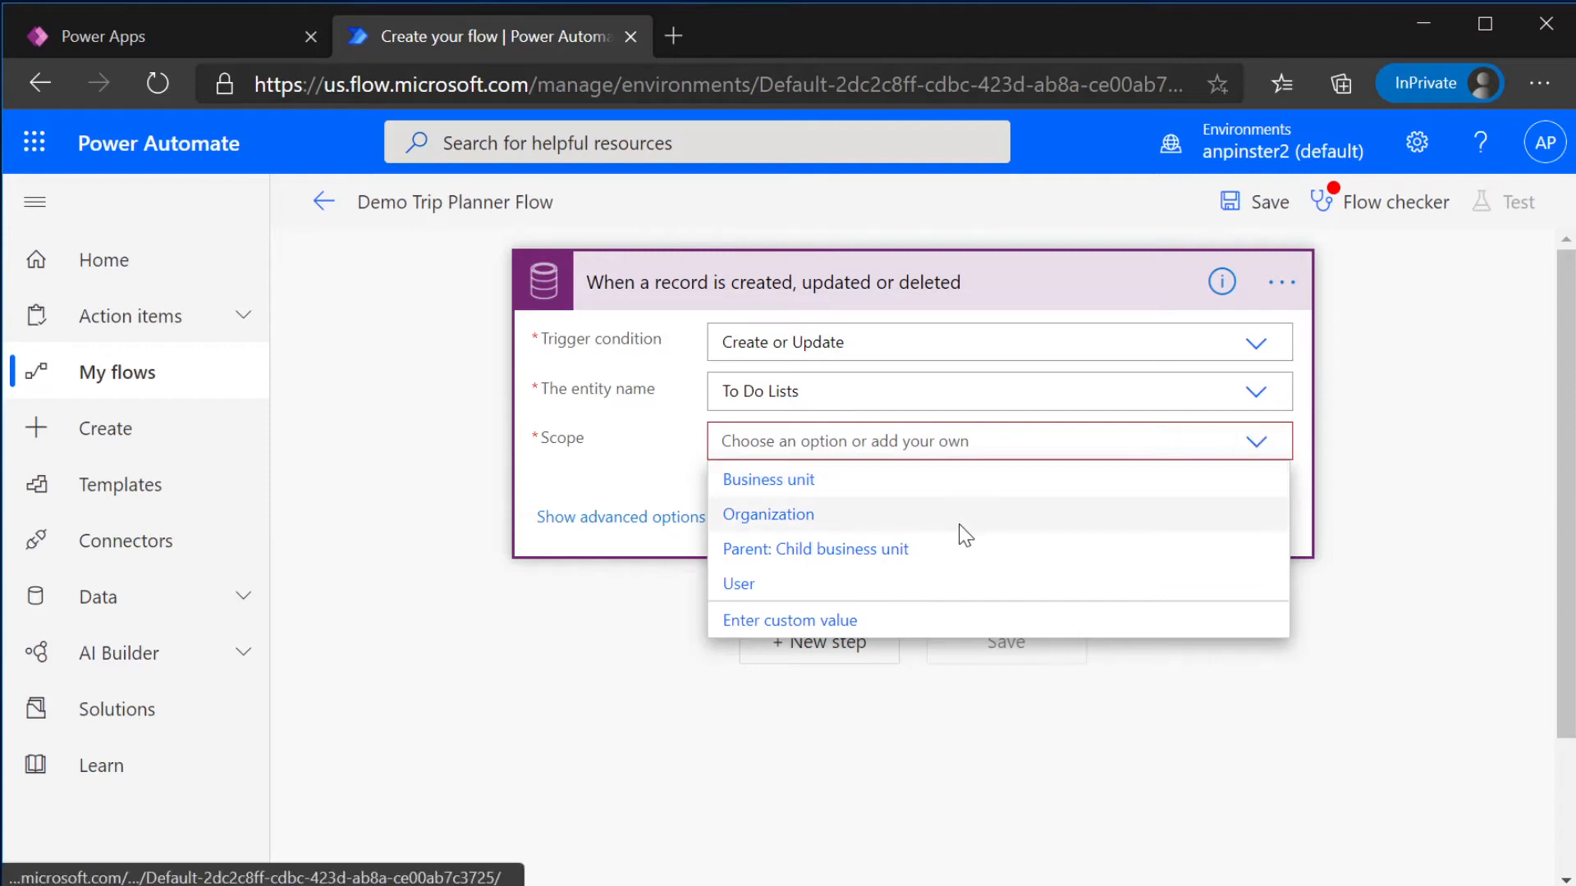
pyautogui.click(768, 514)
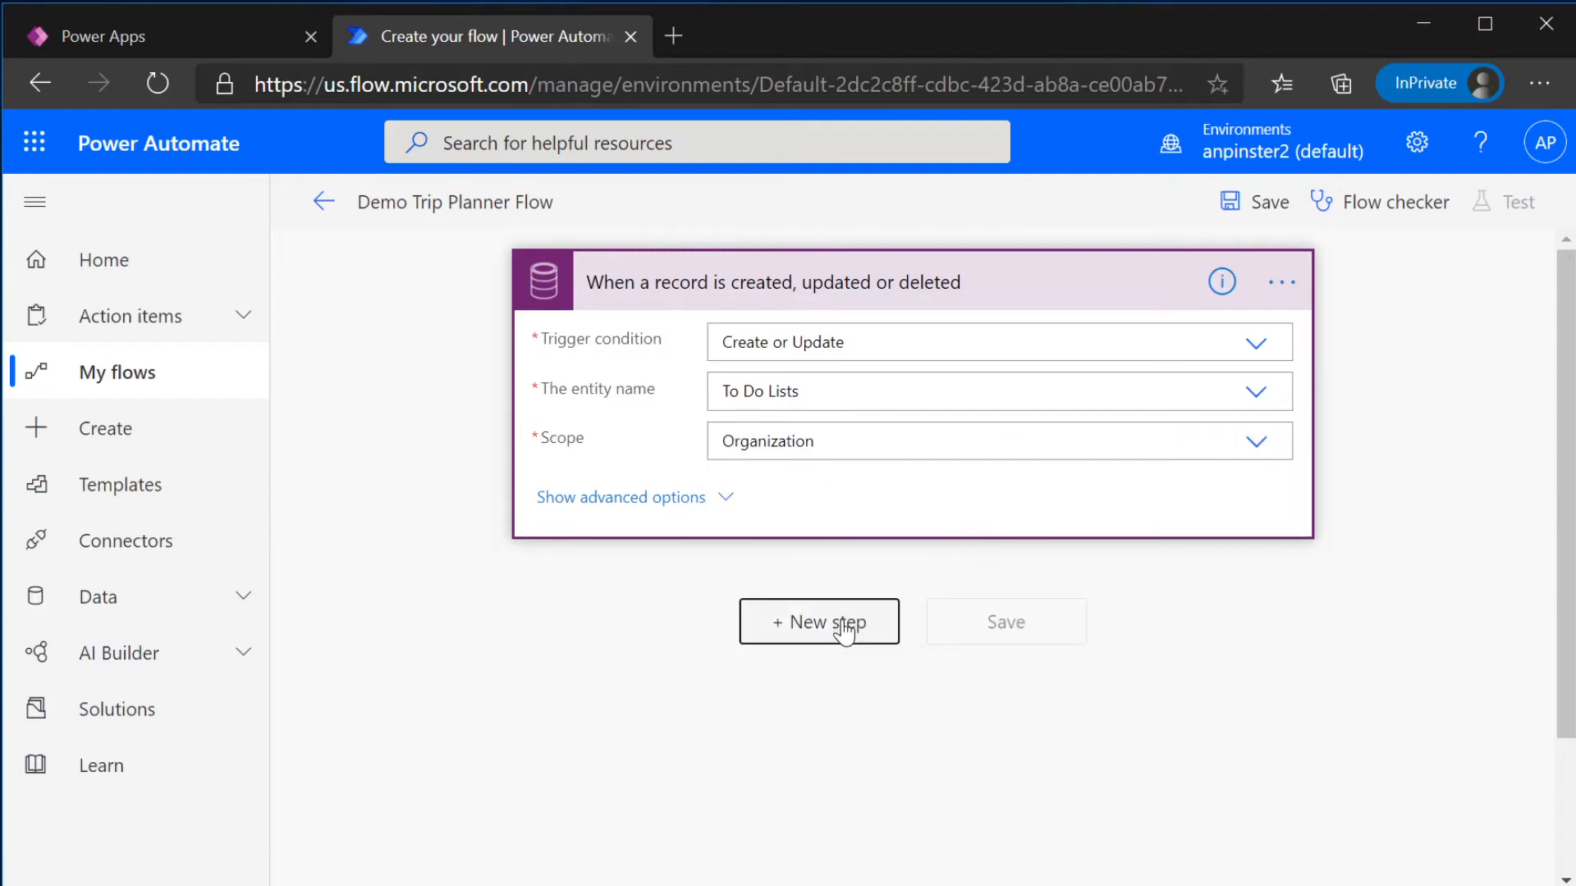
pyautogui.click(819, 621)
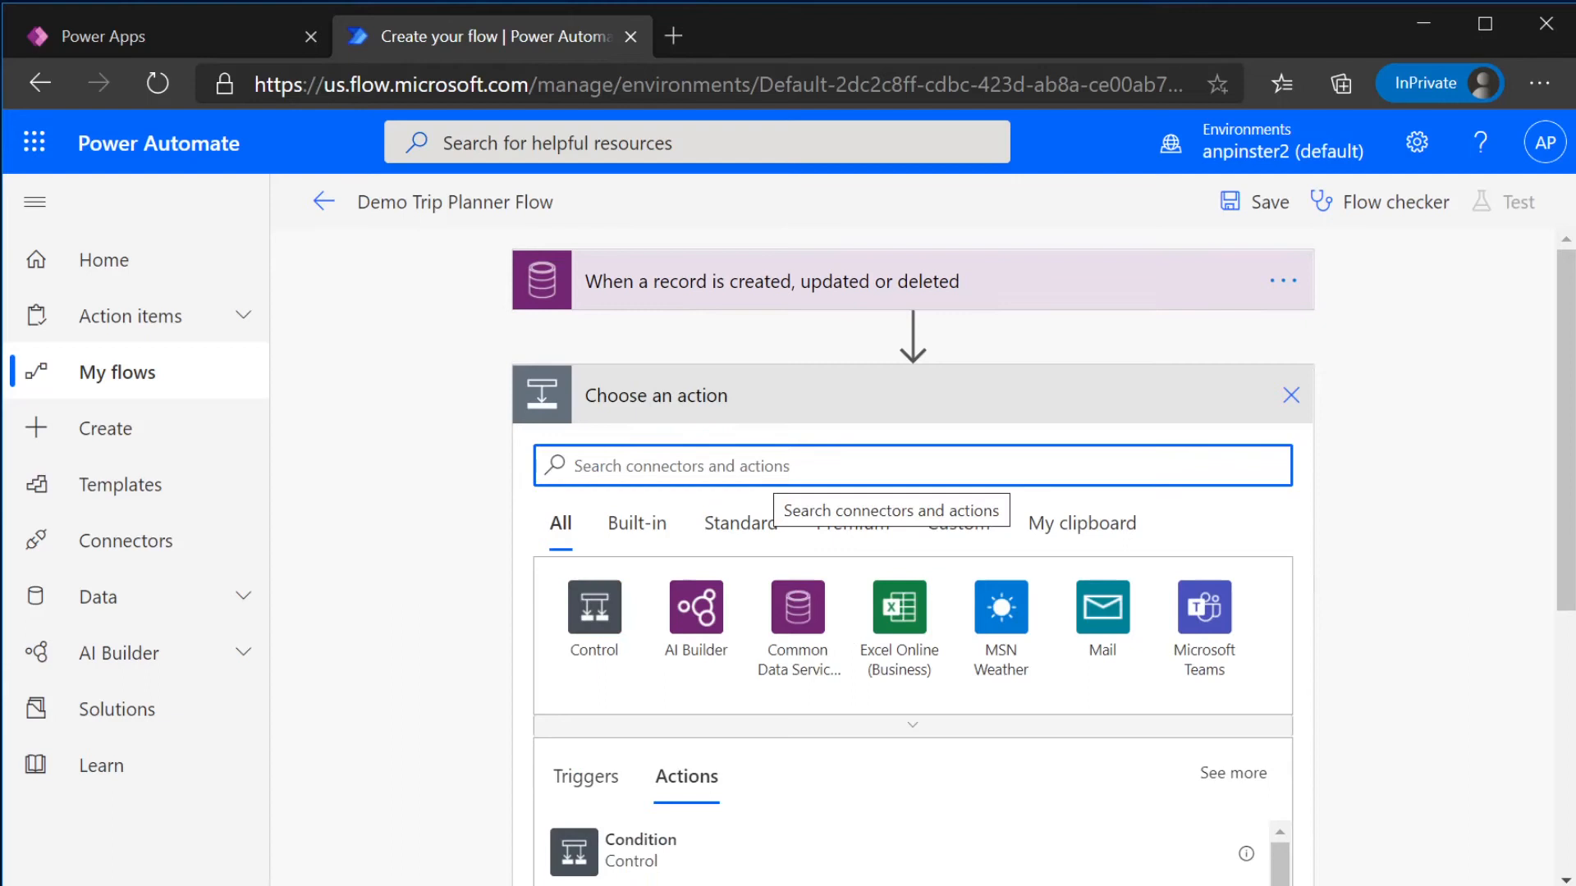
# Add the Send an email notification (V3) action to the flow
pyautogui.write('email')
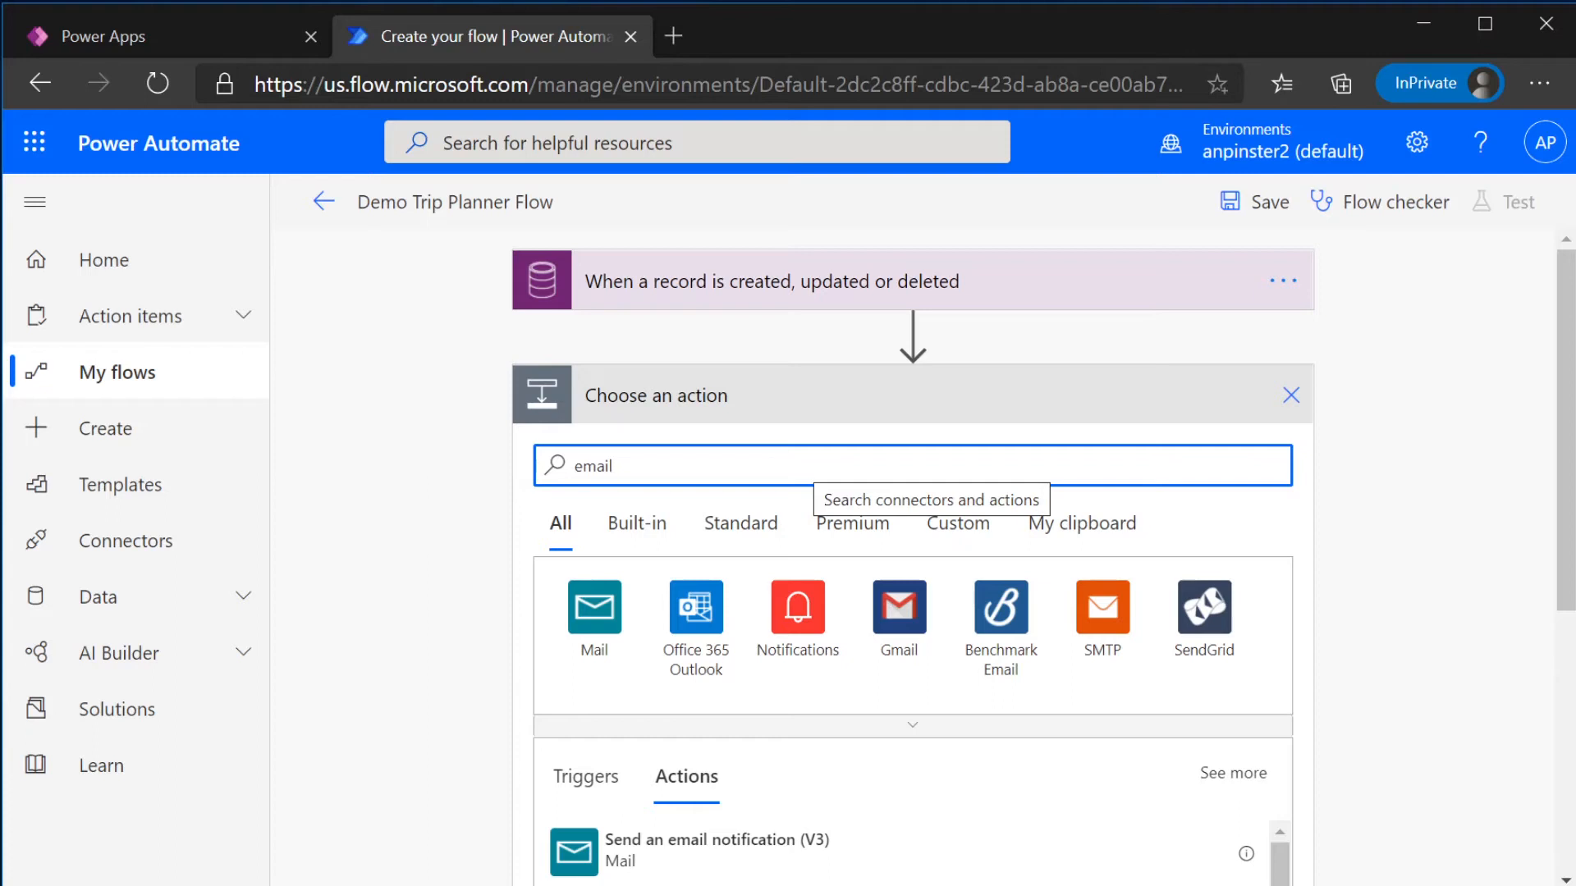
pyautogui.moveTo(1294, 422)
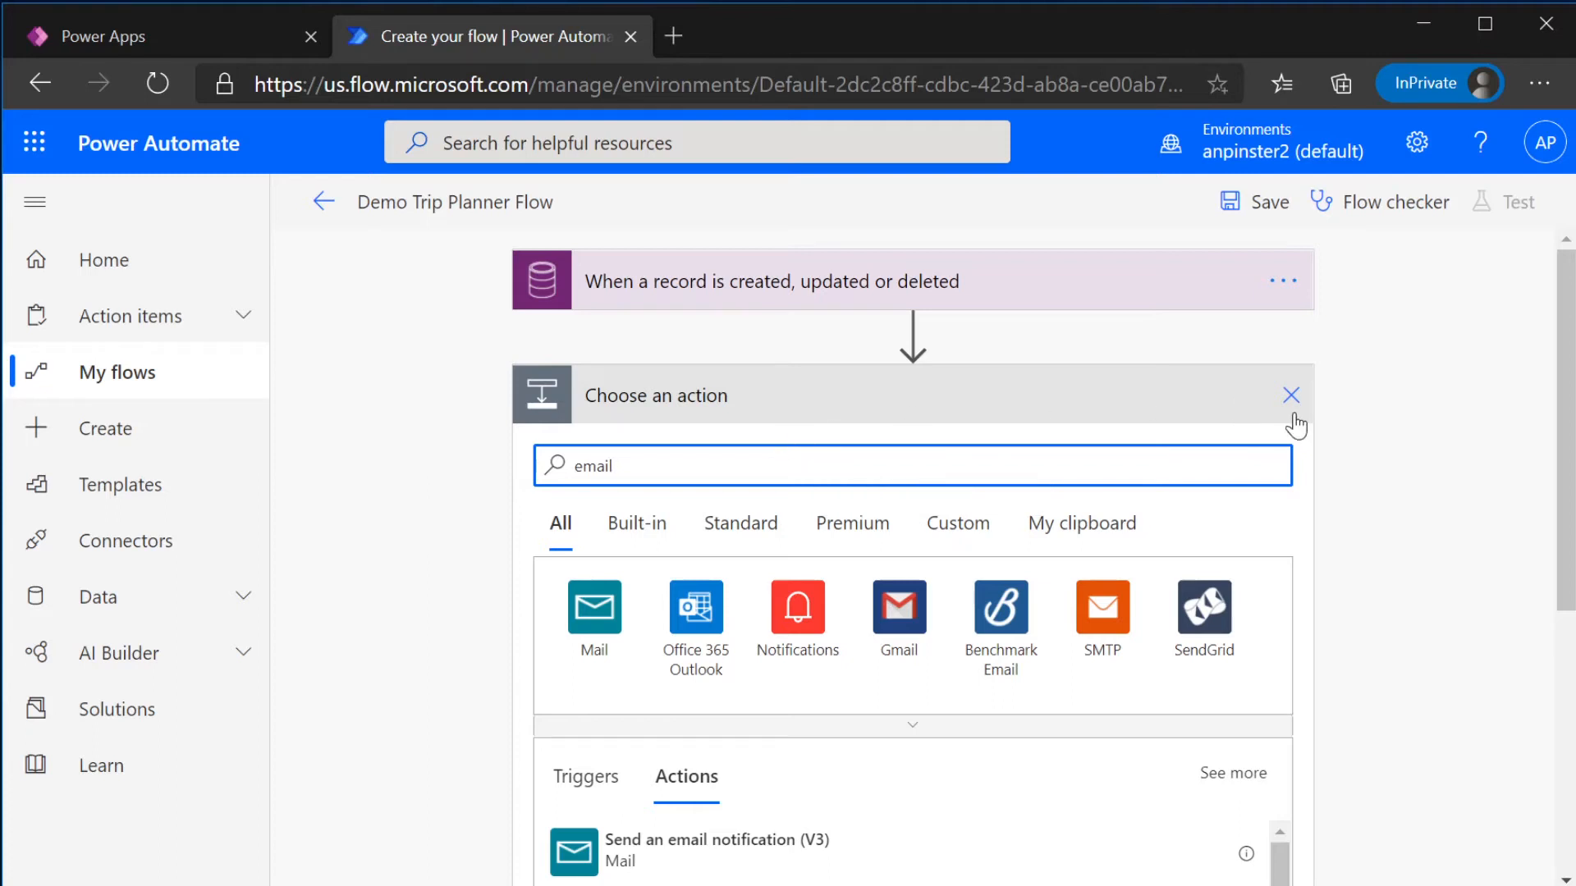
pyautogui.moveTo(1437, 511)
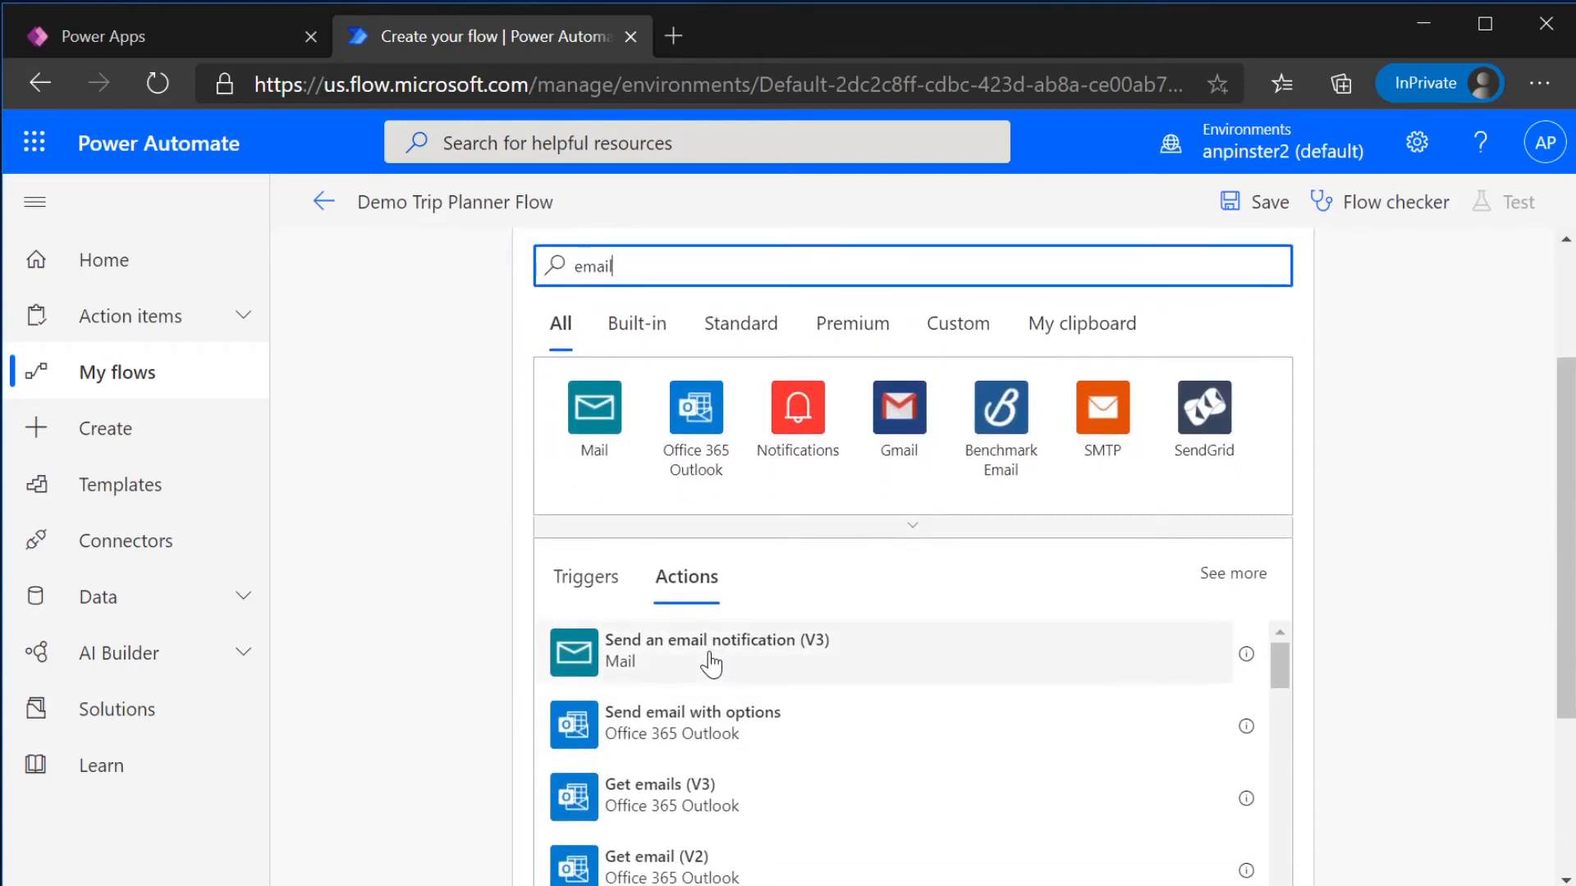
pyautogui.click(716, 651)
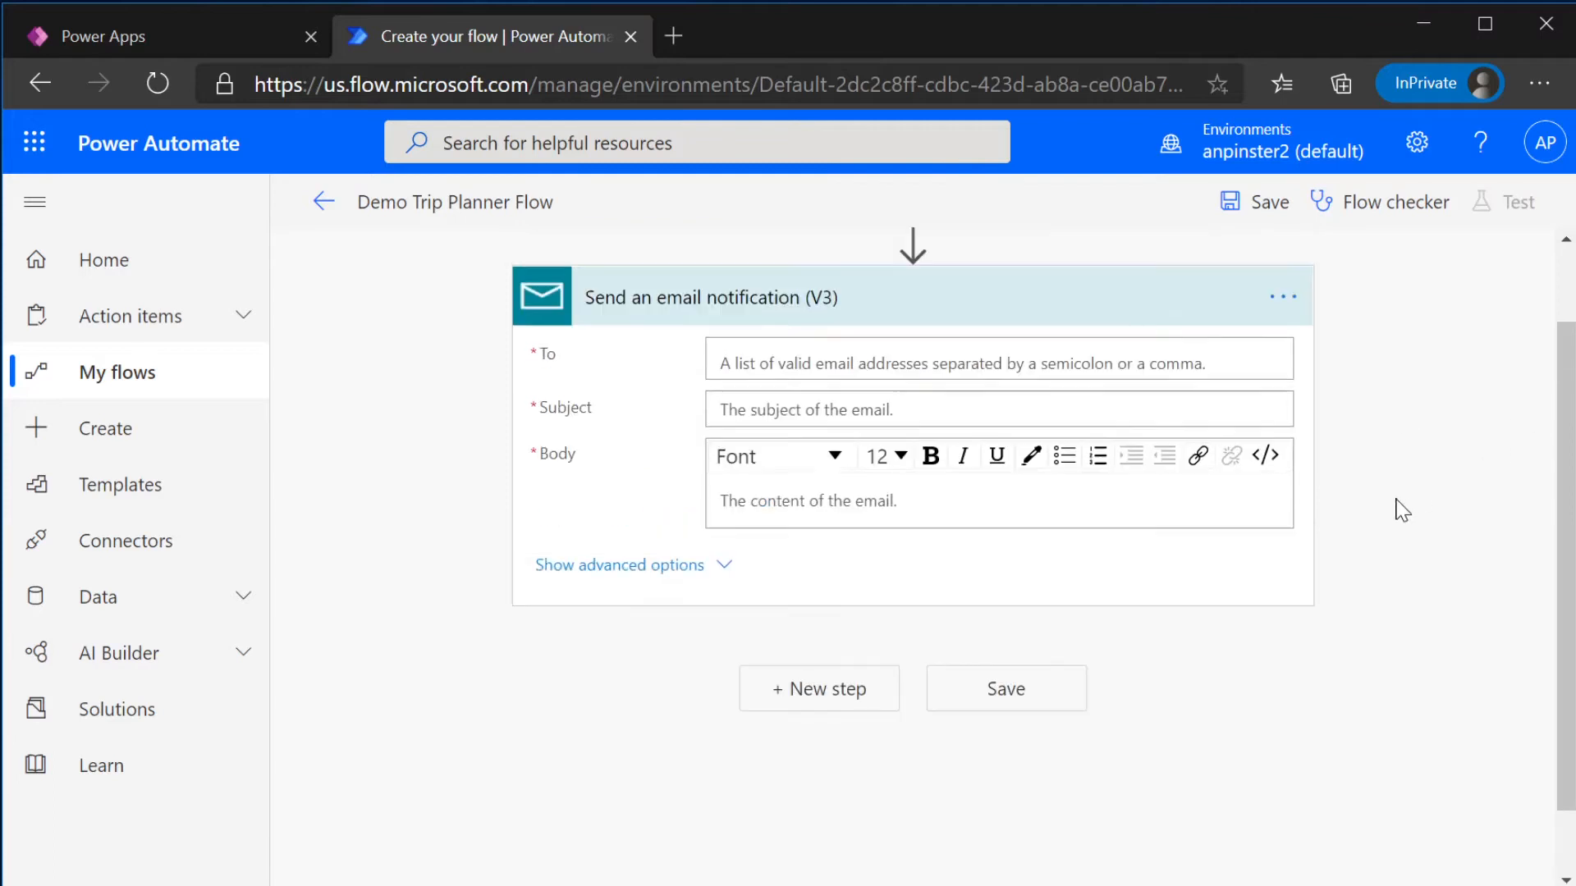
pyautogui.scroll(3)
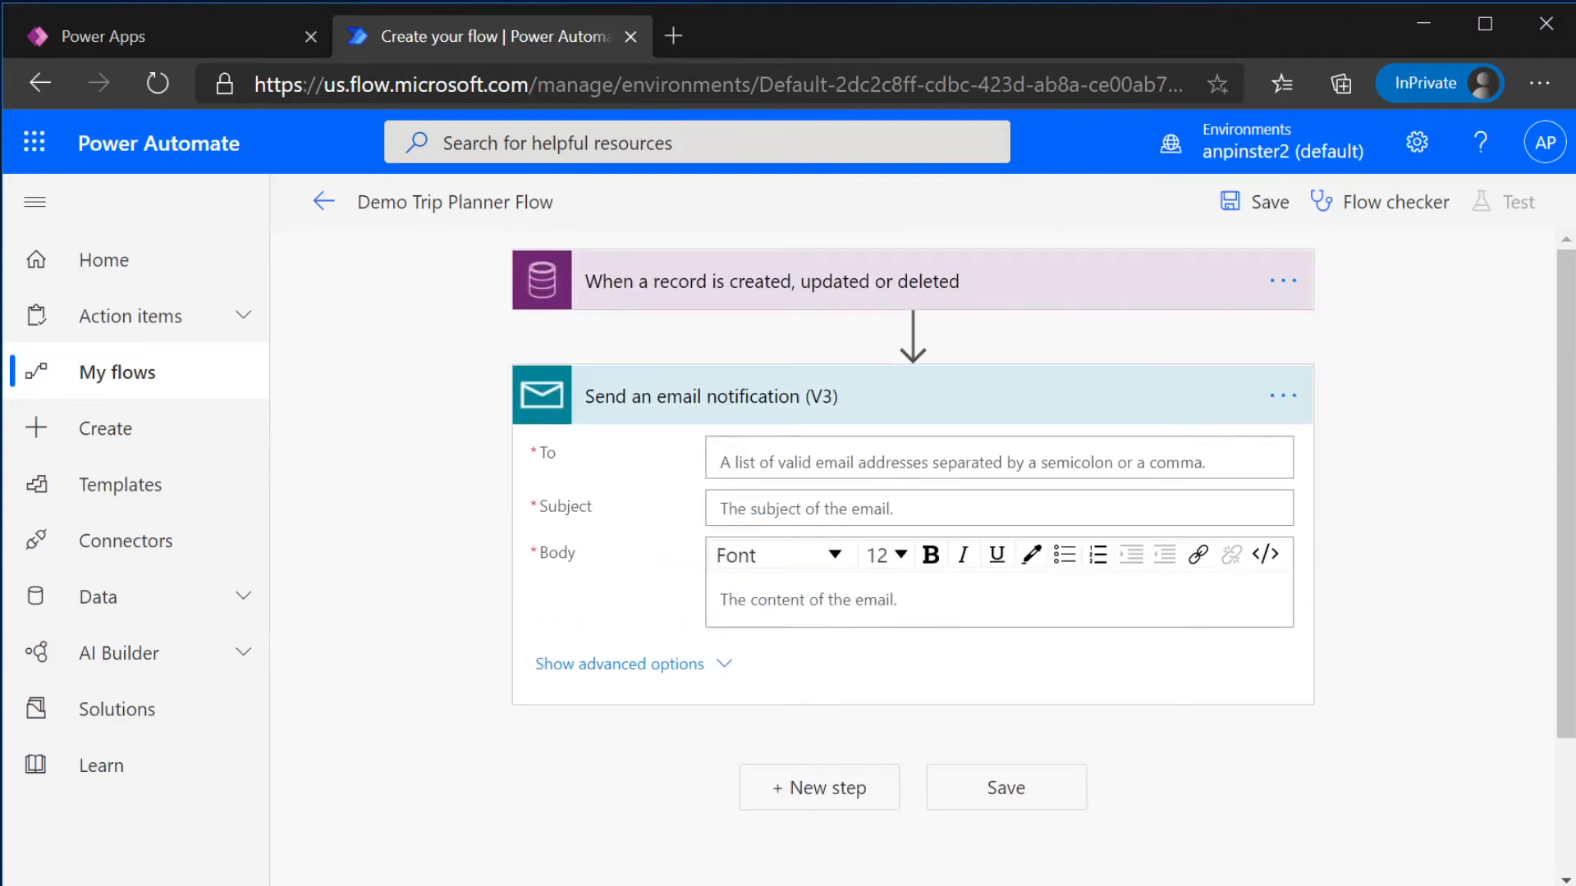
pyautogui.moveTo(954, 462)
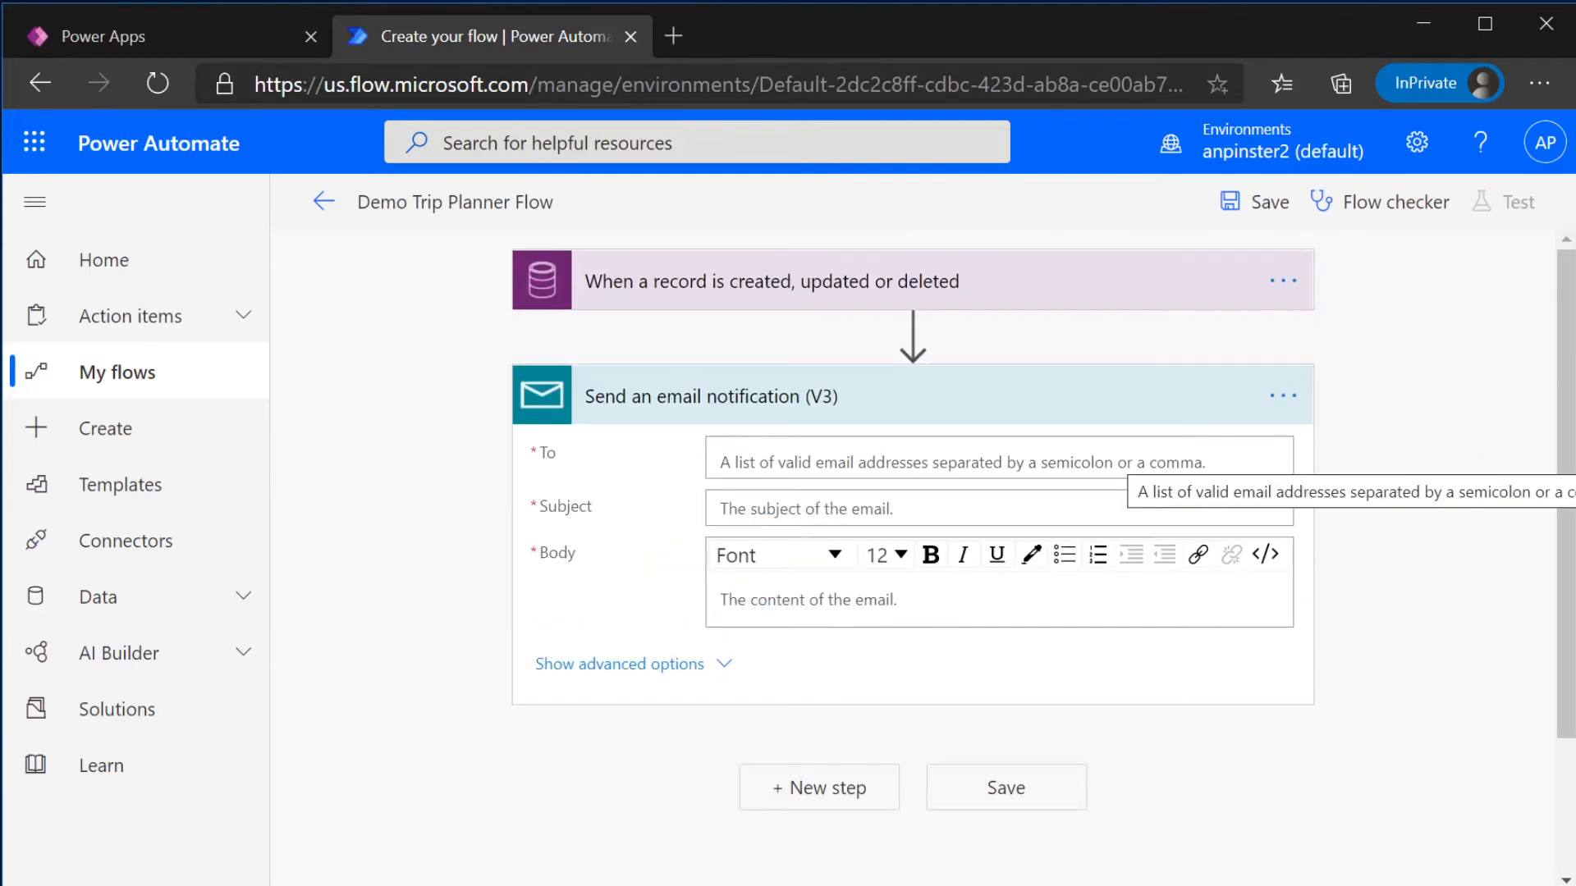
# Send to the record's Email with subject 'Item Name has been assigned to you!'
pyautogui.click(955, 463)
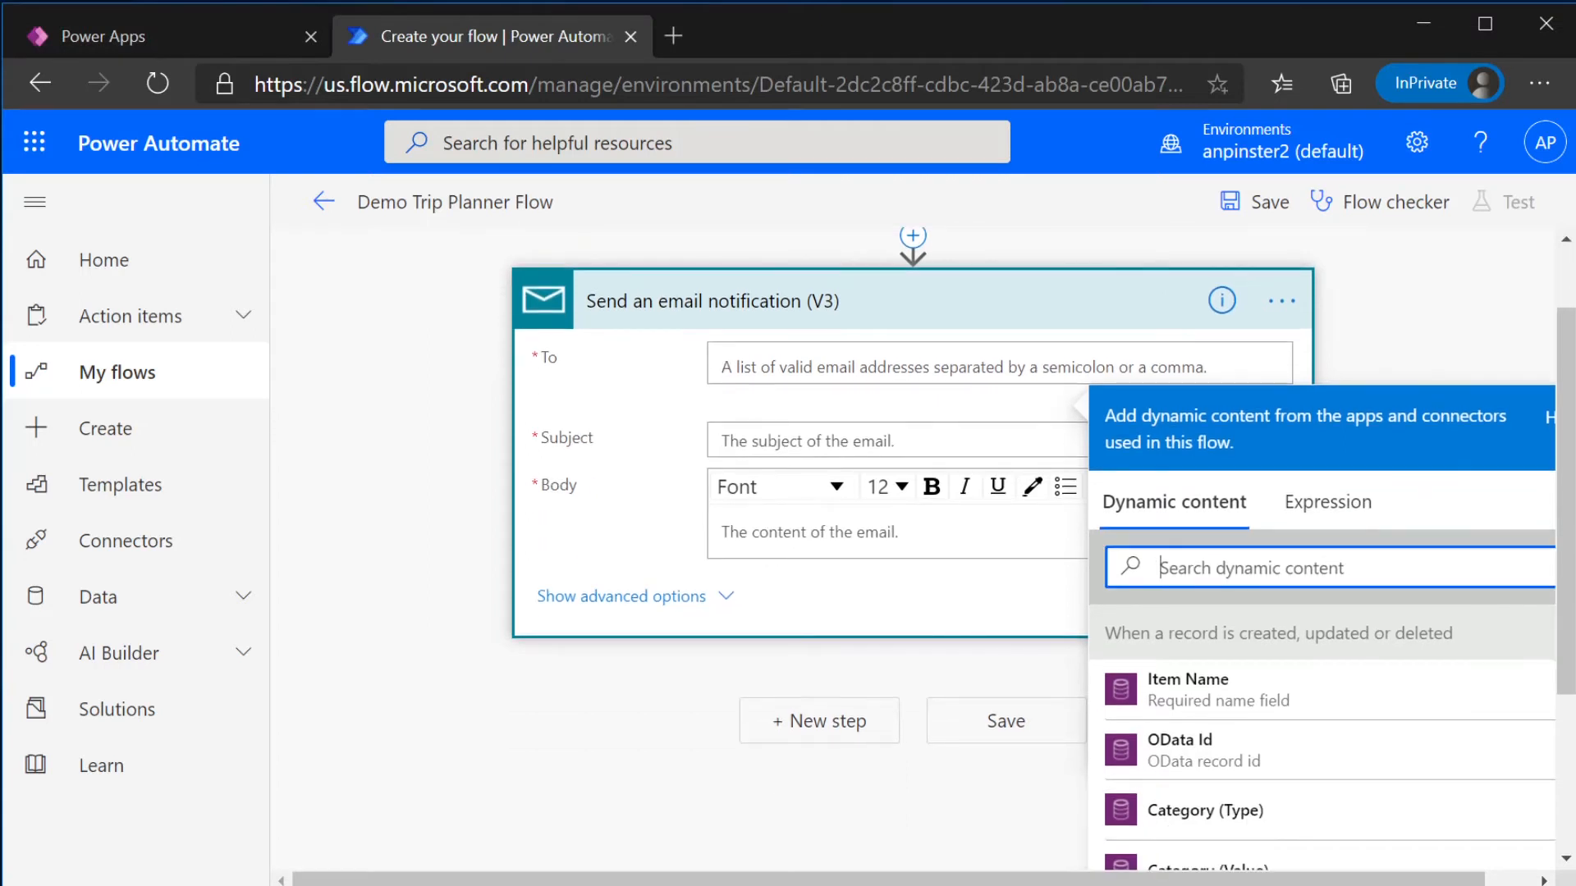
pyautogui.write('email')
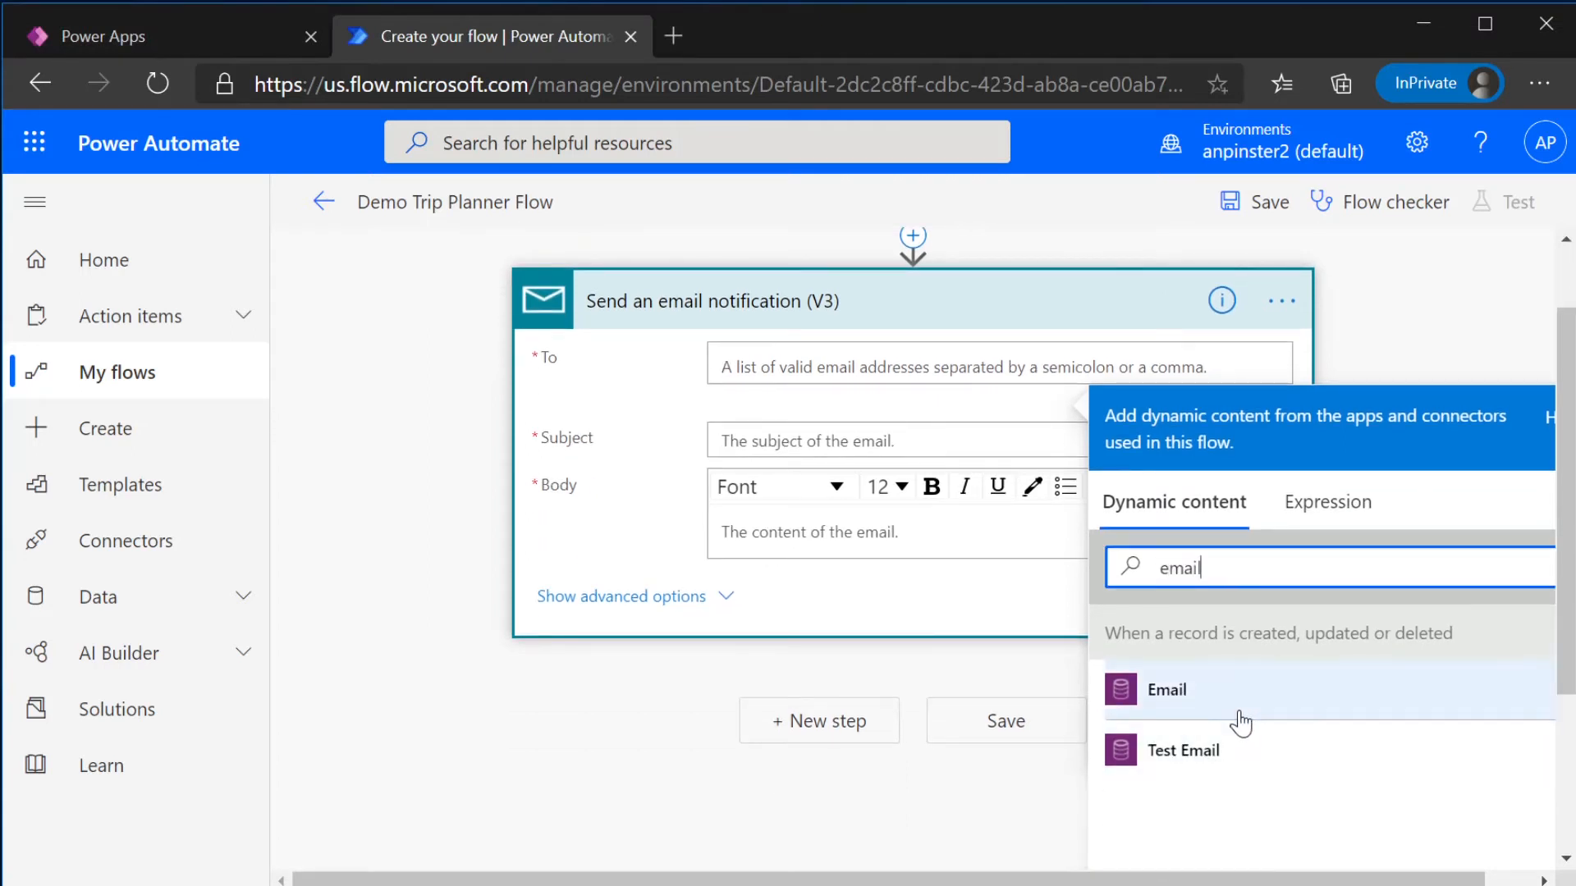
pyautogui.click(1165, 690)
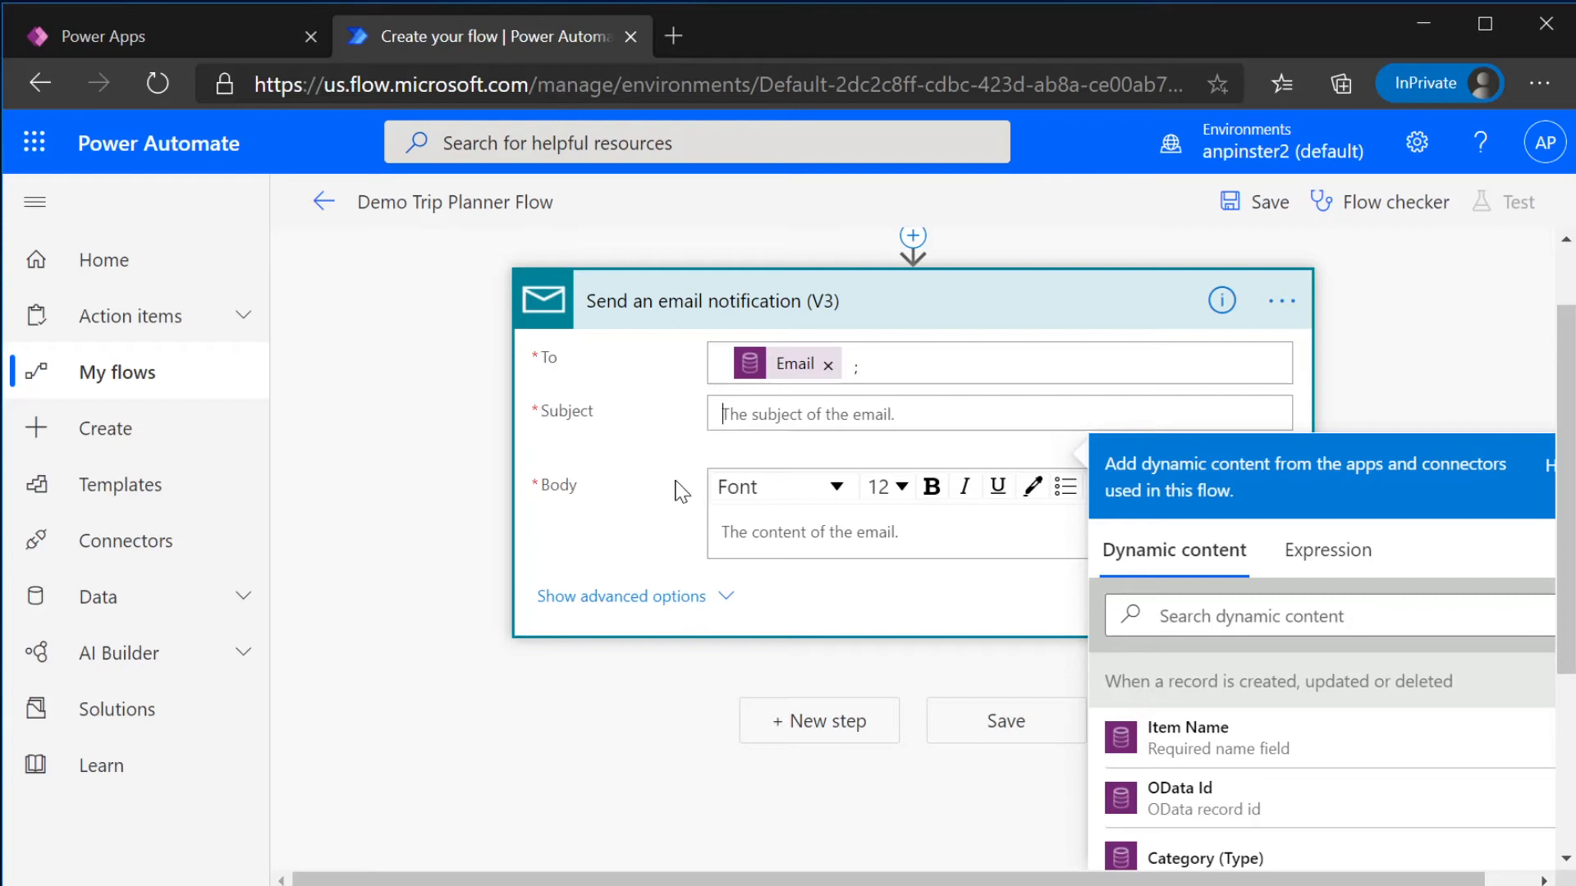
pyautogui.moveTo(1212, 749)
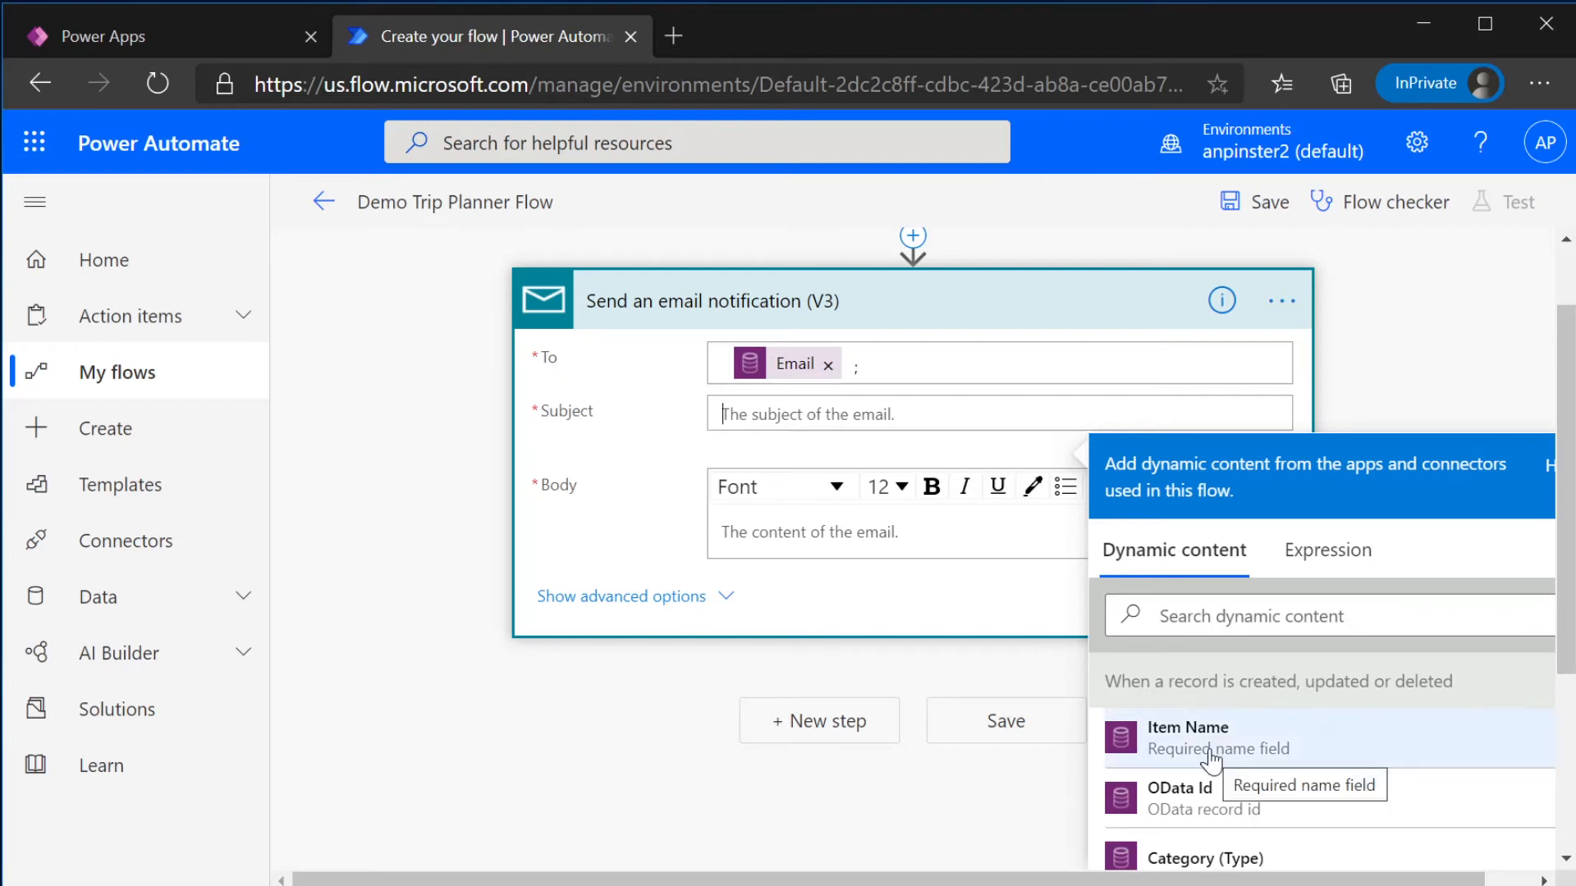
pyautogui.click(1186, 738)
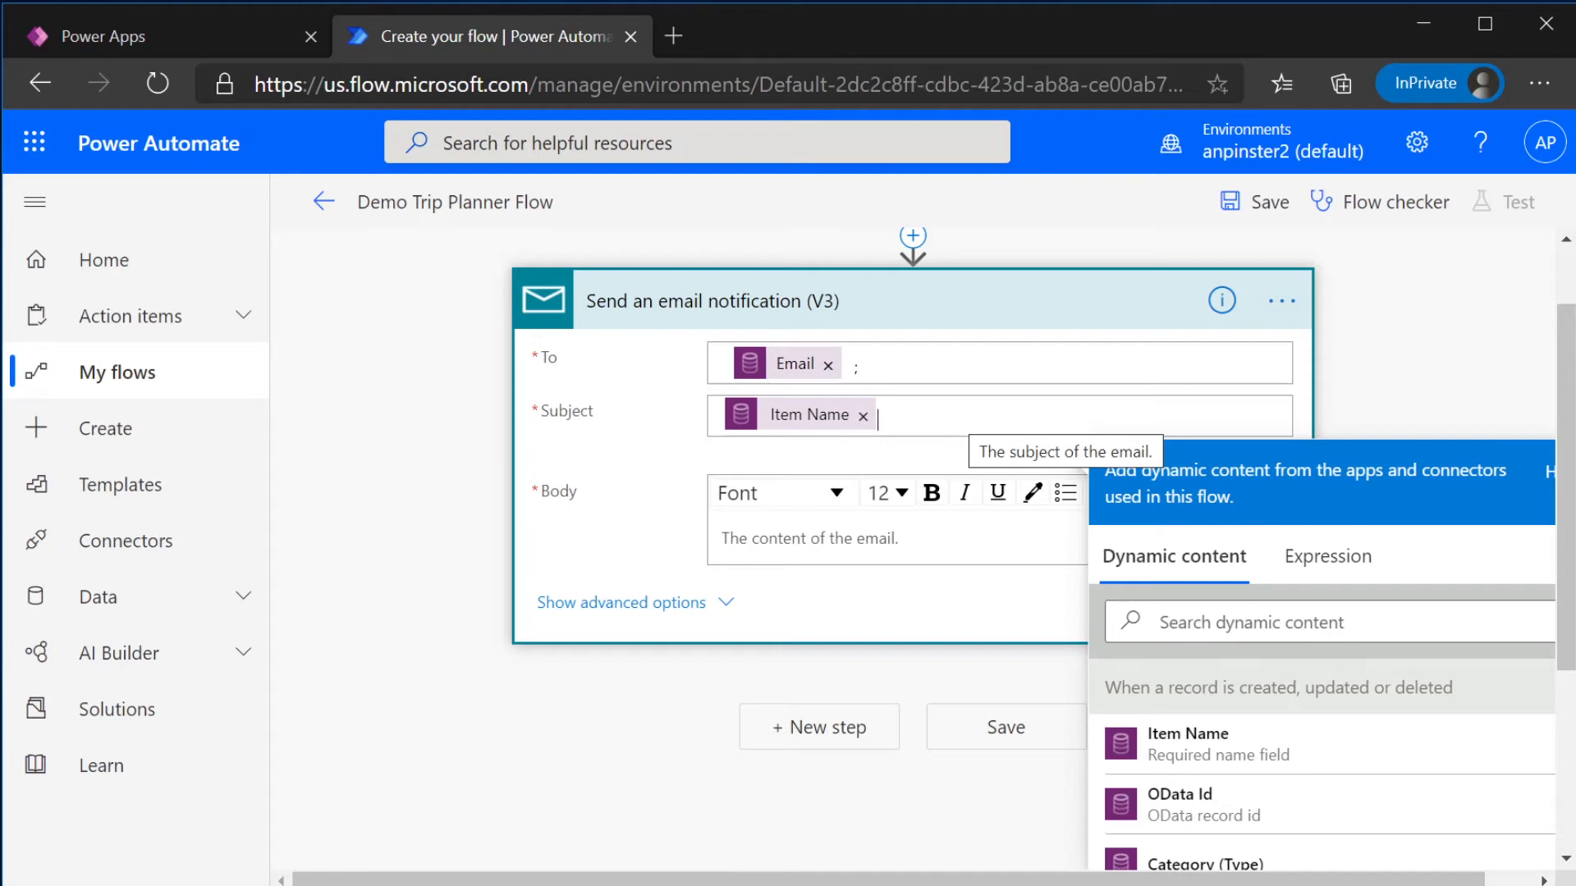
pyautogui.write('has been assigned to')
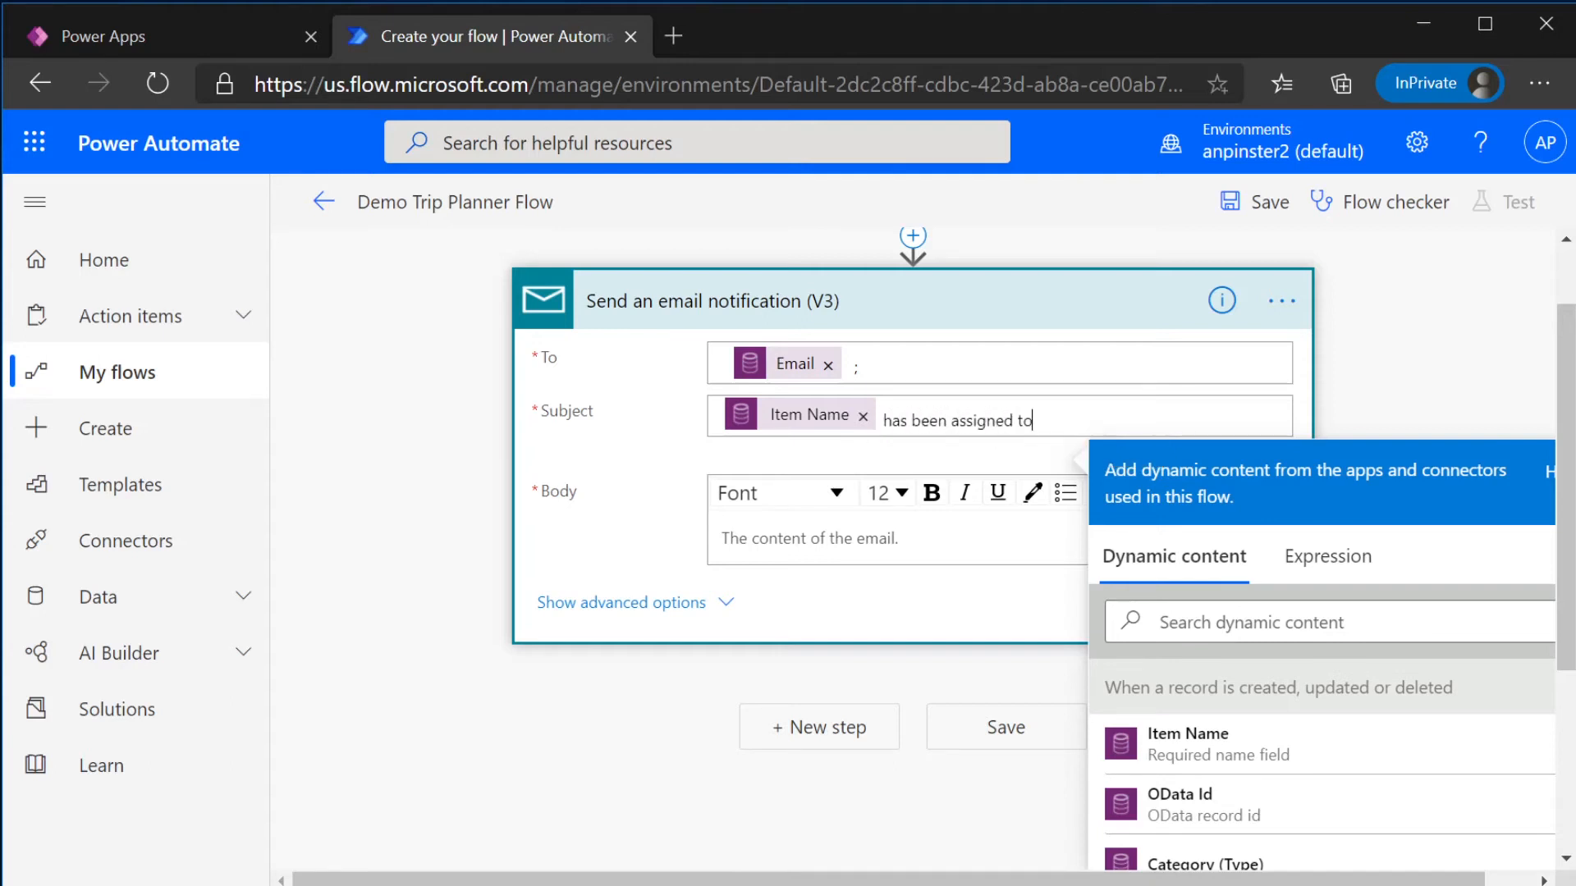
pyautogui.write('you!')
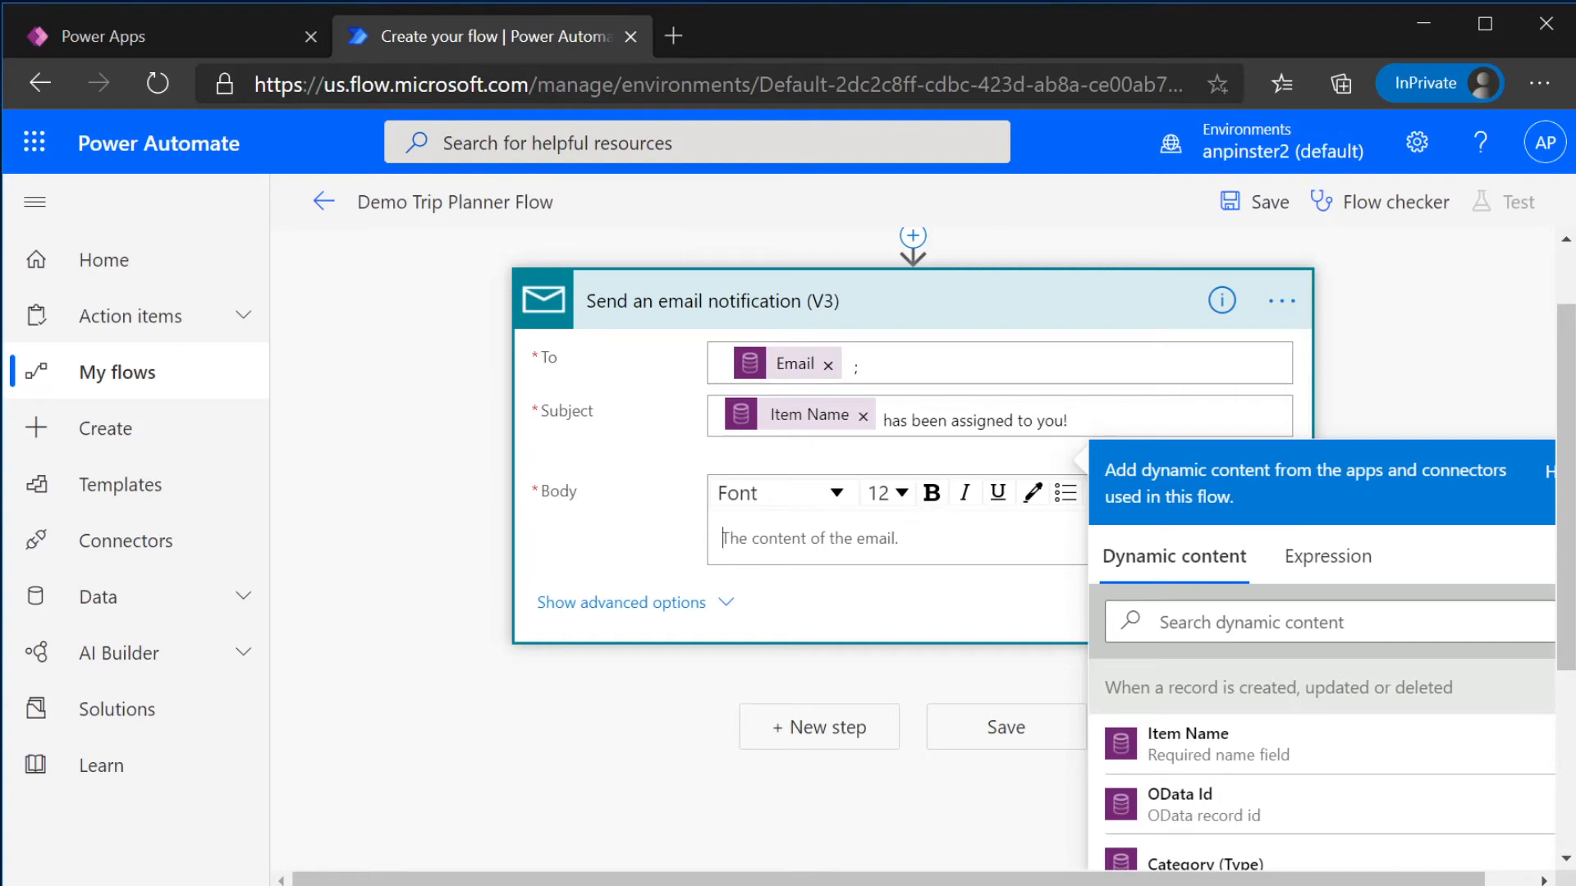
# Insert the record's Description, Quantity and Status into the email body
pyautogui.scroll(-3)
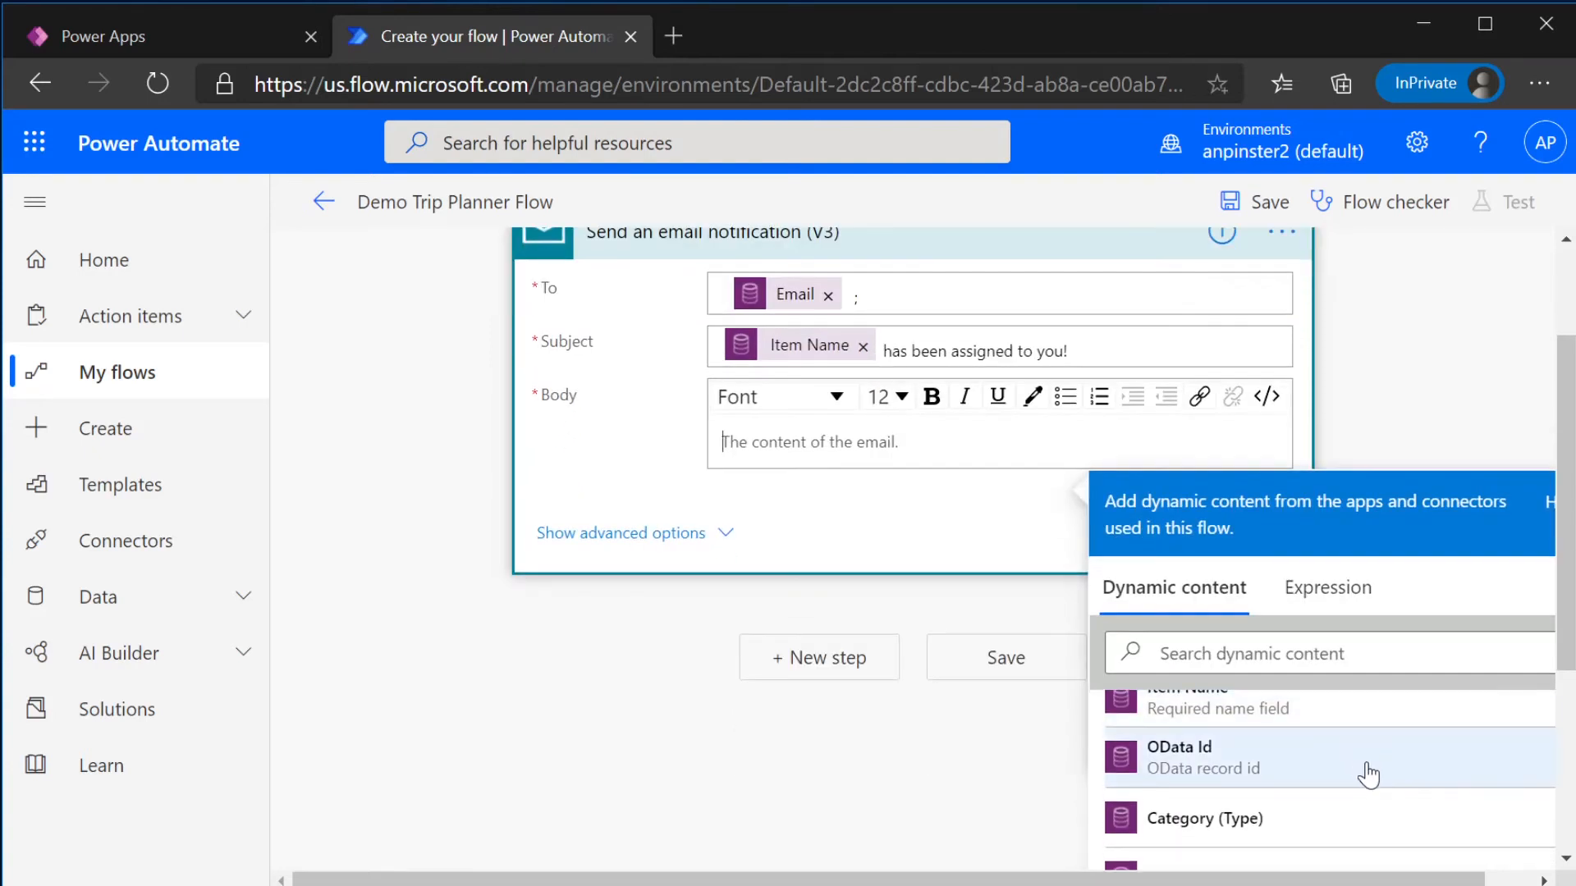
pyautogui.scroll(-3)
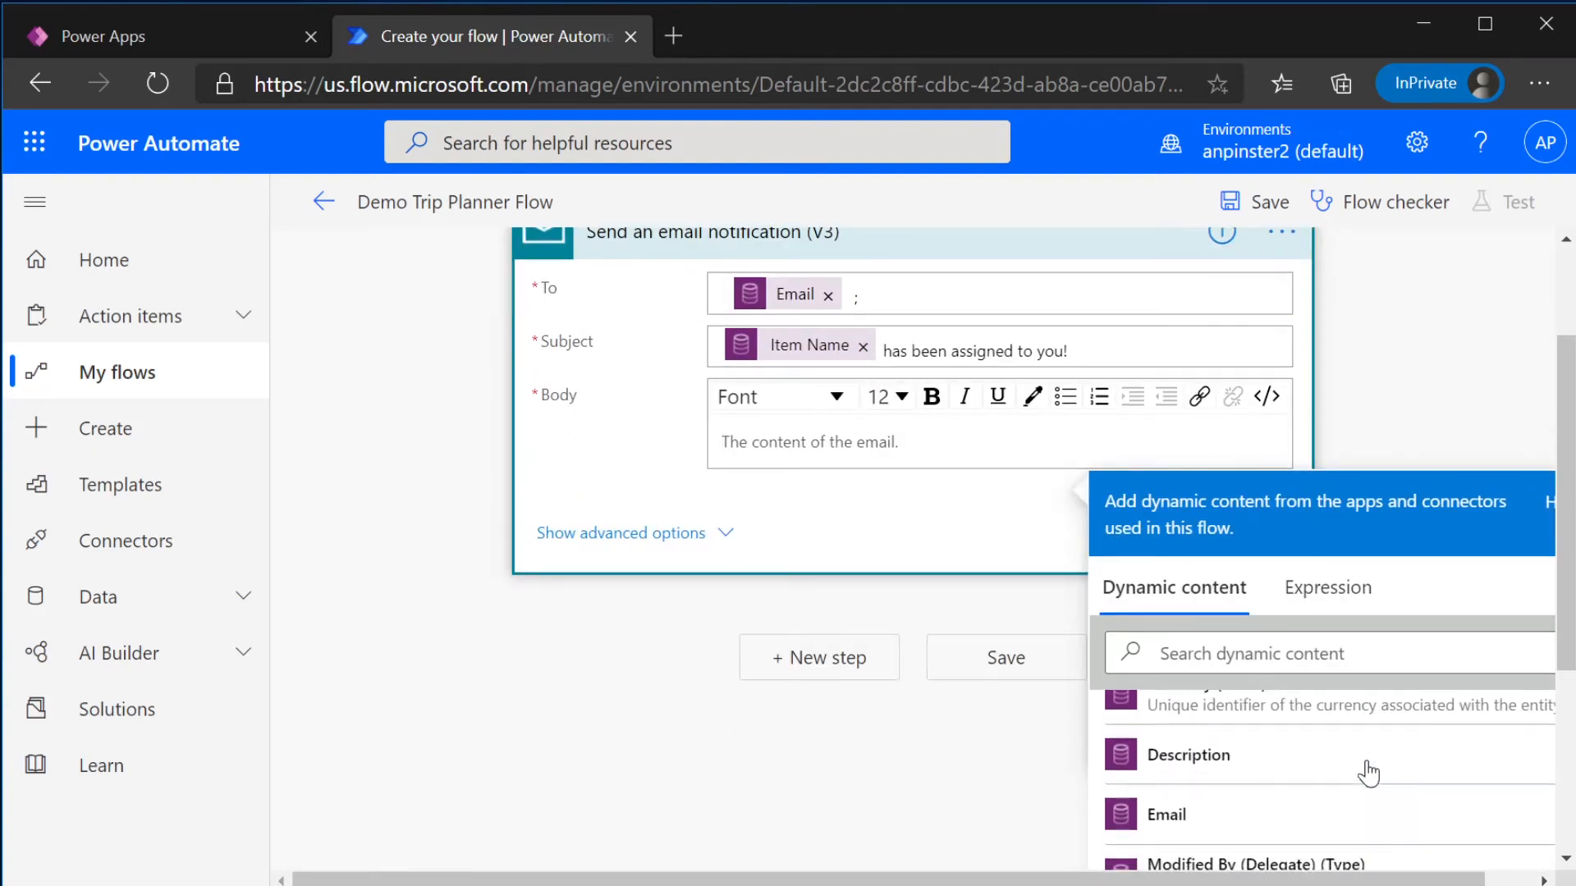
pyautogui.click(1187, 756)
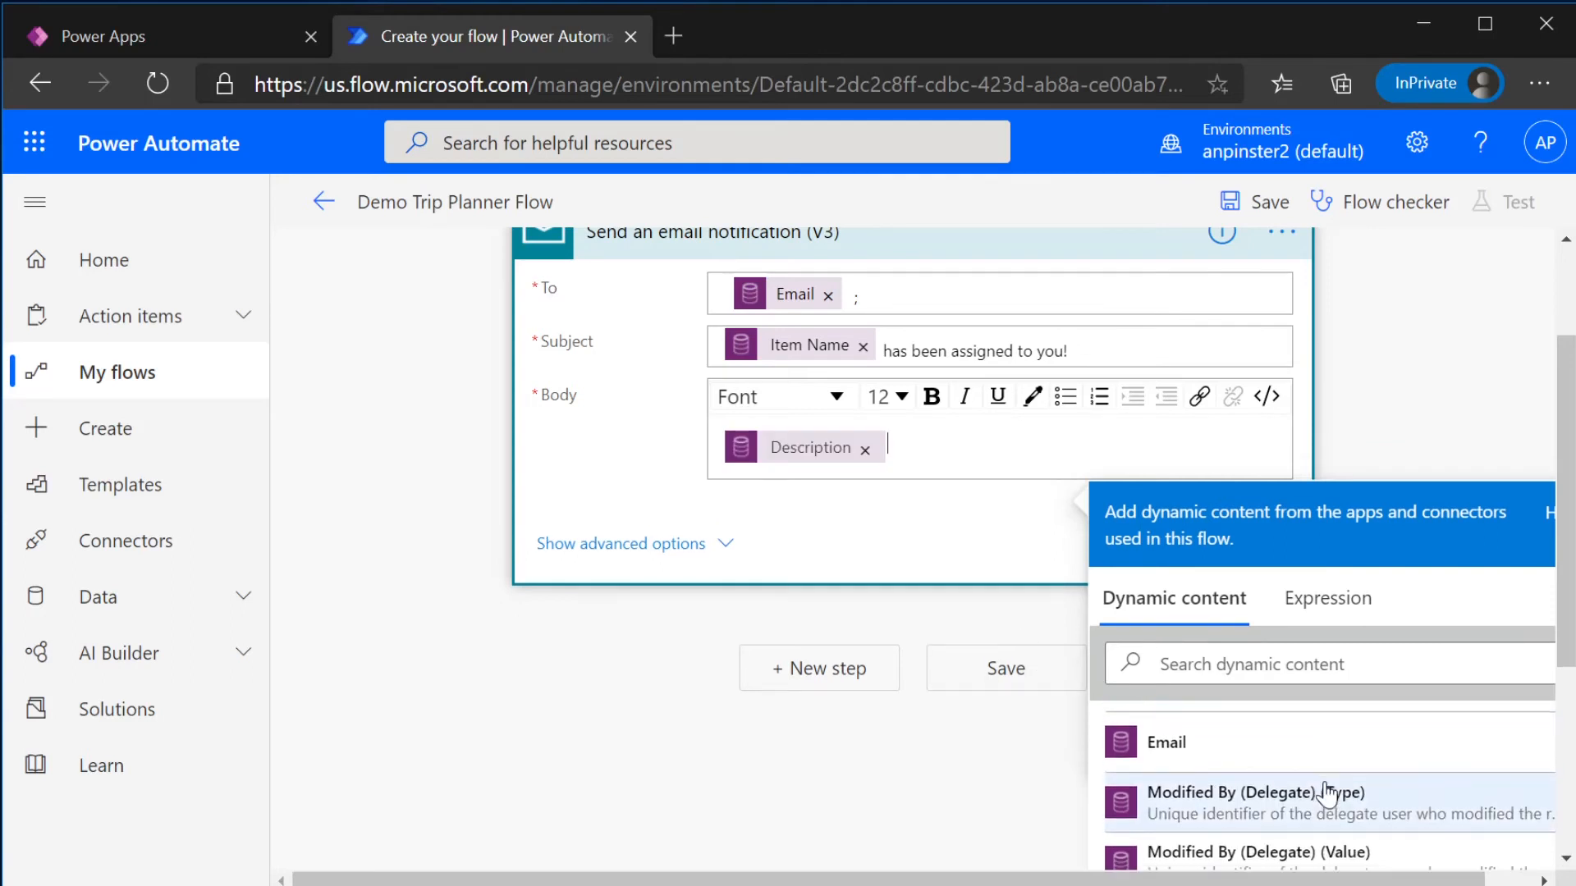
pyautogui.scroll(-3)
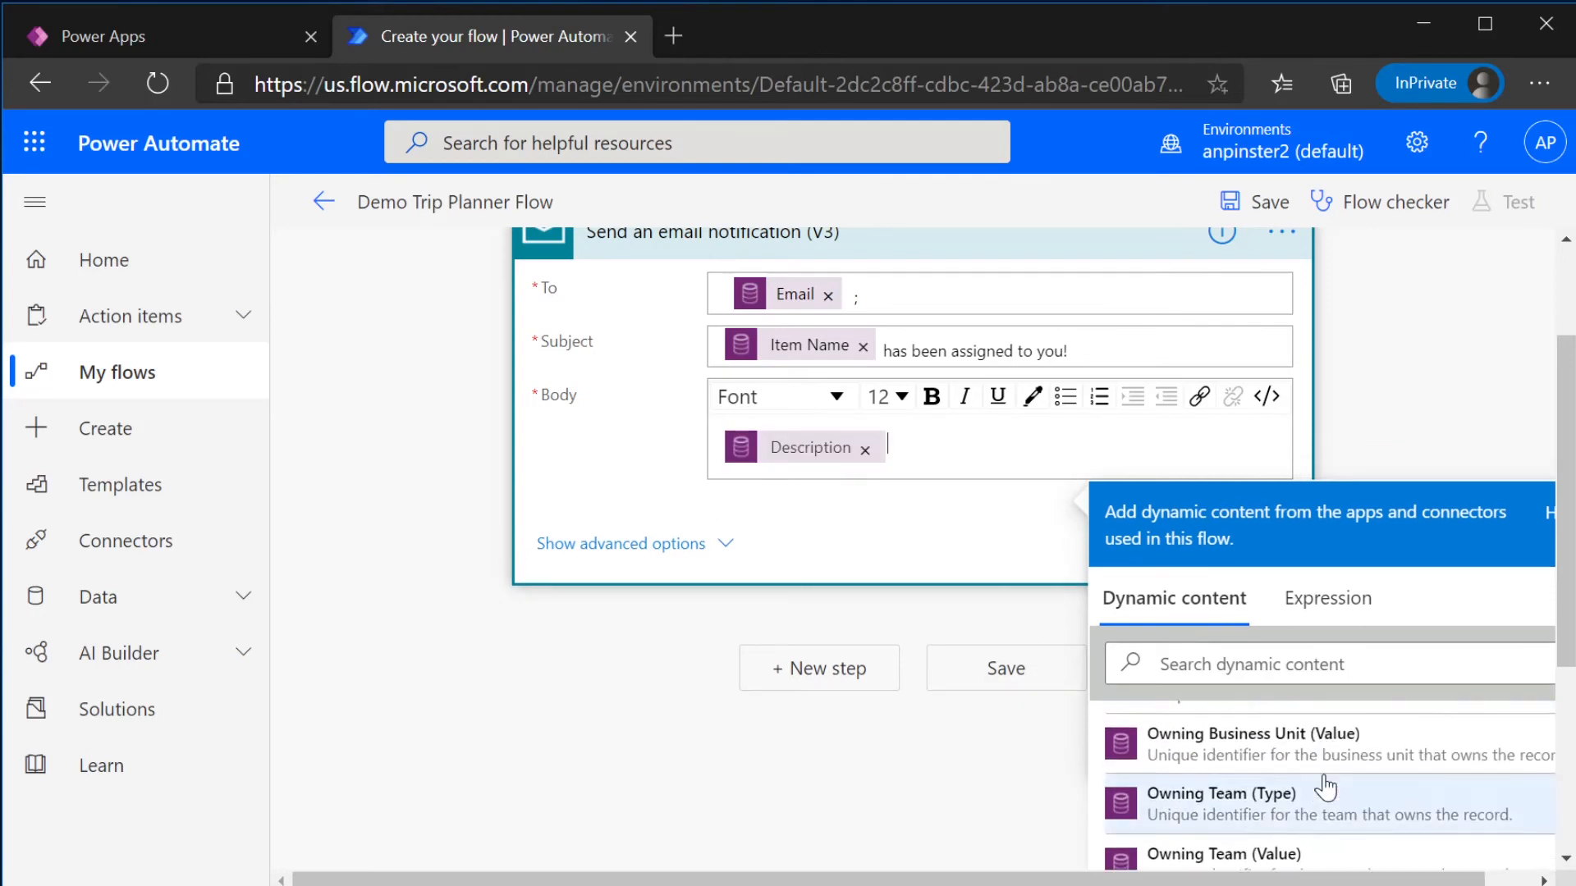
pyautogui.scroll(-3)
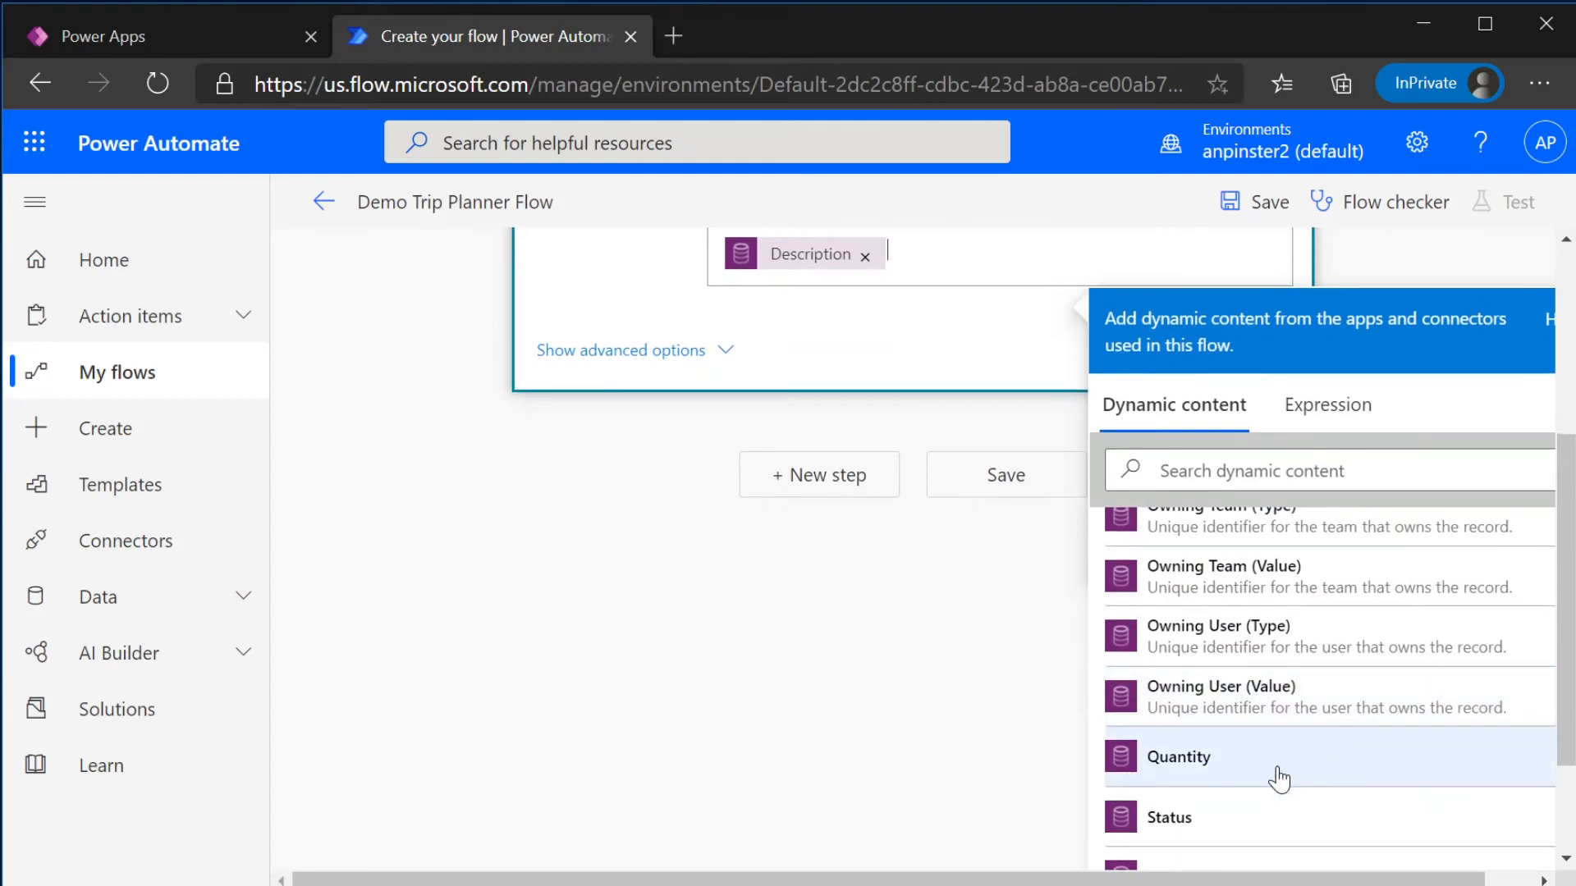
pyautogui.scroll(-3)
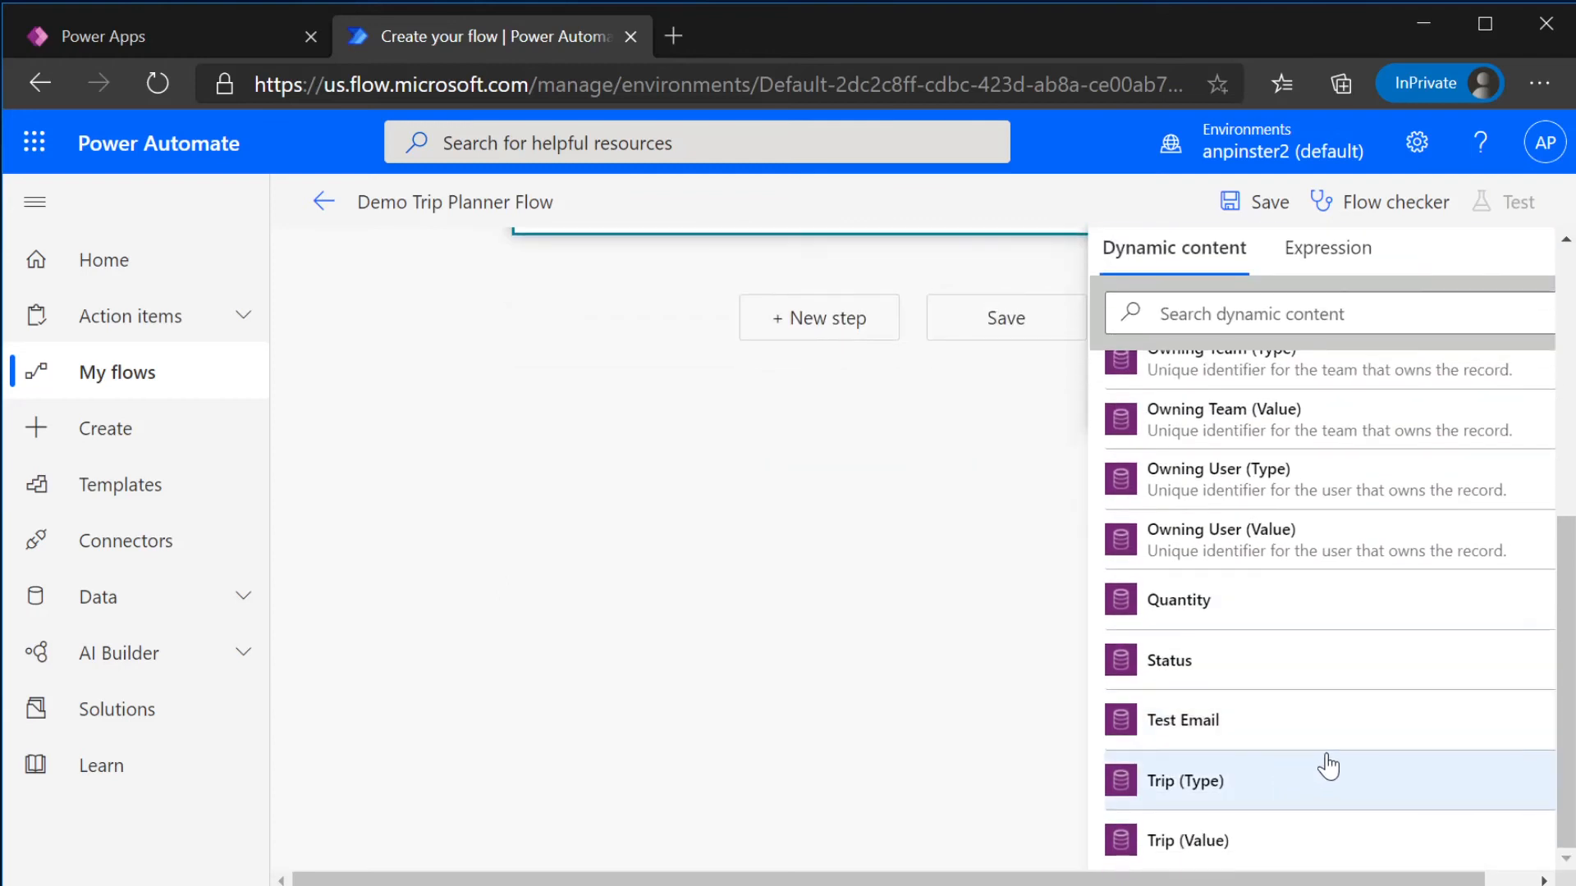
pyautogui.moveTo(1242, 660)
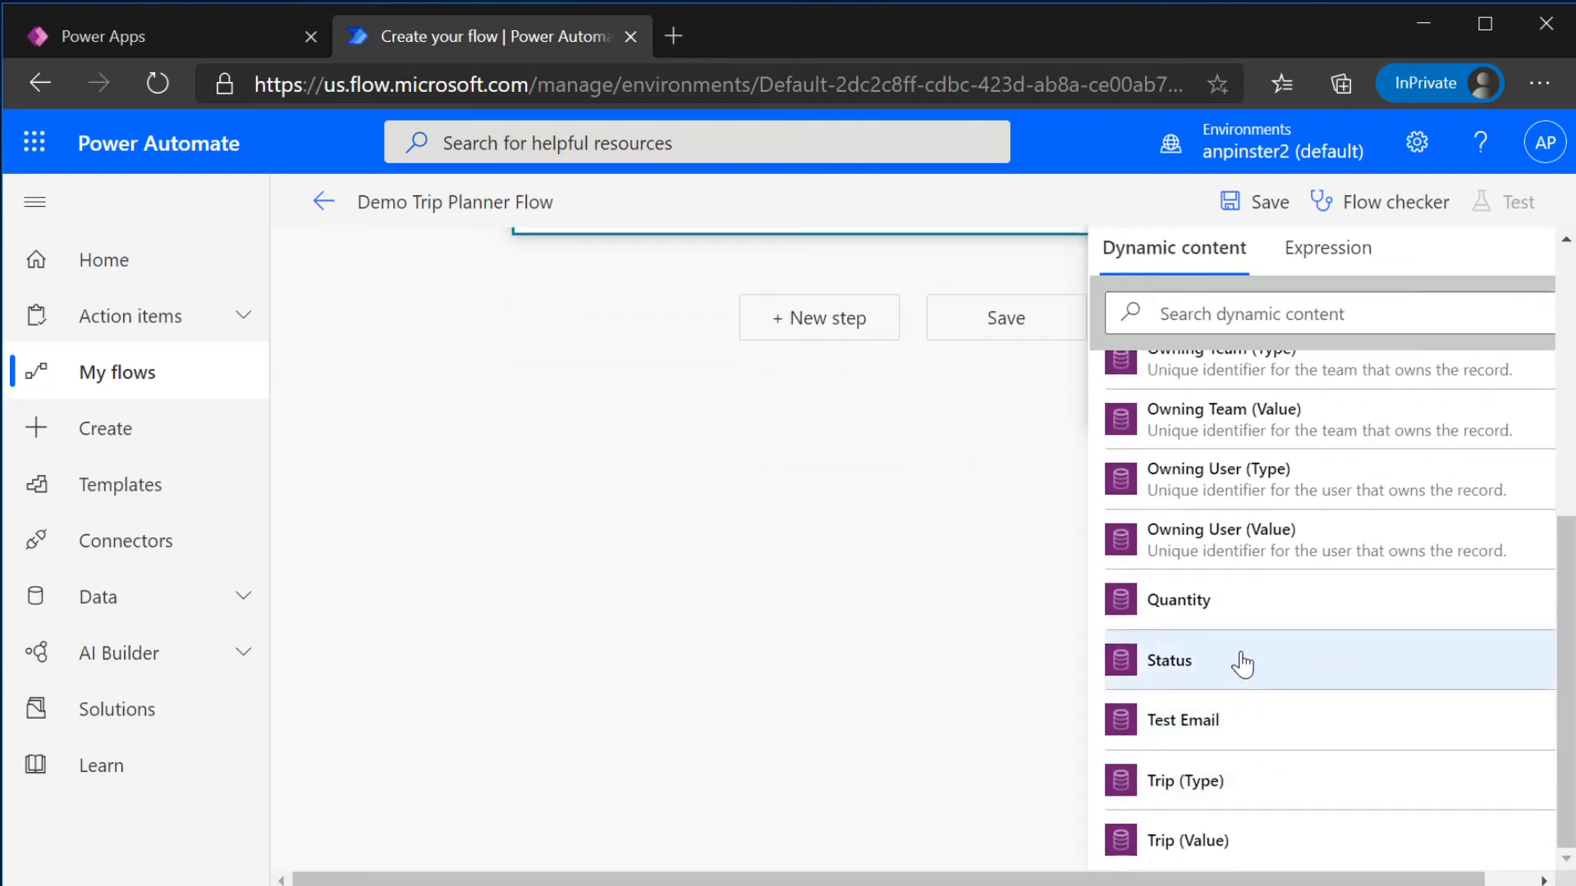
pyautogui.click(1167, 660)
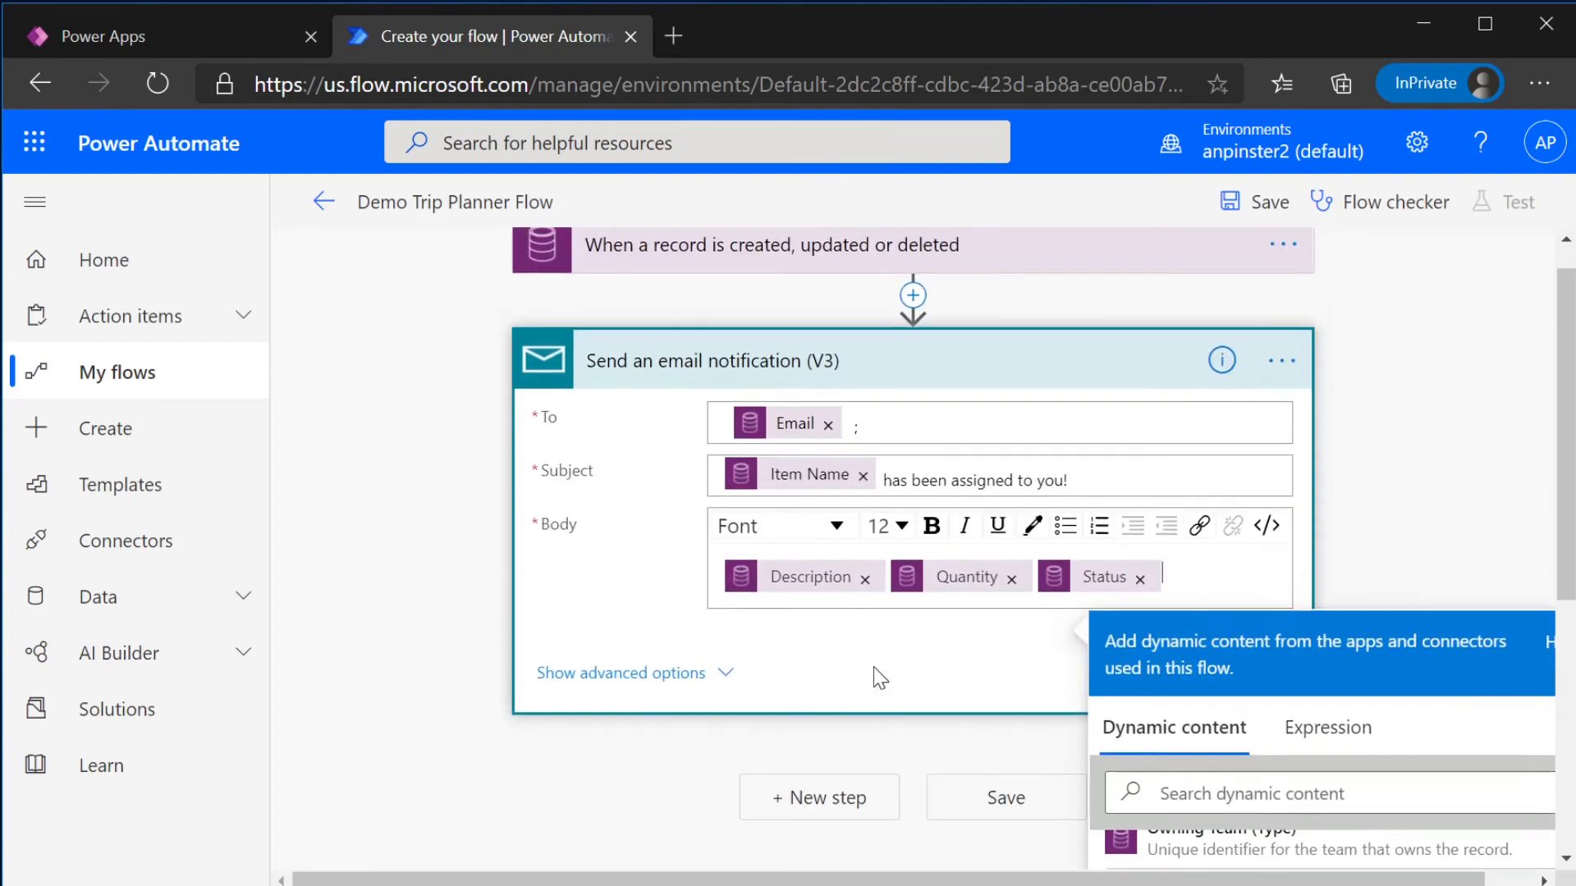
pyautogui.moveTo(713, 581)
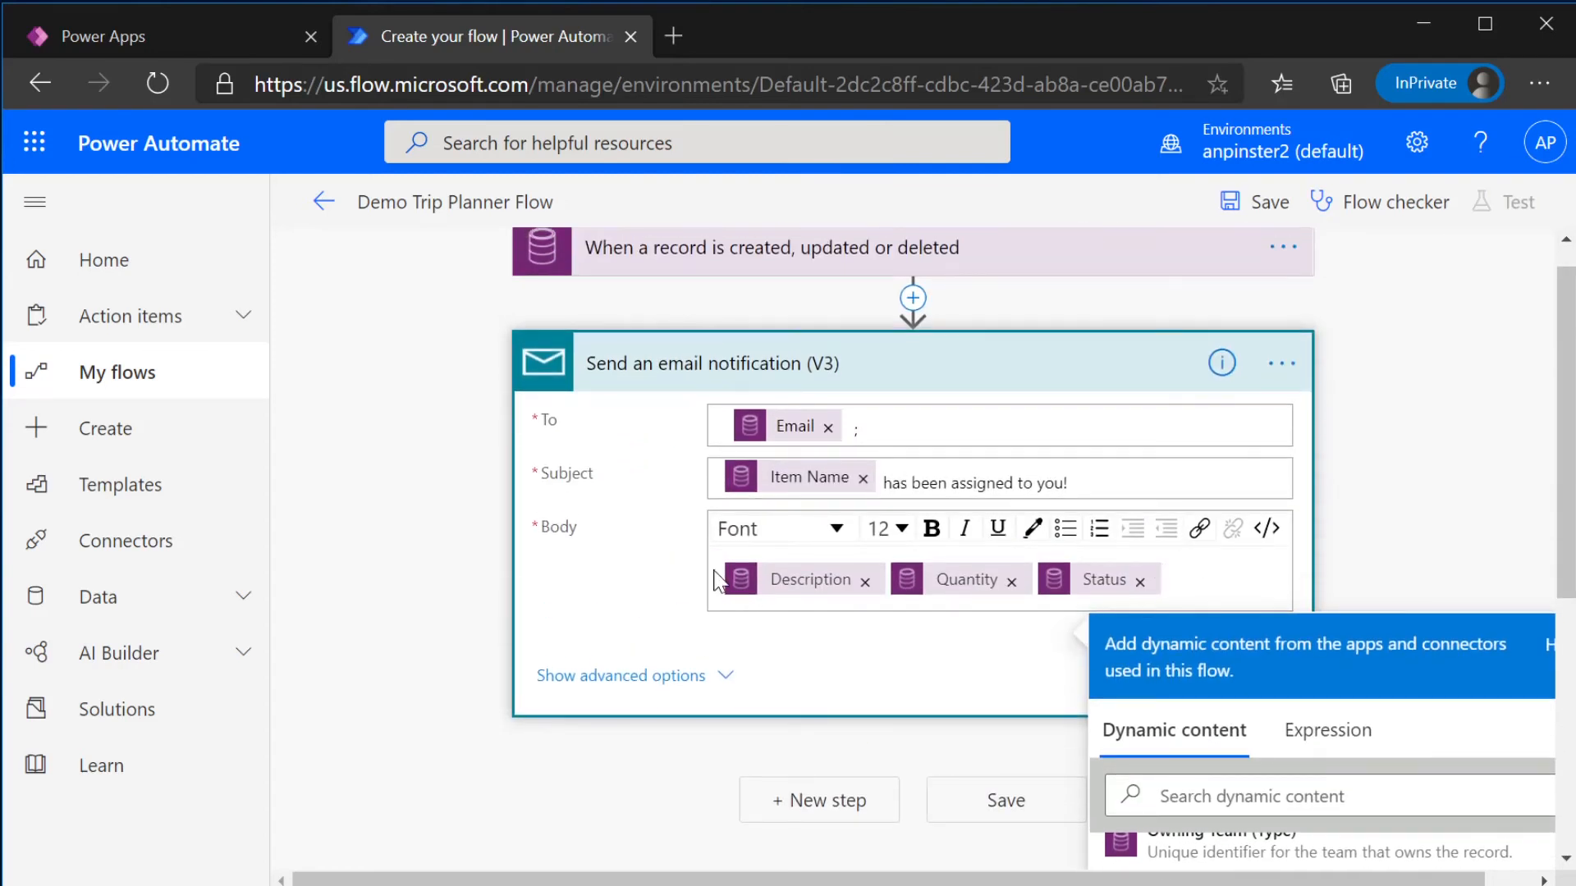
pyautogui.moveTo(715, 581)
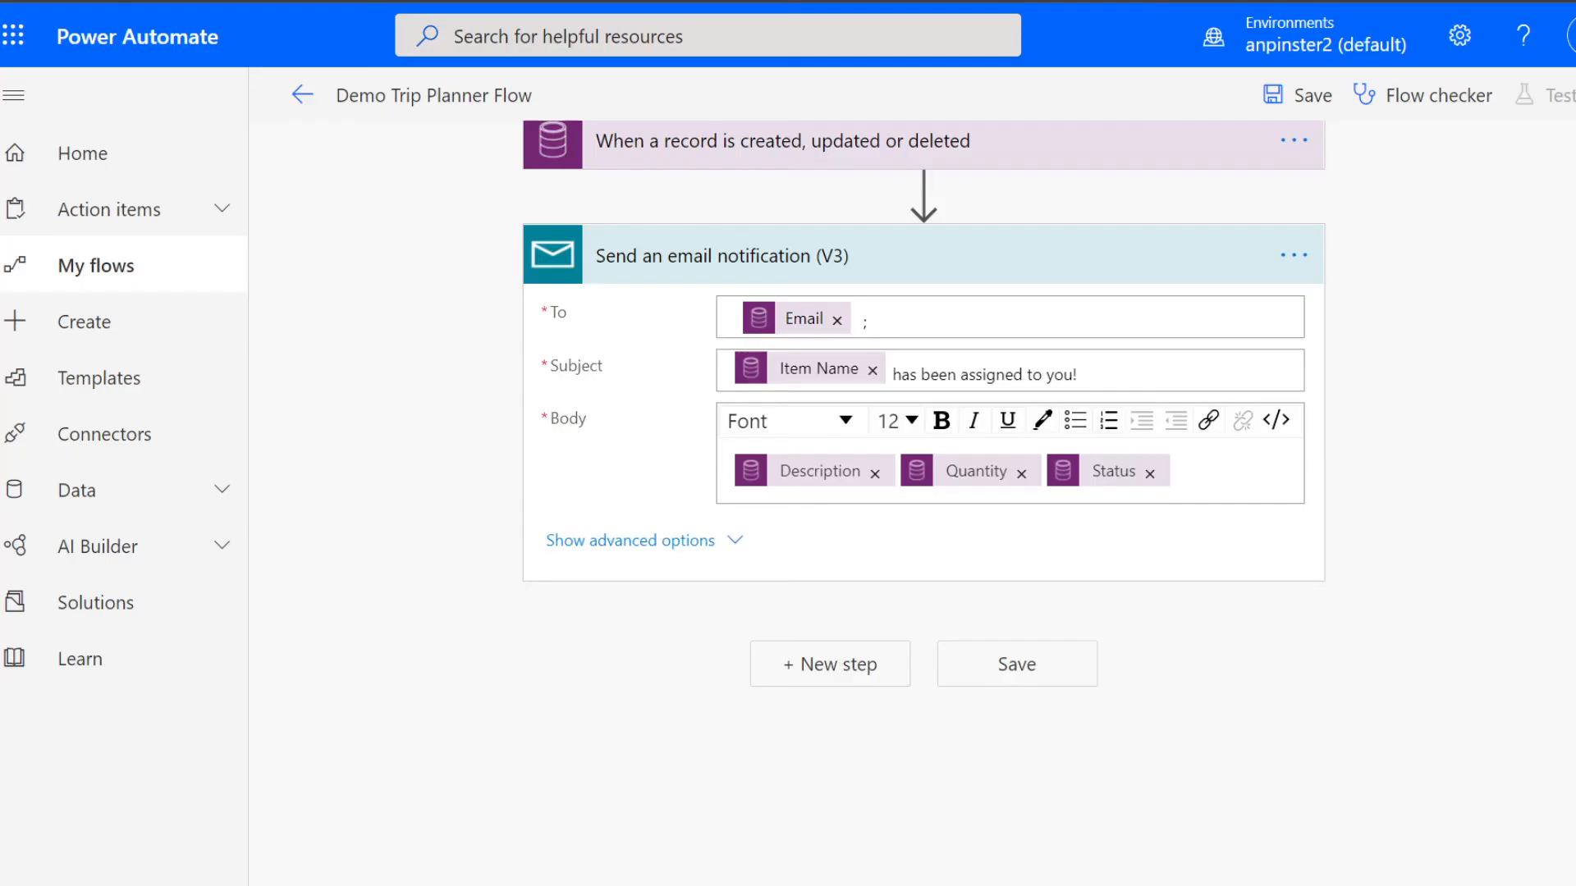
pyautogui.moveTo(597, 377)
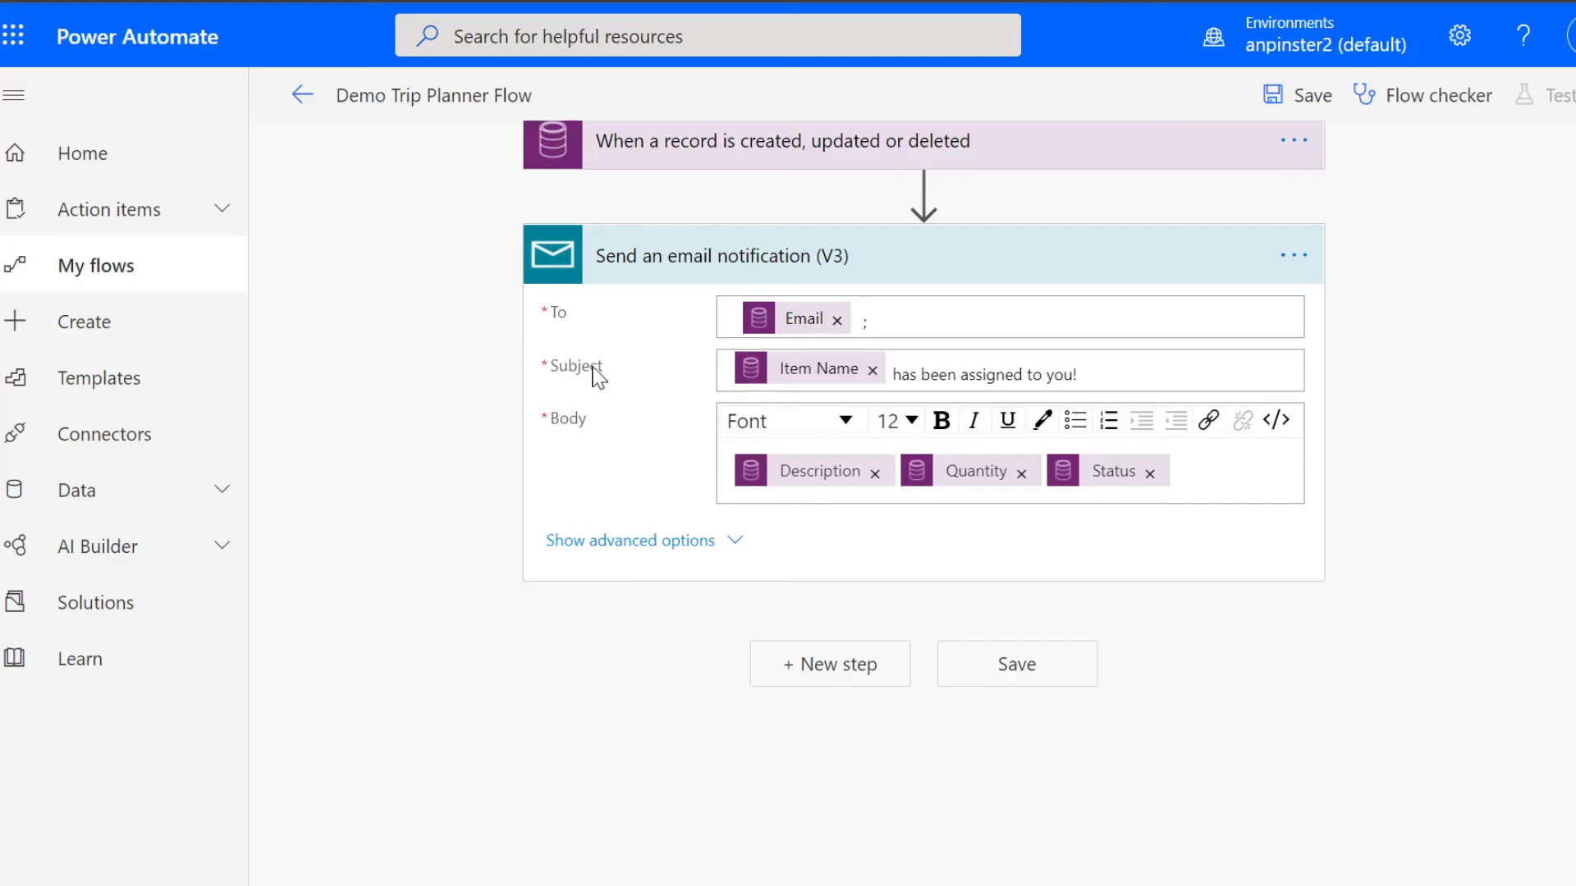
pyautogui.moveTo(1304, 140)
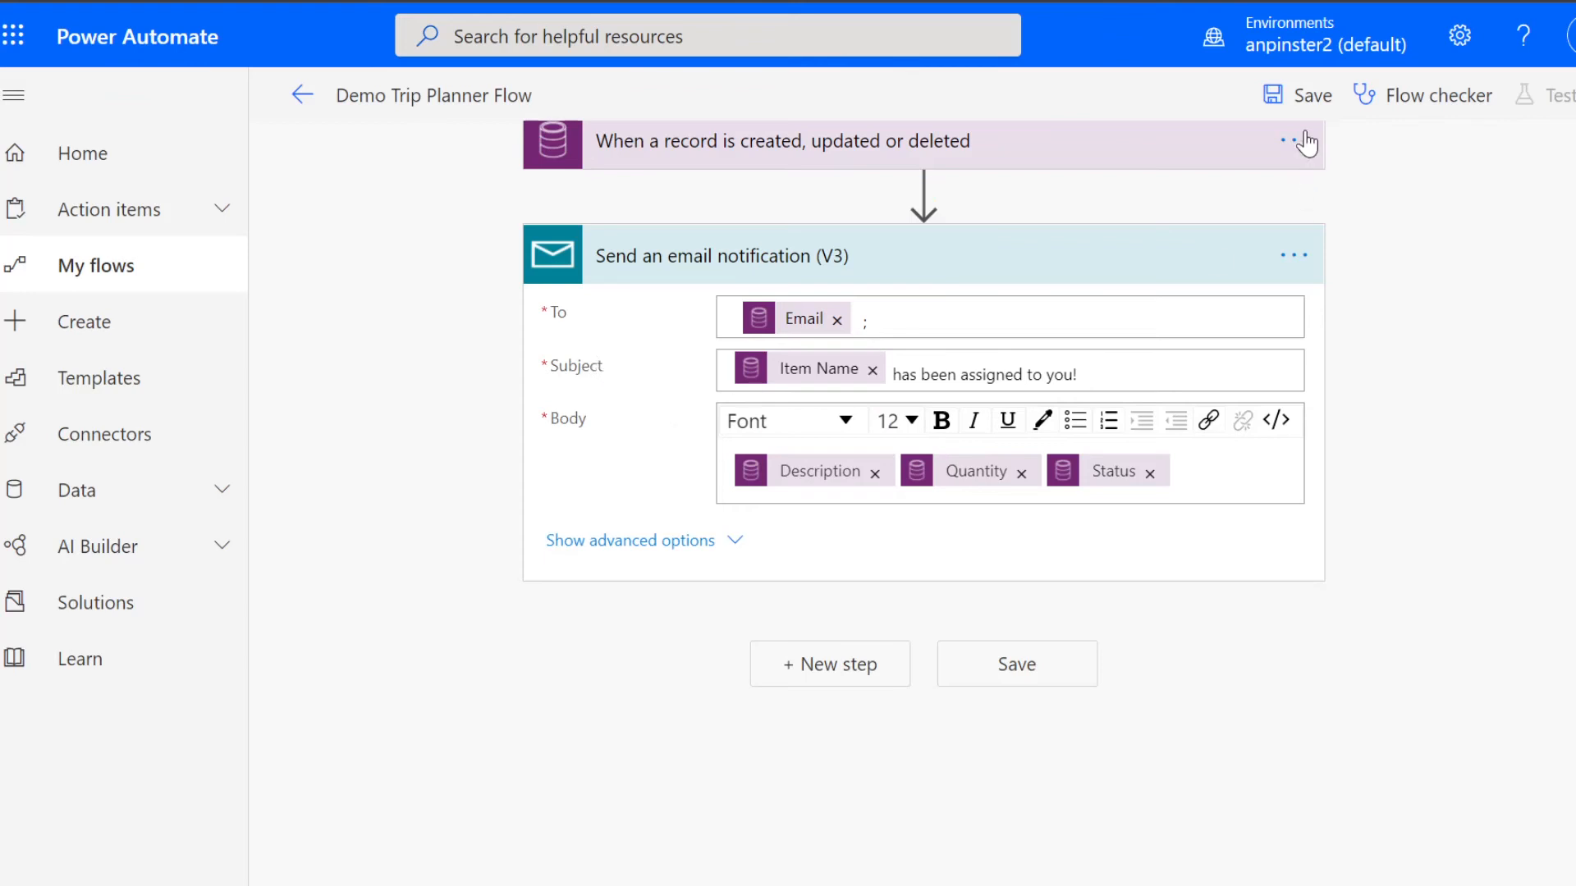
# Save Demo Trip Planner Flow and wait for the saved confirmation
pyautogui.click(1308, 94)
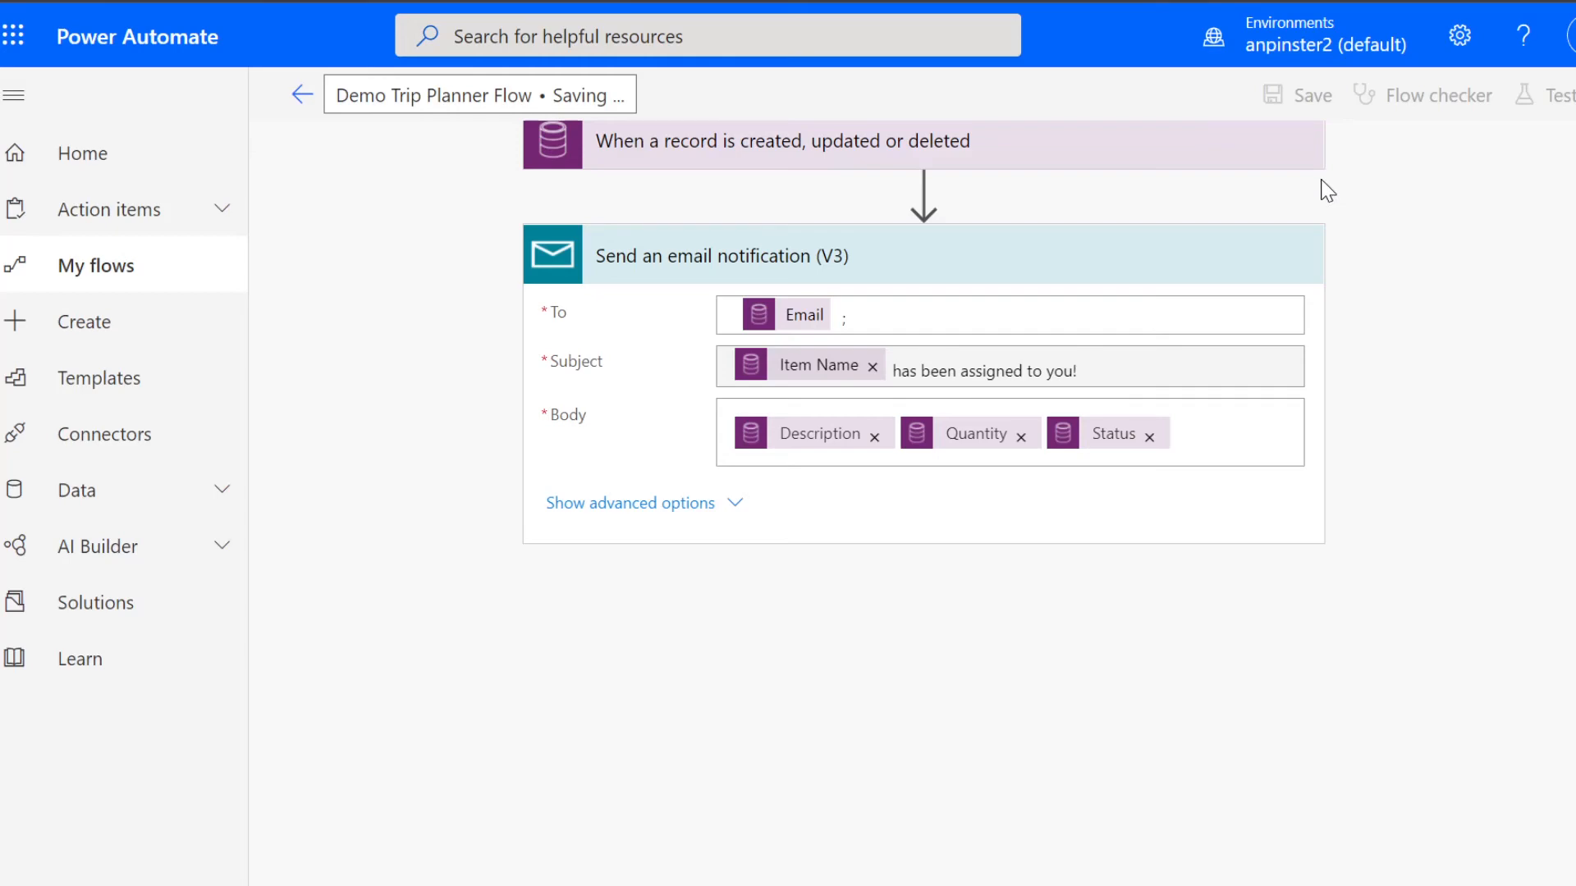
pyautogui.click(1310, 95)
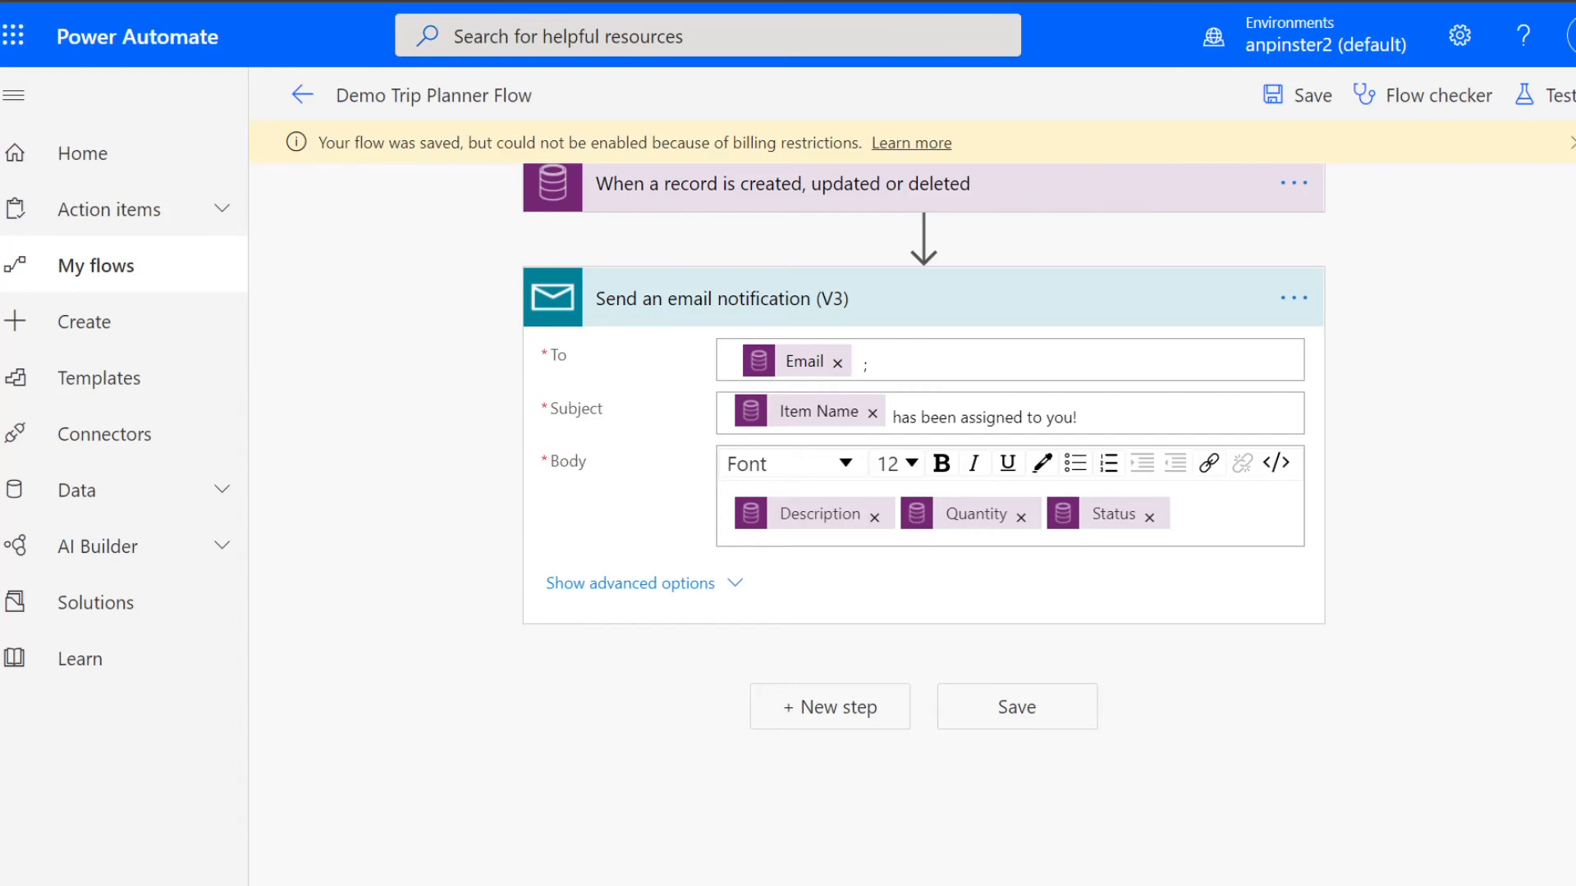
pyautogui.moveTo(1460, 163)
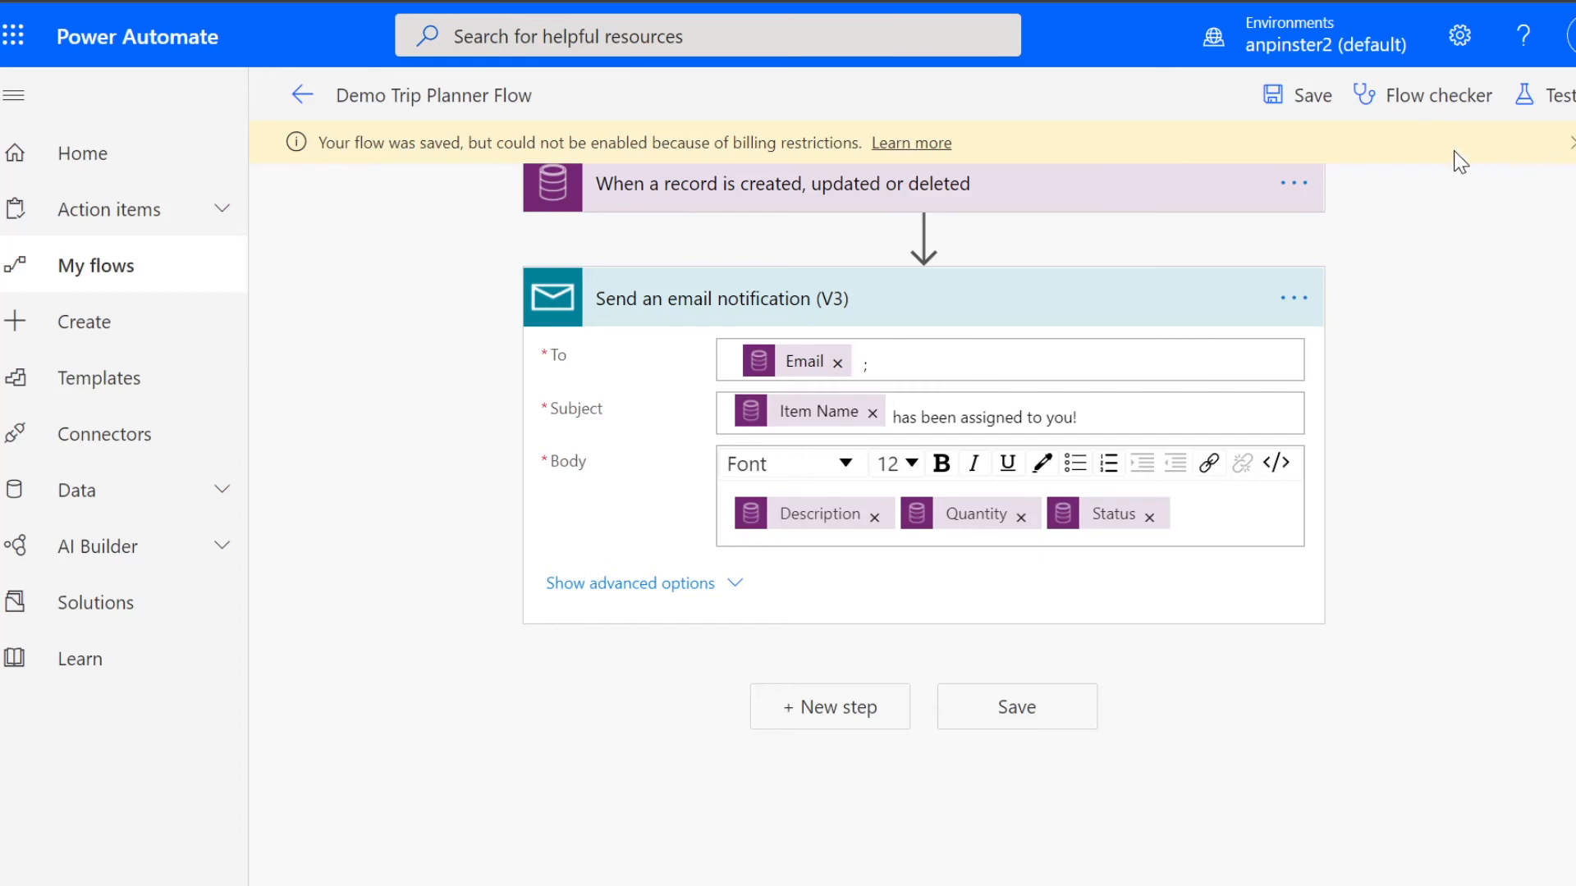
pyautogui.moveTo(1561, 100)
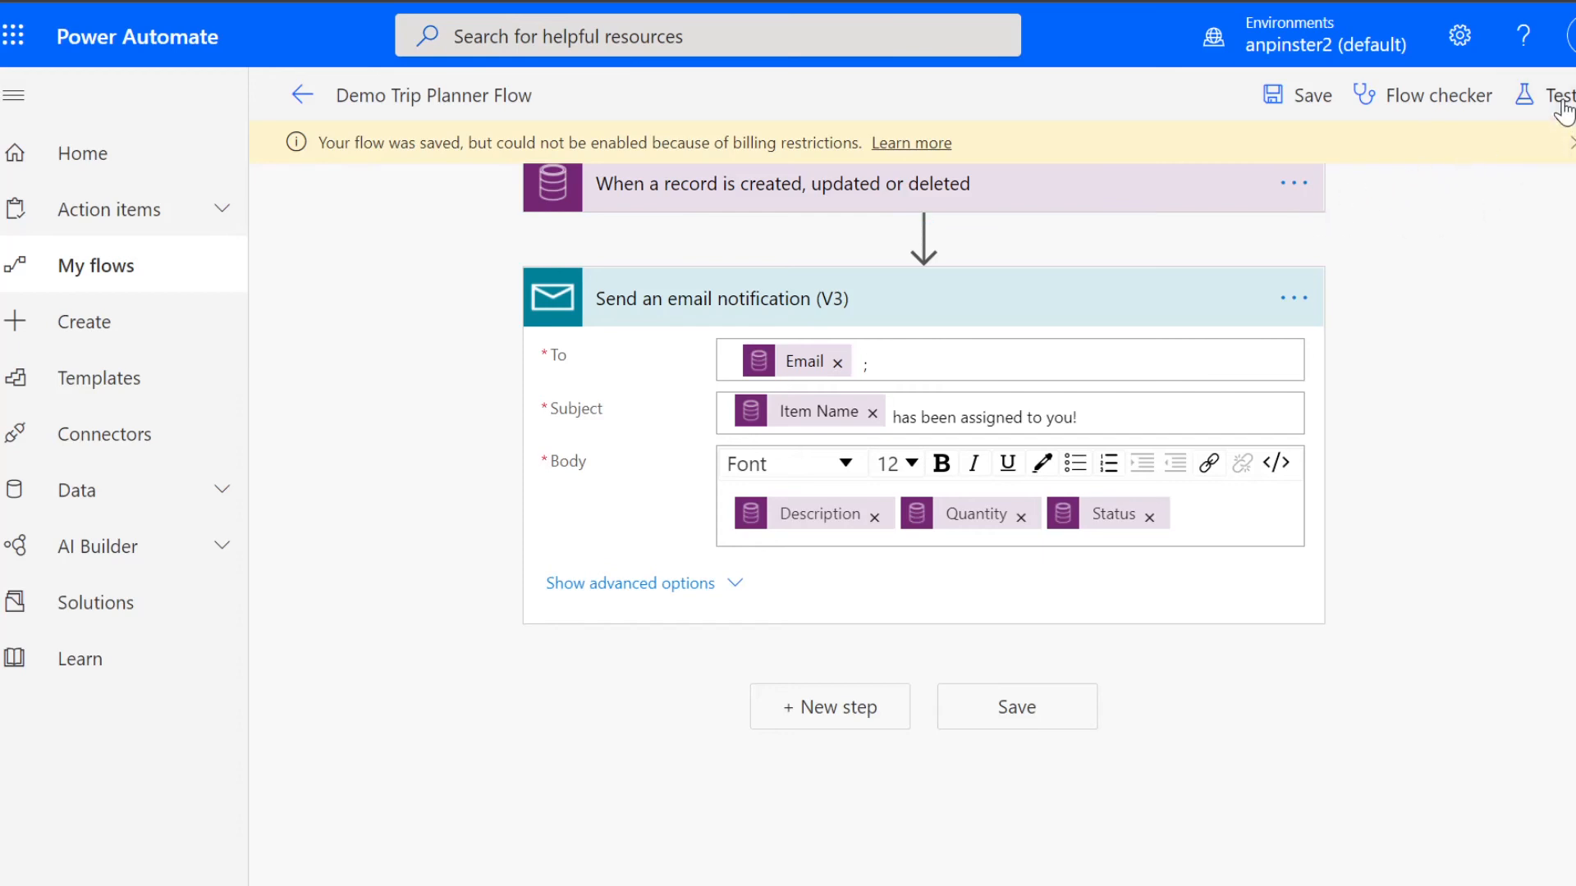
# Begin a flow test that waits for a manually performed trigger action
pyautogui.click(1561, 95)
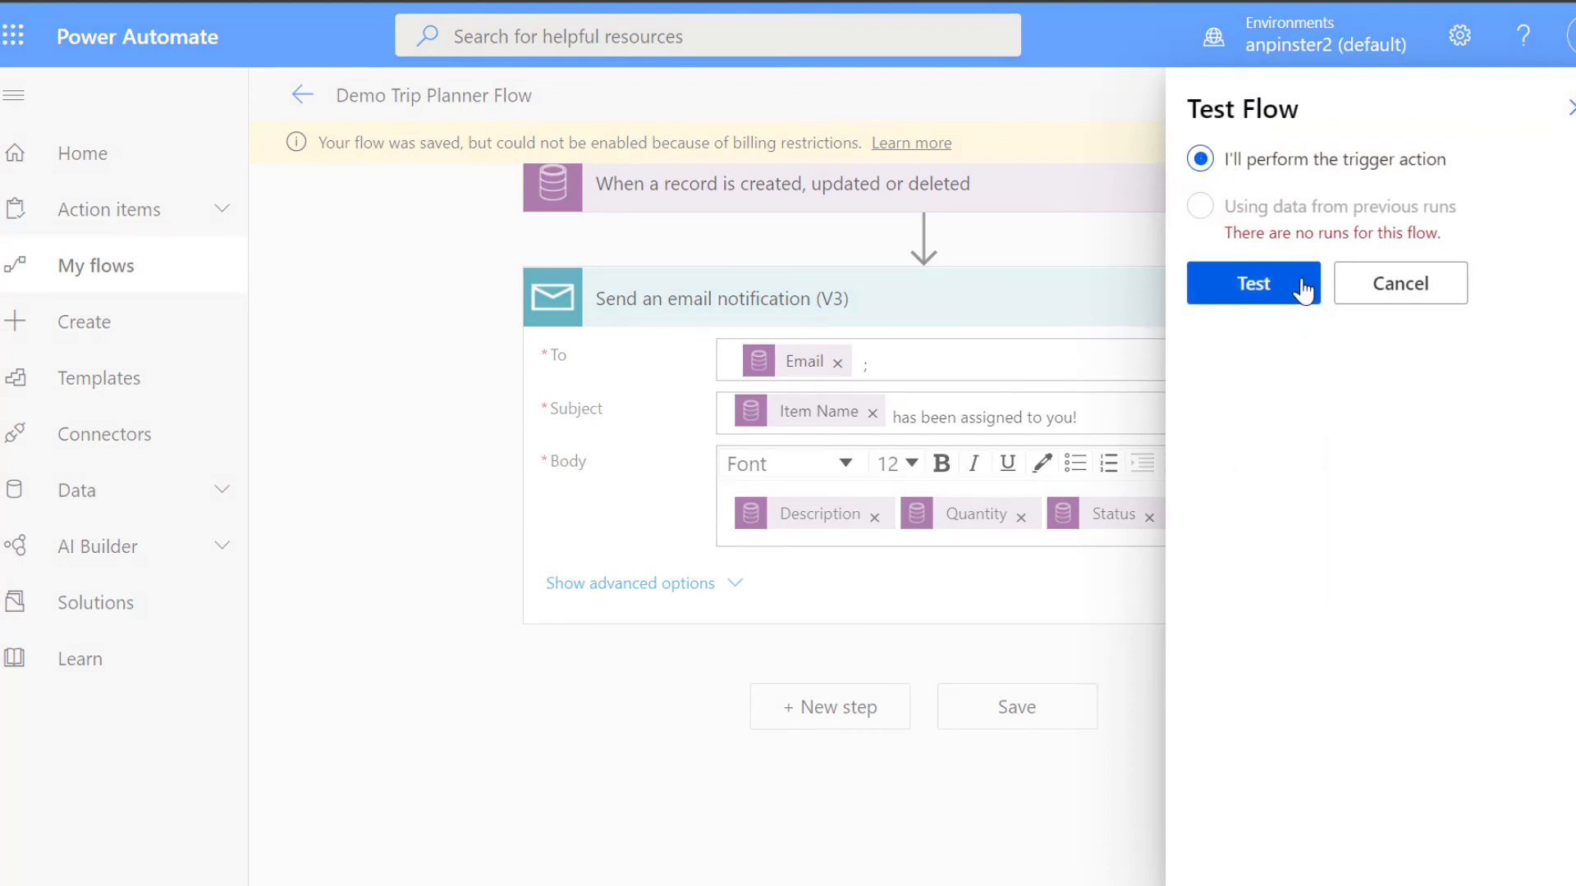
pyautogui.click(1253, 282)
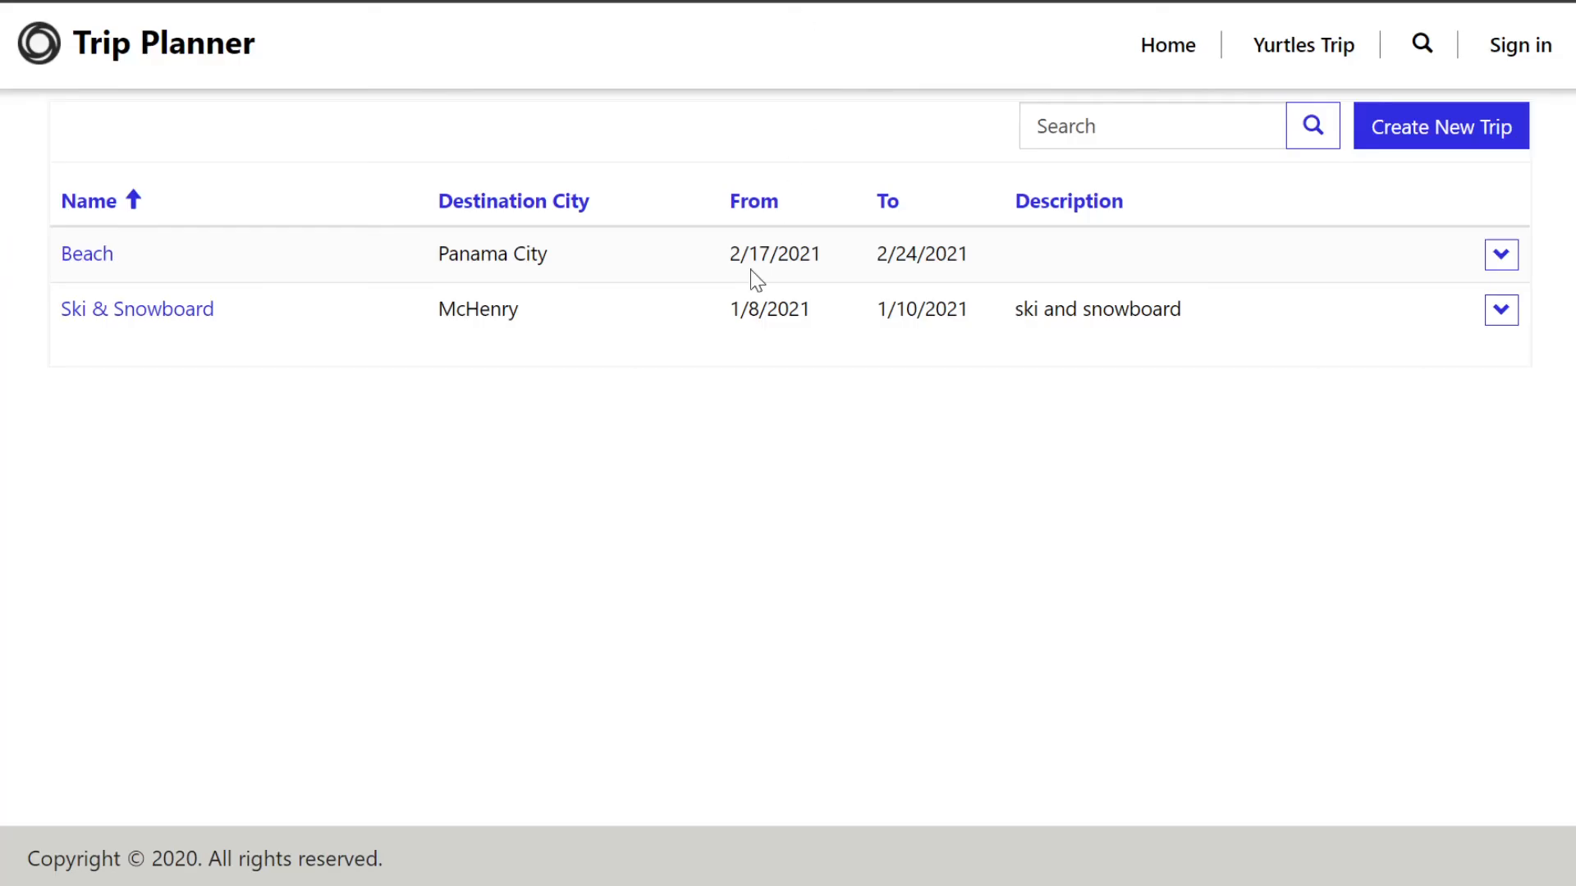
pyautogui.moveTo(1499, 254)
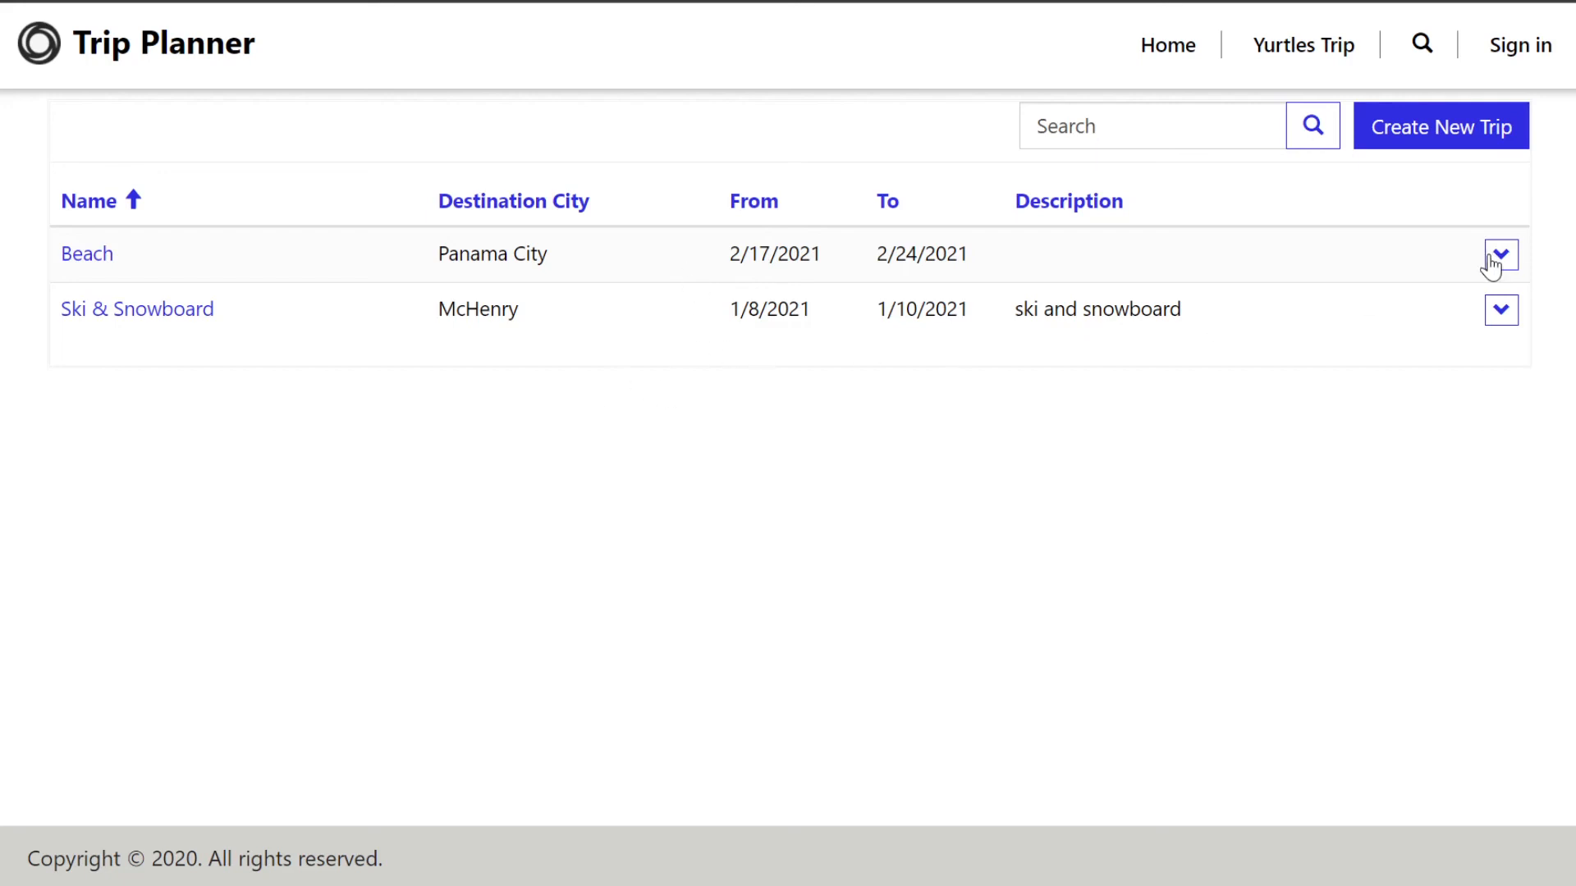
# Choose Update Trip Details from the Beach trip's row menu
pyautogui.click(1499, 254)
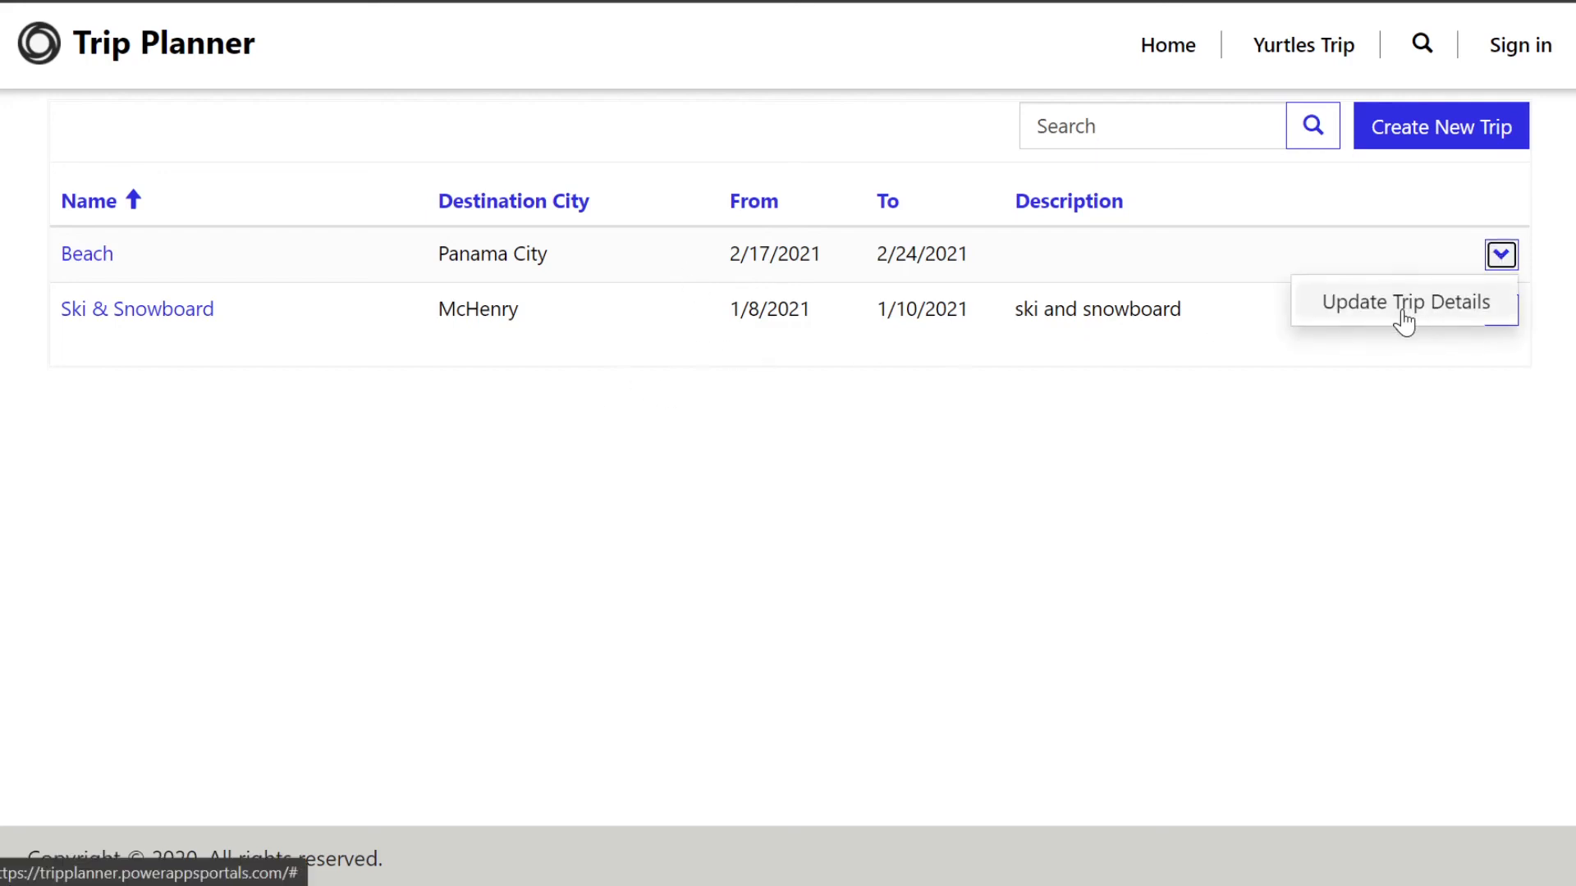
pyautogui.click(1405, 301)
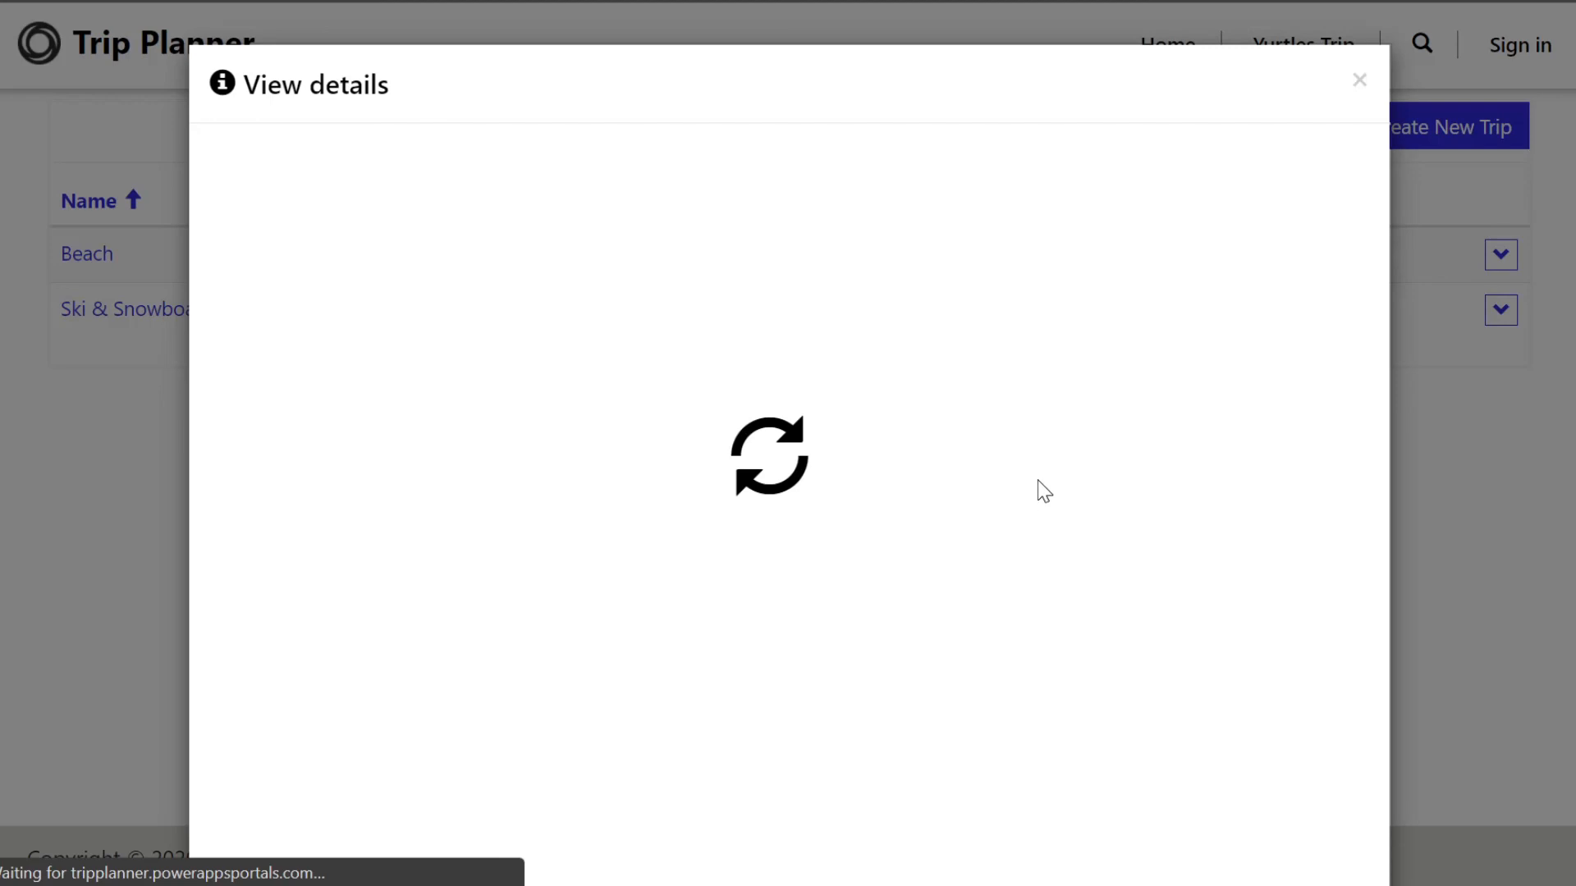
pyautogui.moveTo(1124, 461)
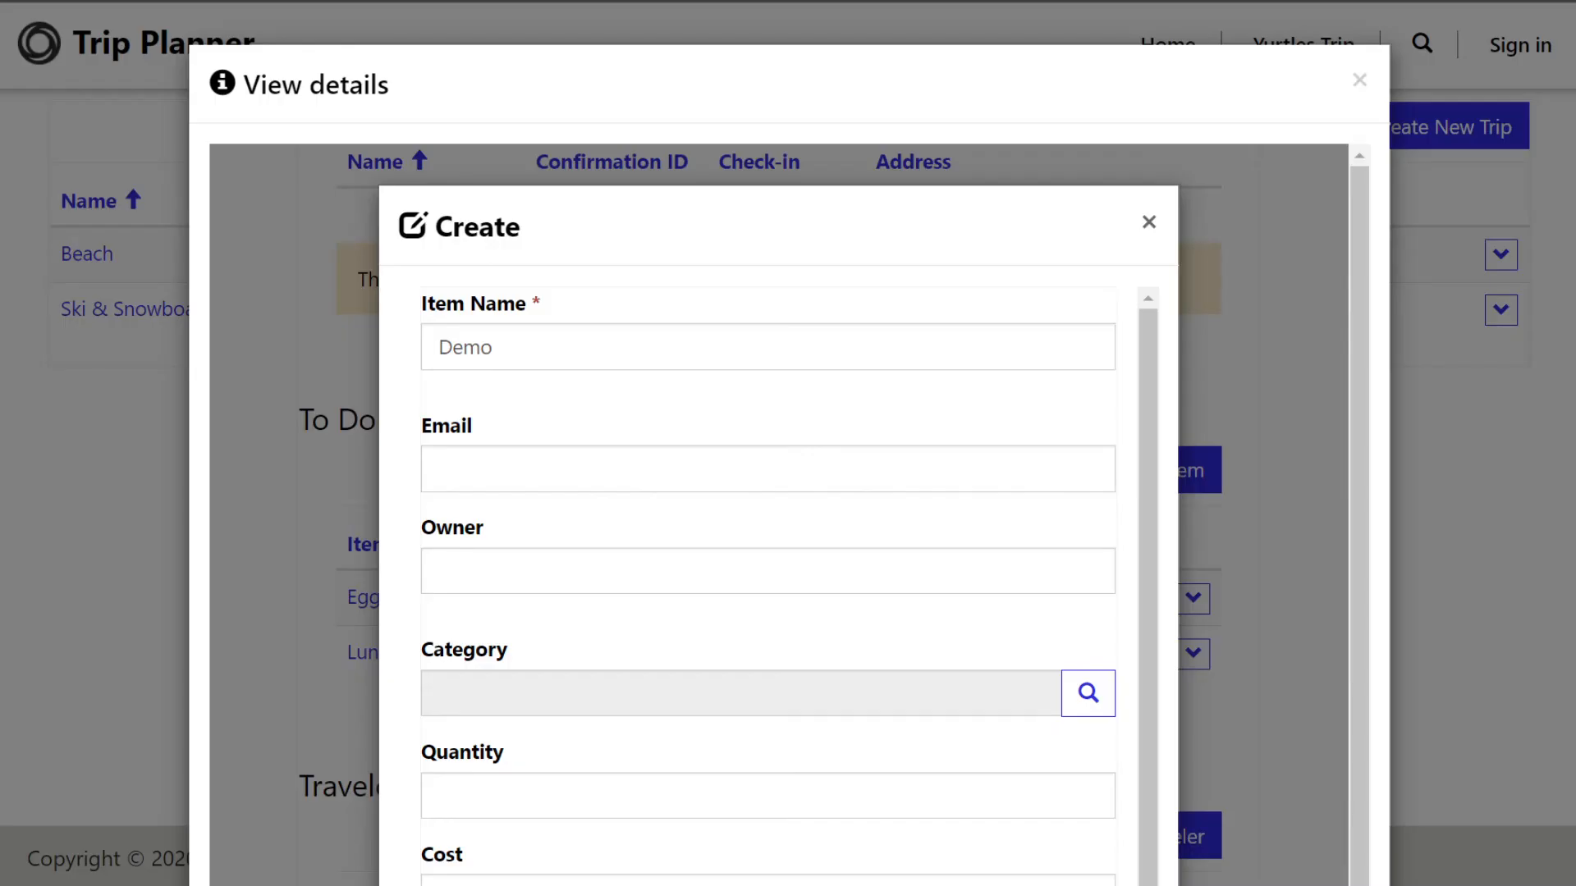
pyautogui.write('demo@')
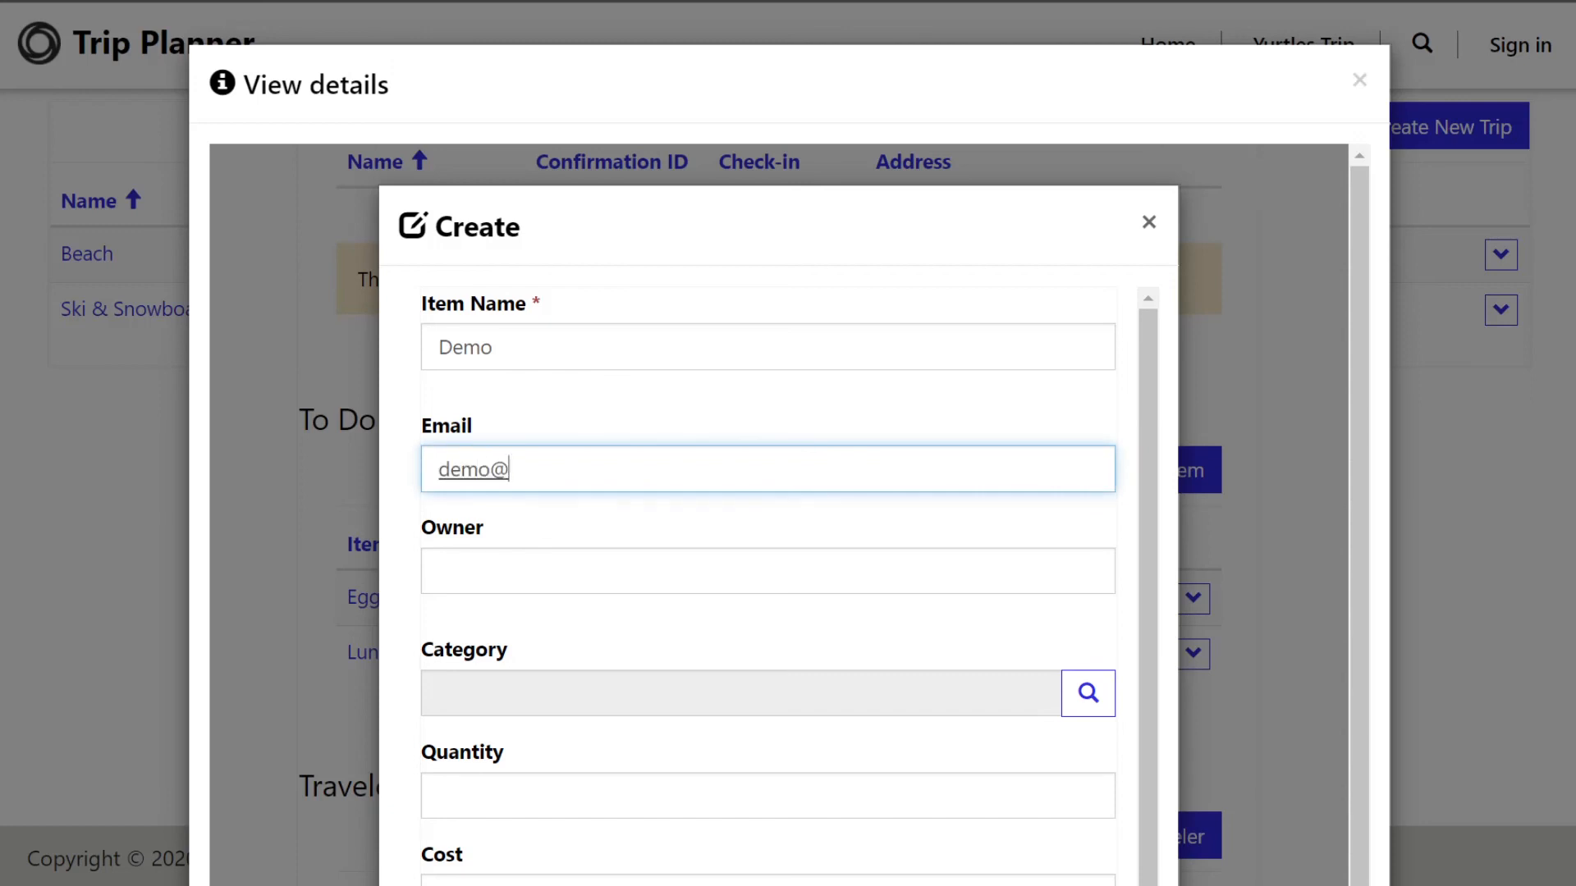
pyautogui.write('demo.com')
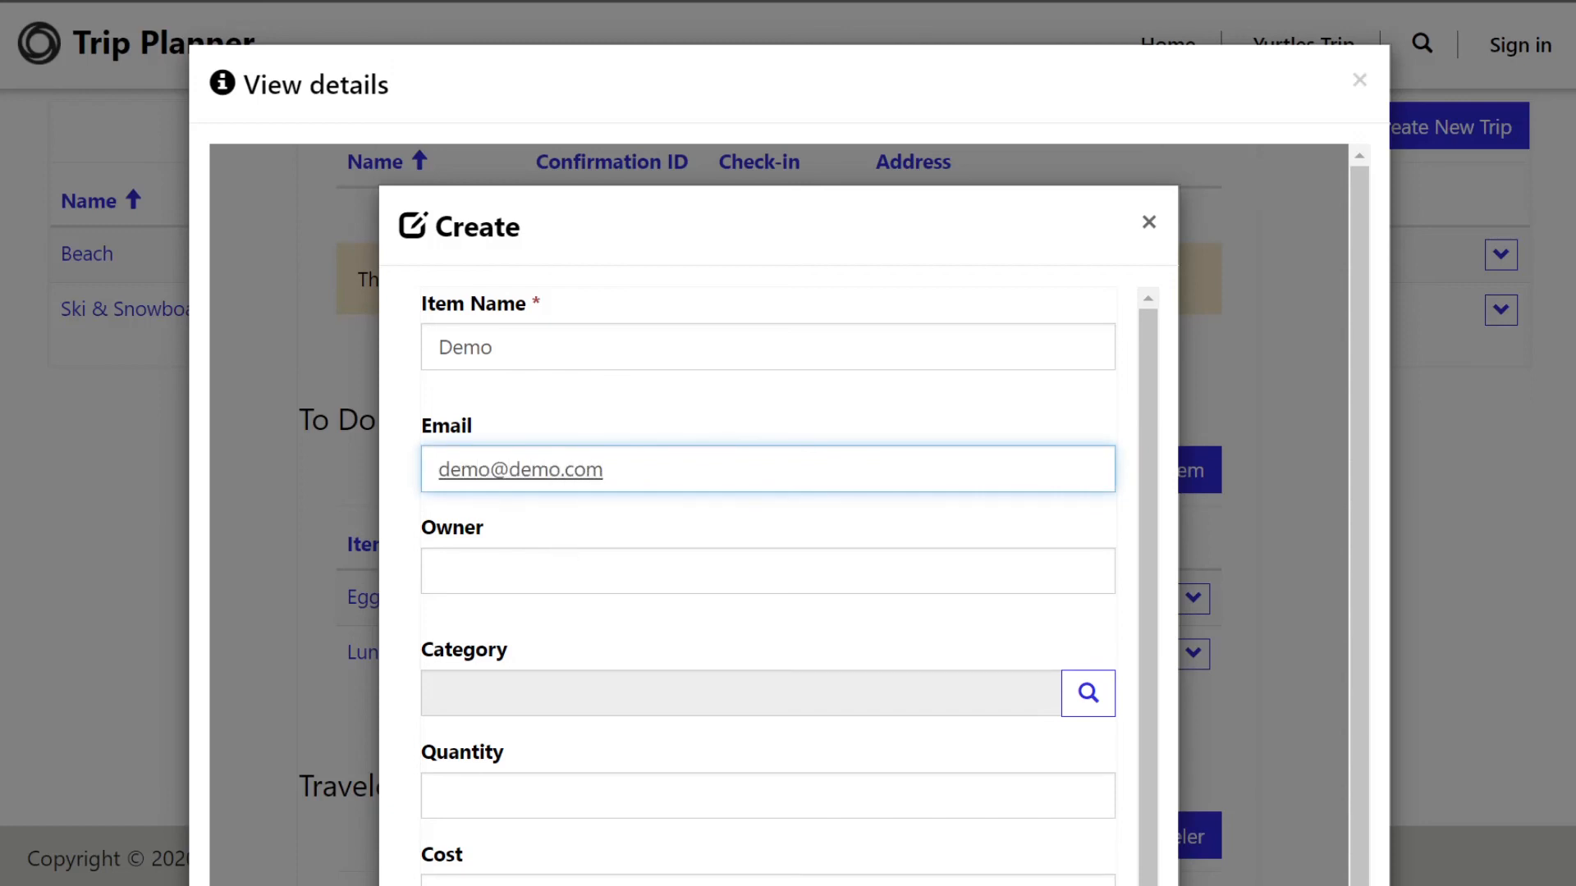
pyautogui.write('Andrea')
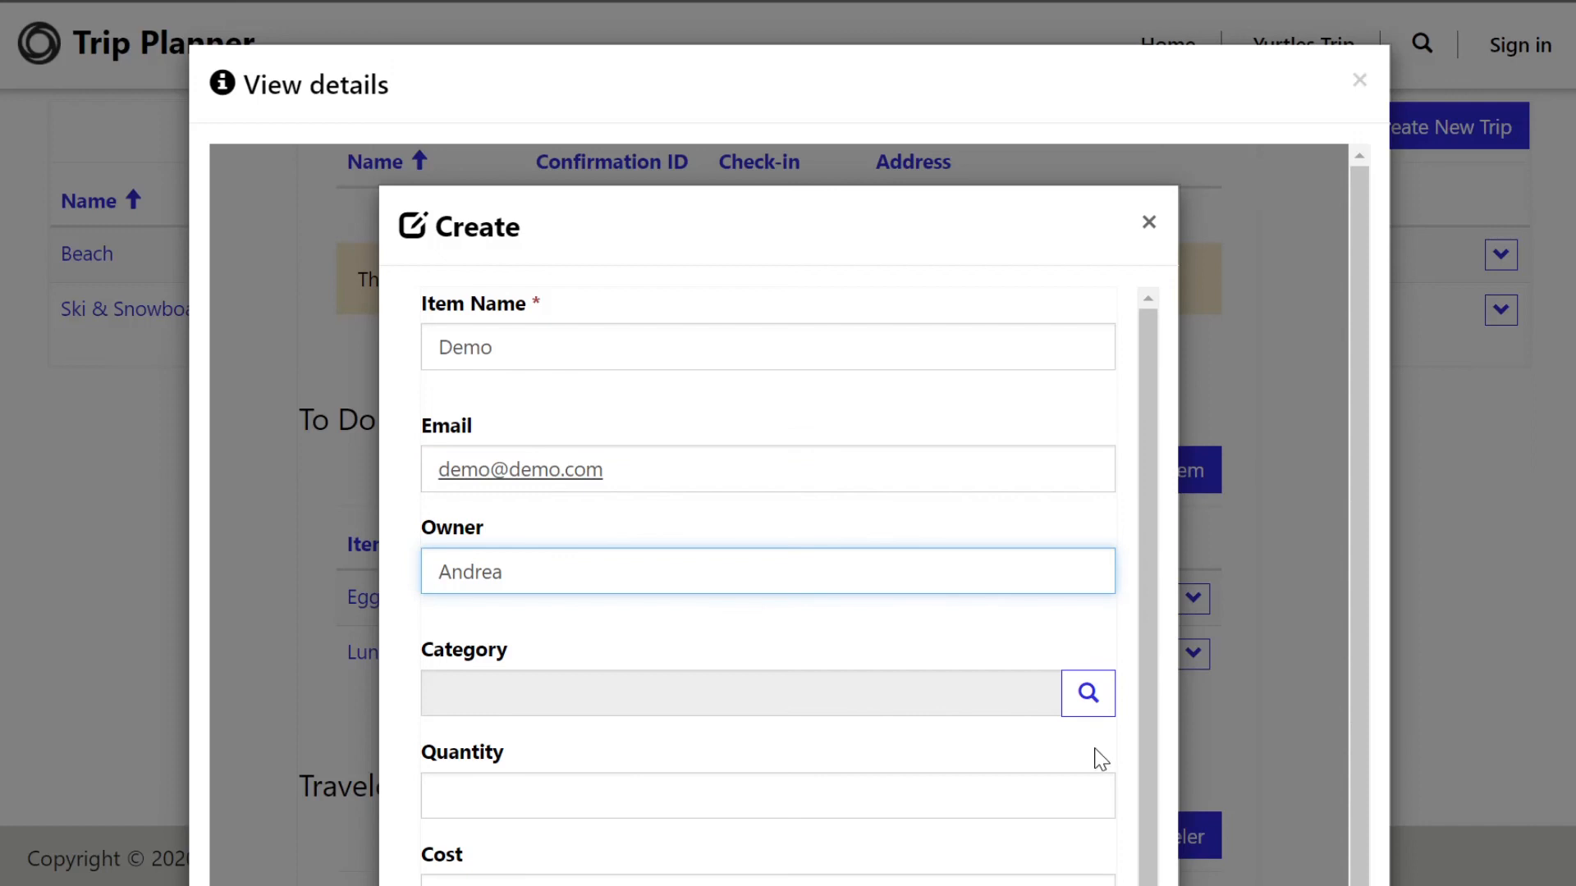
pyautogui.scroll(-3)
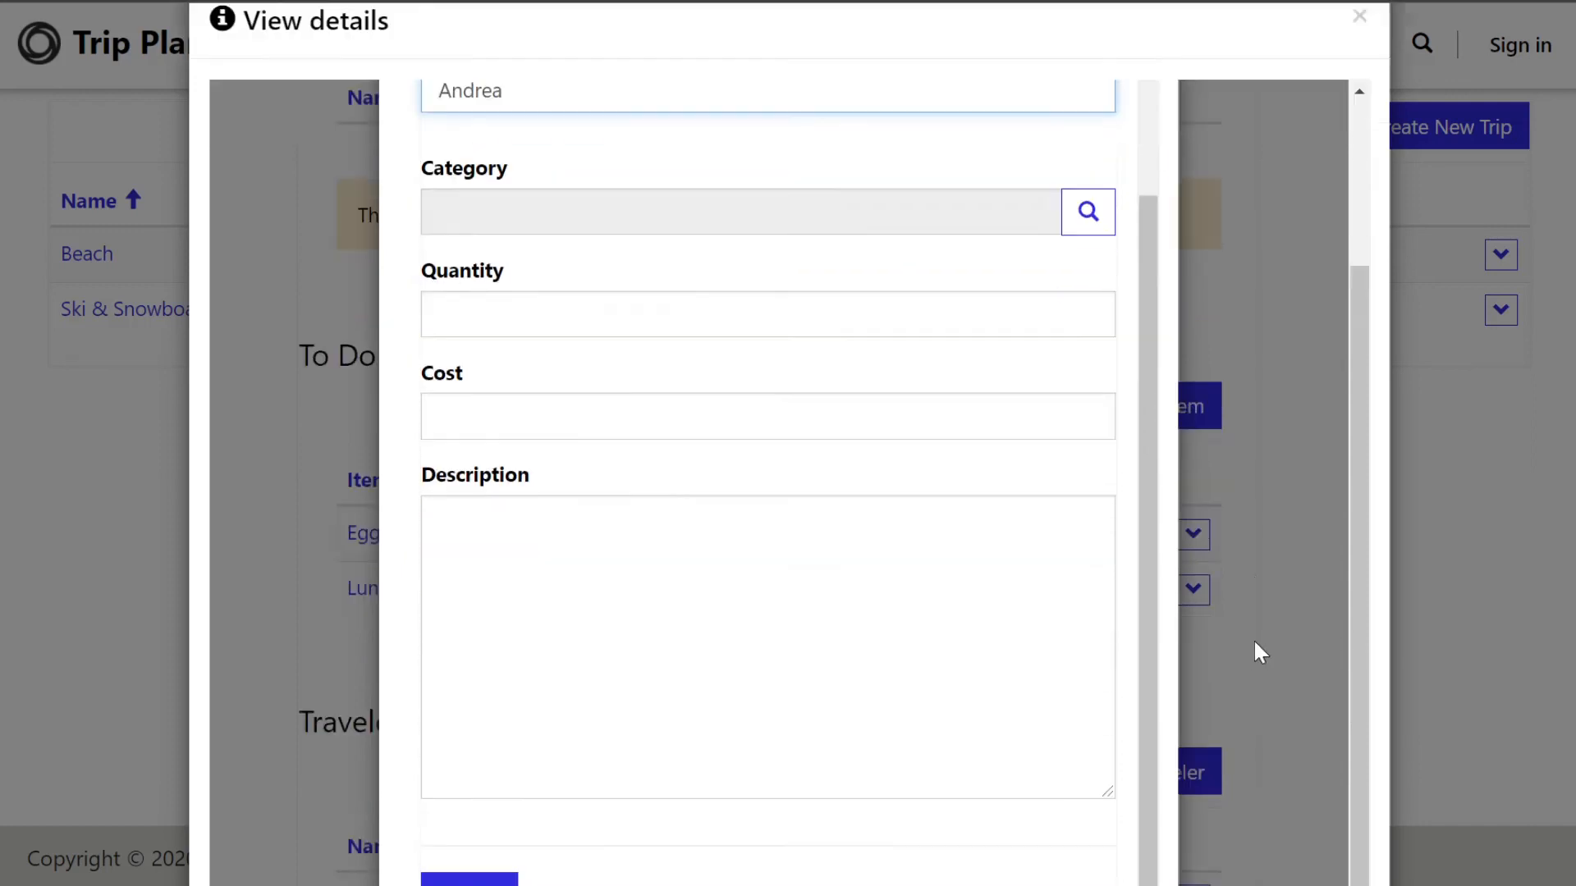
pyautogui.click(469, 881)
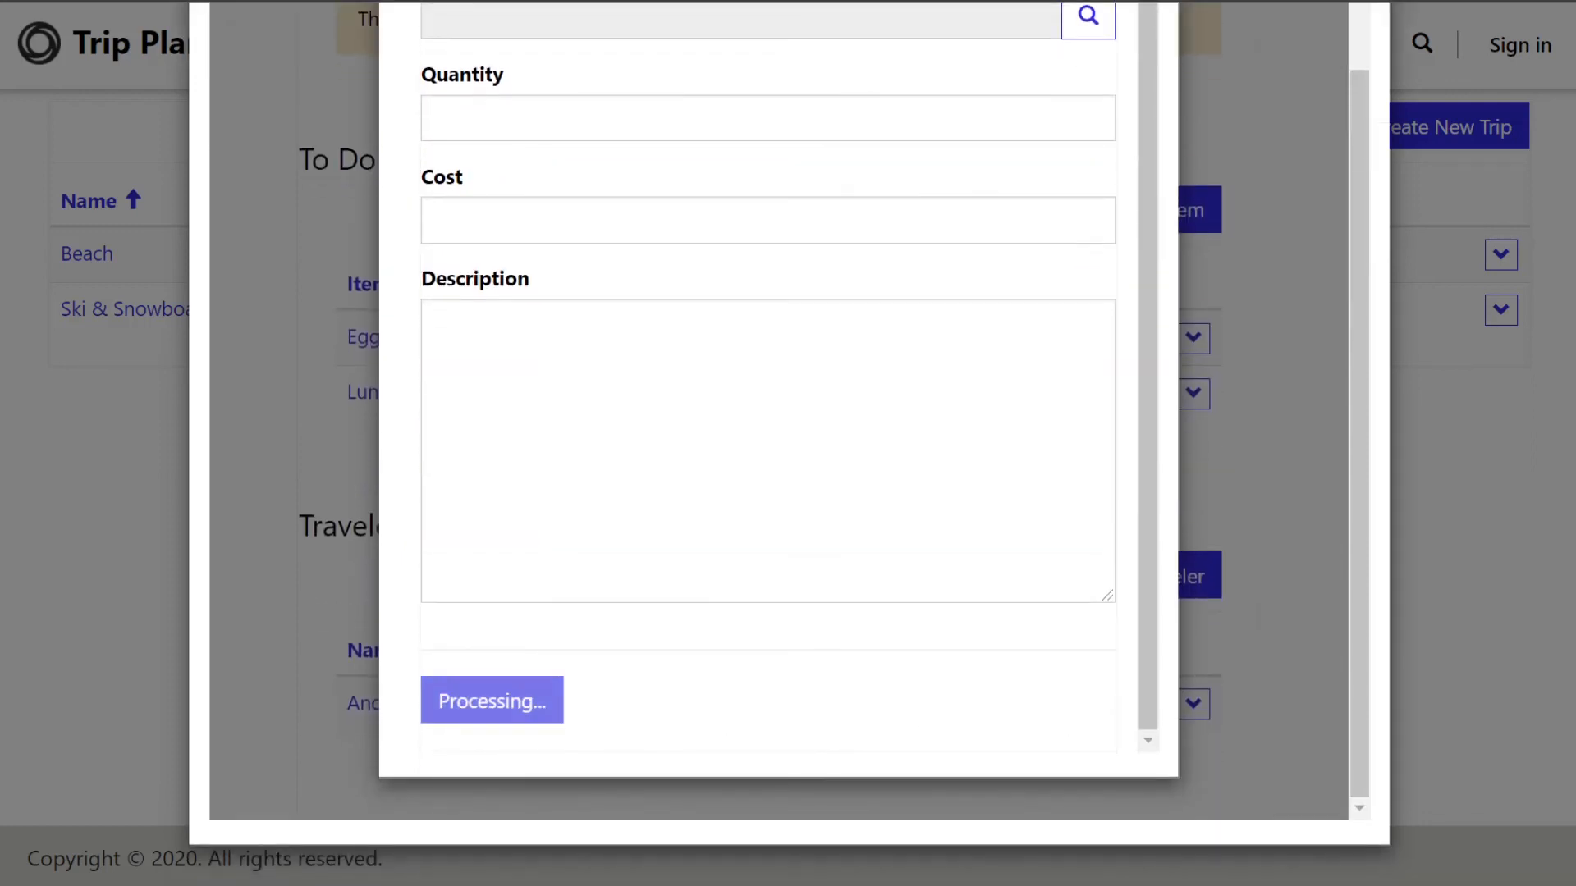
pyautogui.click(491, 700)
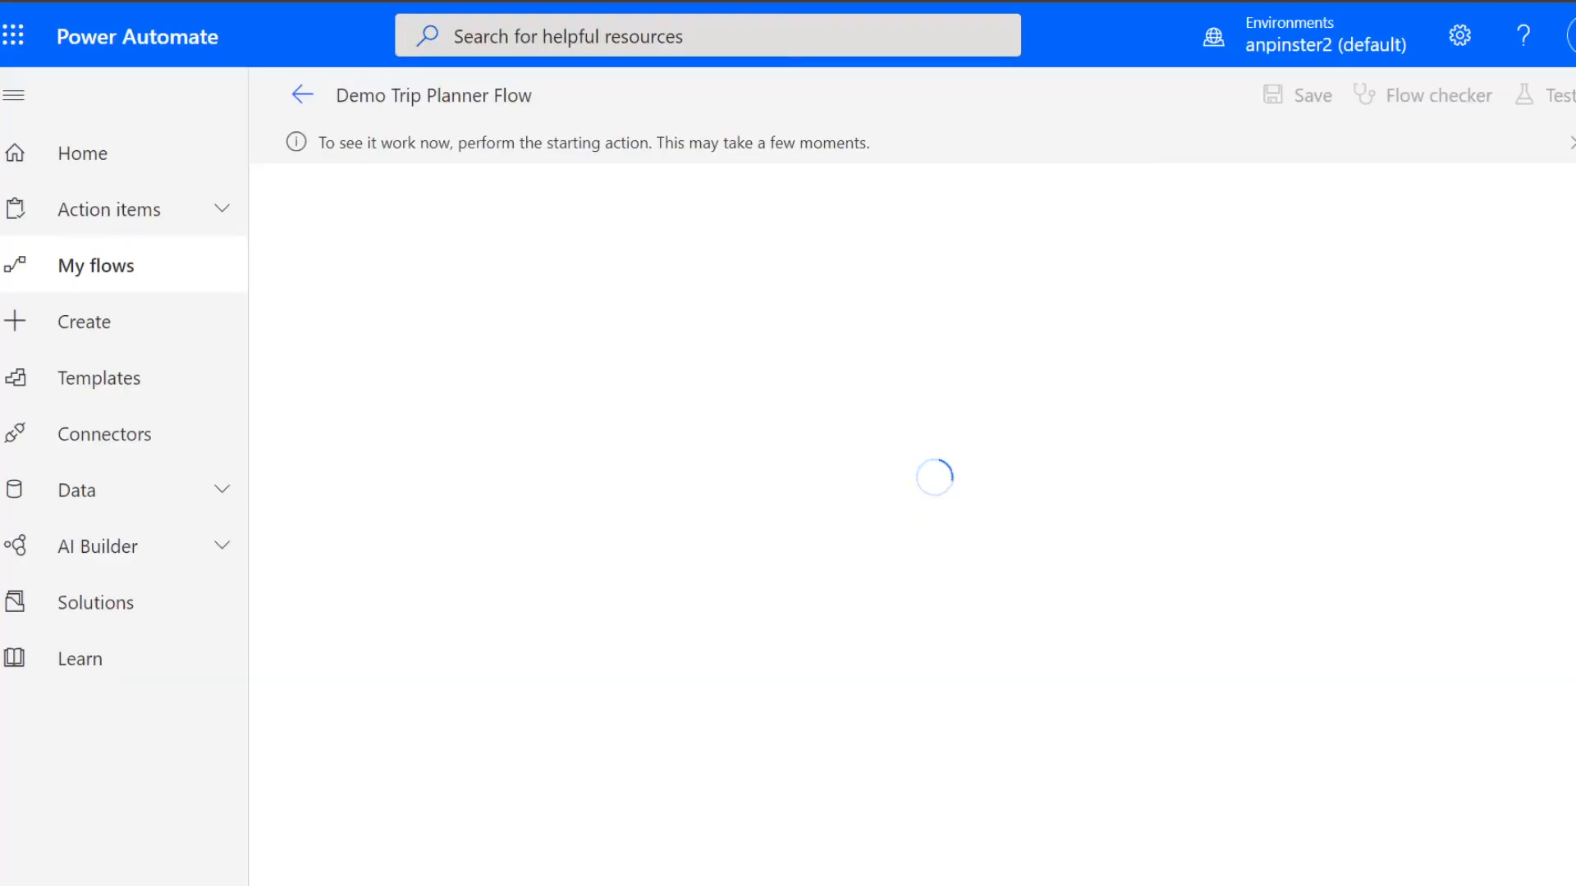
pyautogui.moveTo(892, 441)
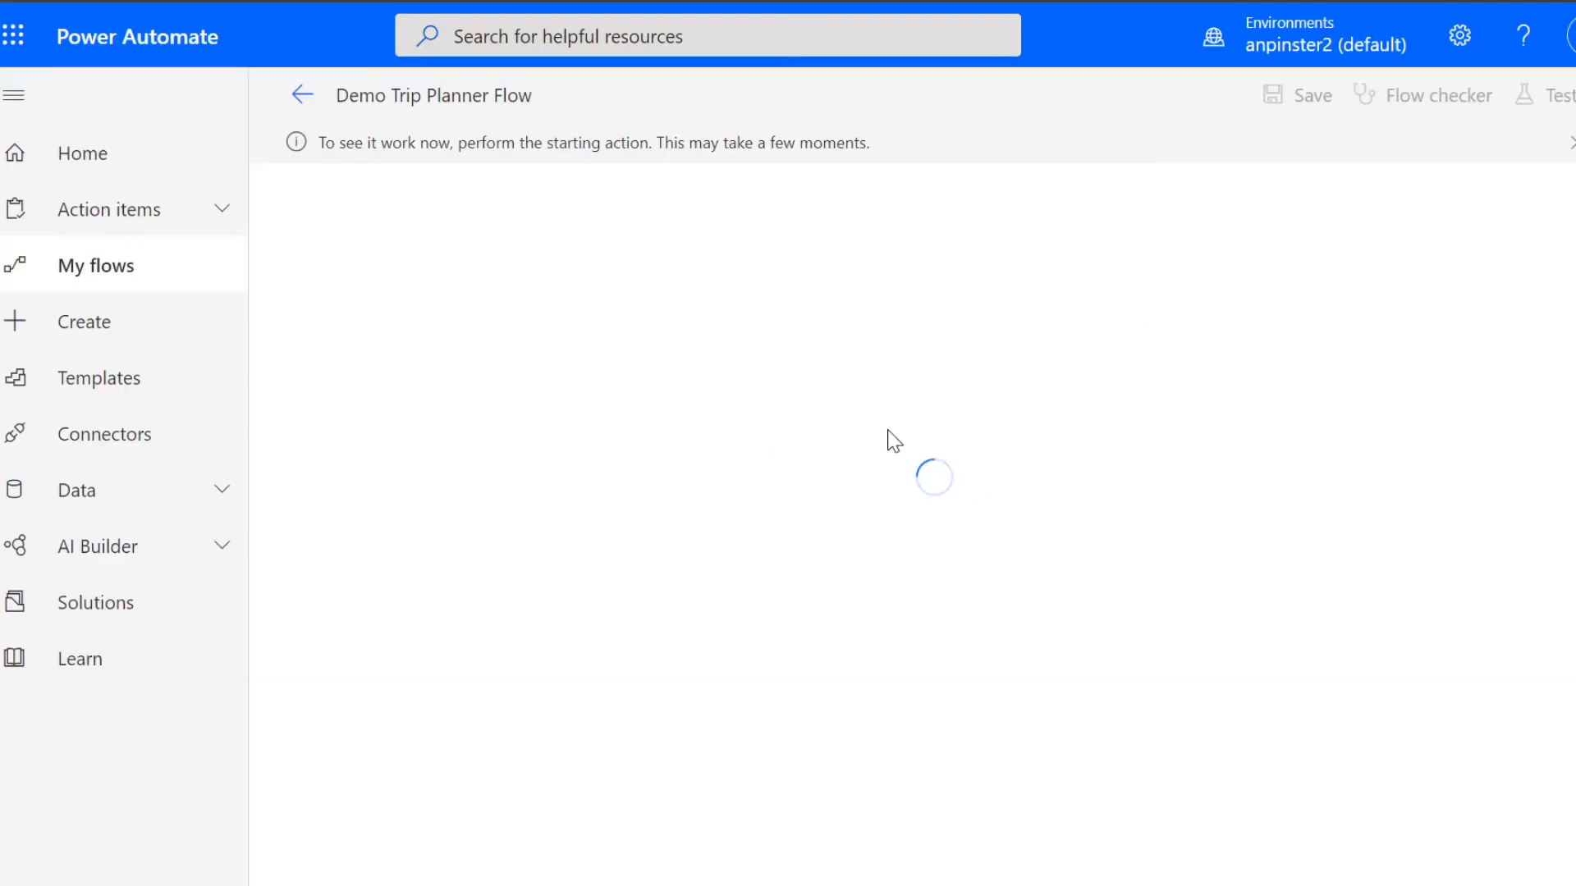